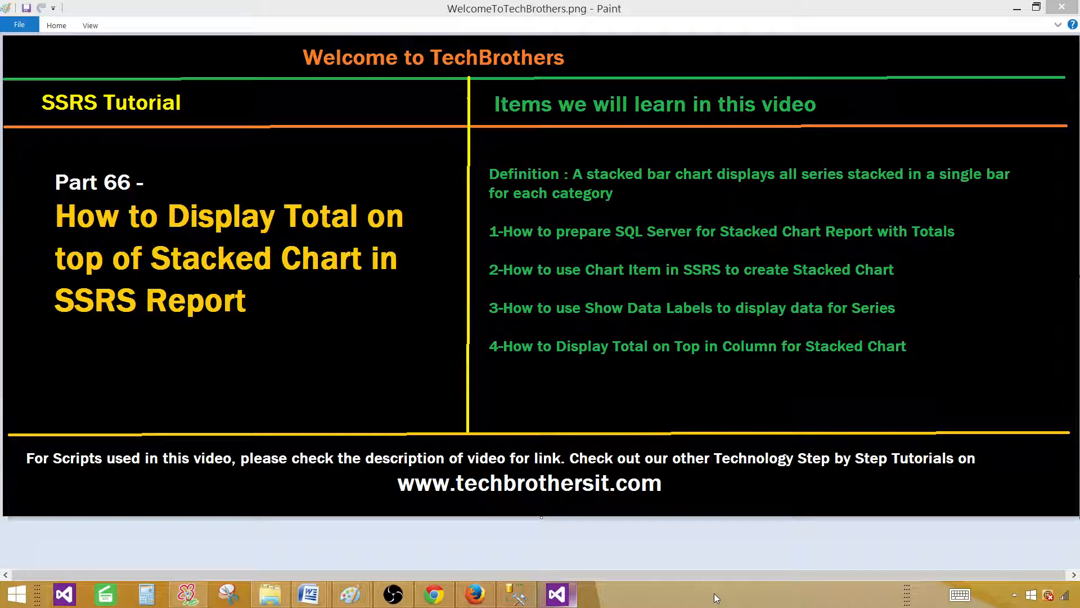
pyautogui.moveTo(609, 540)
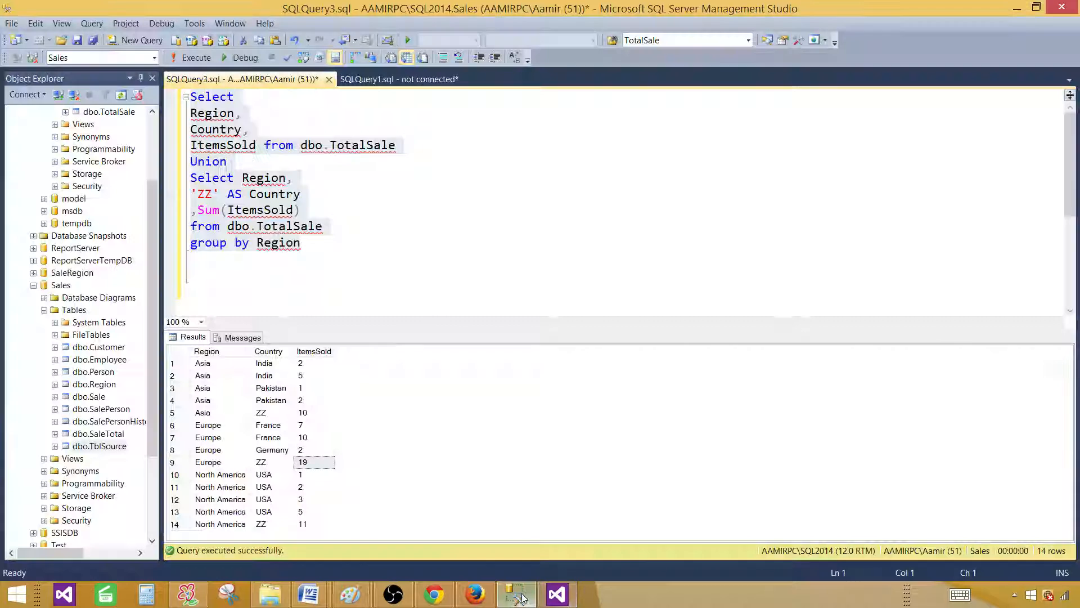
pyautogui.click(244, 113)
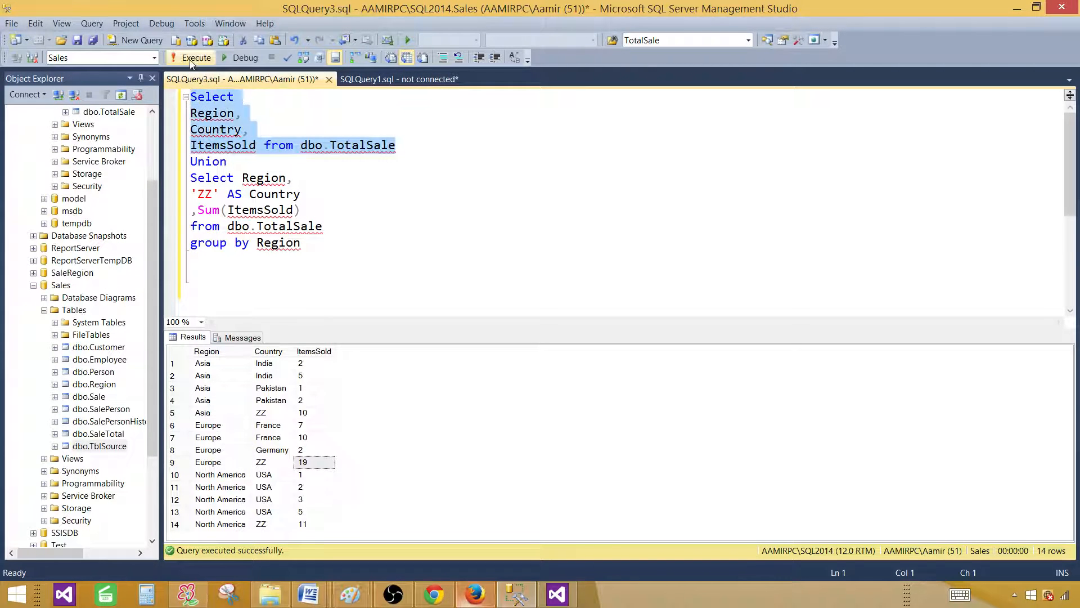
pyautogui.click(195, 57)
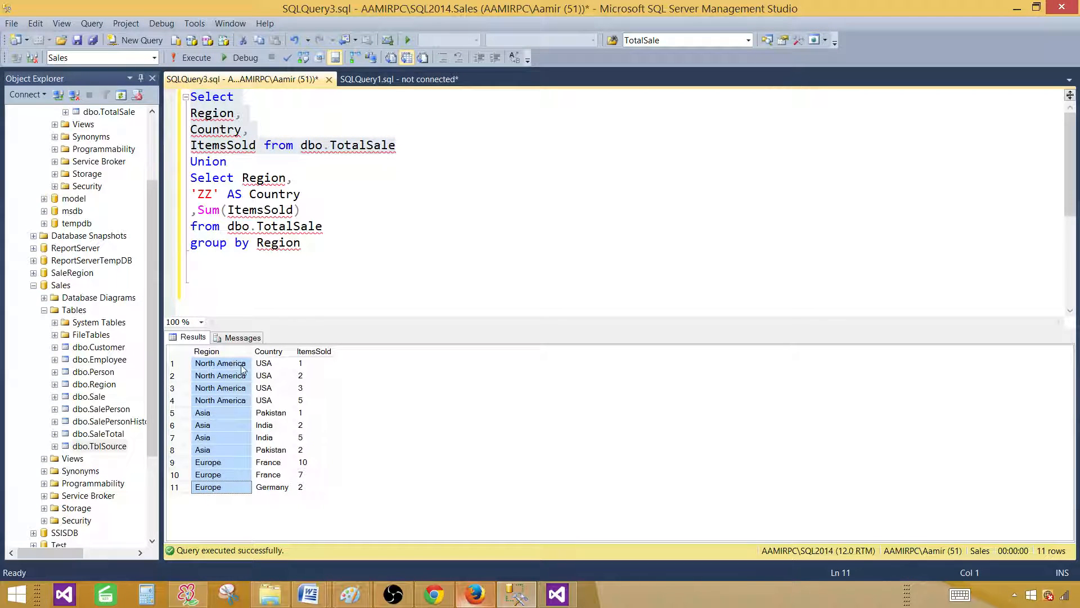
pyautogui.click(263, 363)
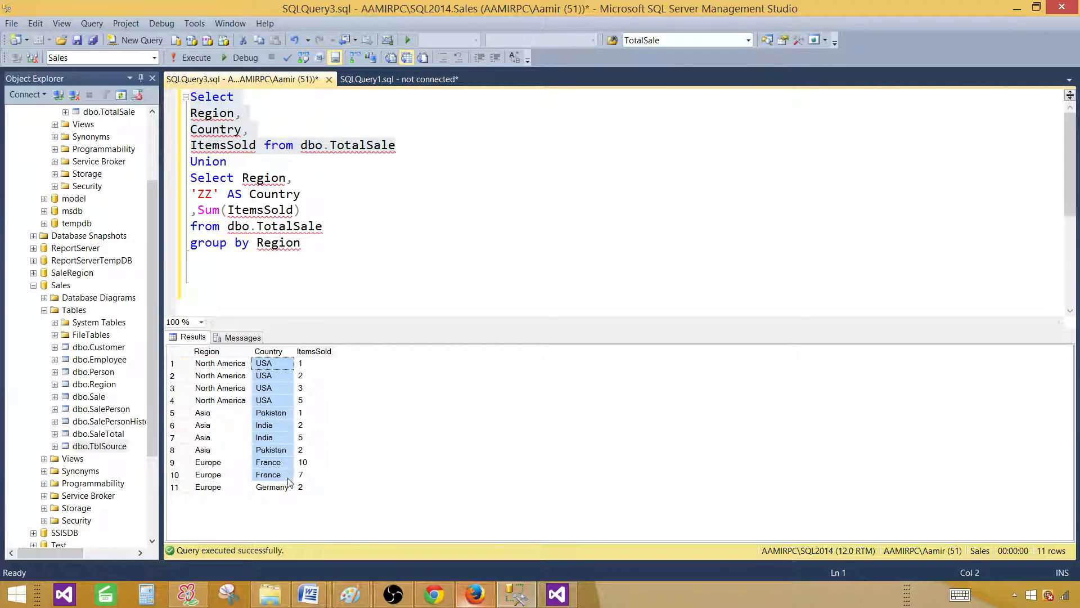
pyautogui.click(314, 351)
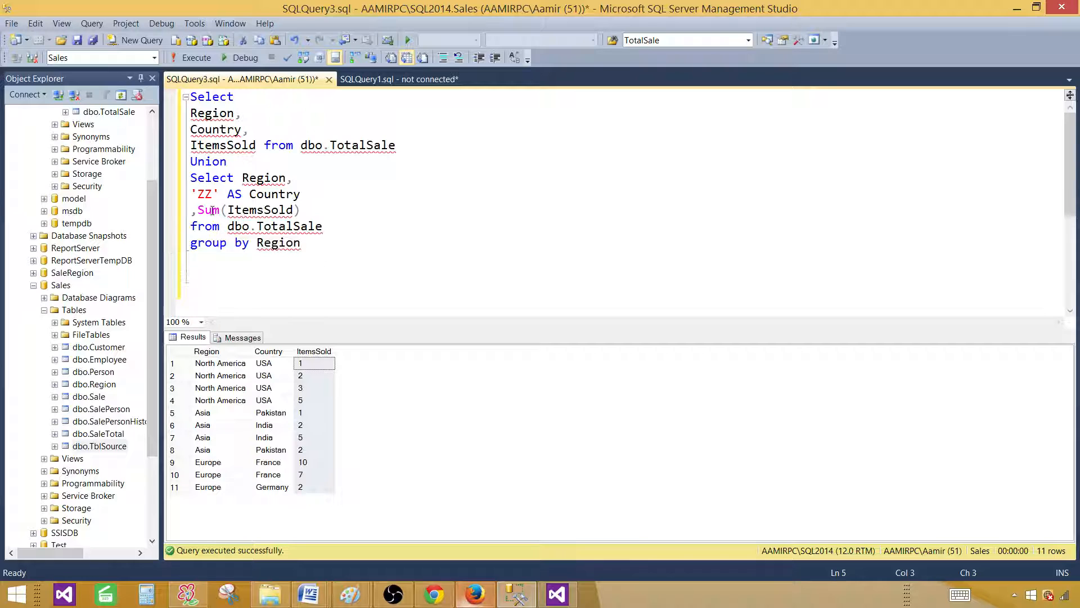
pyautogui.doubleClick(260, 210)
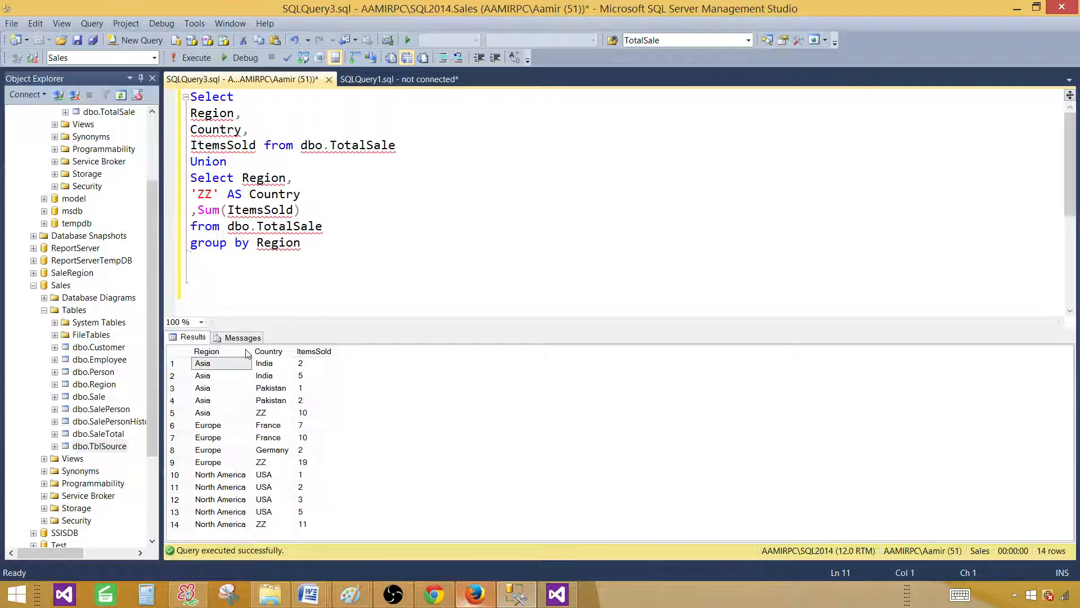
pyautogui.moveTo(203, 364); pyautogui.dragTo(202, 412)
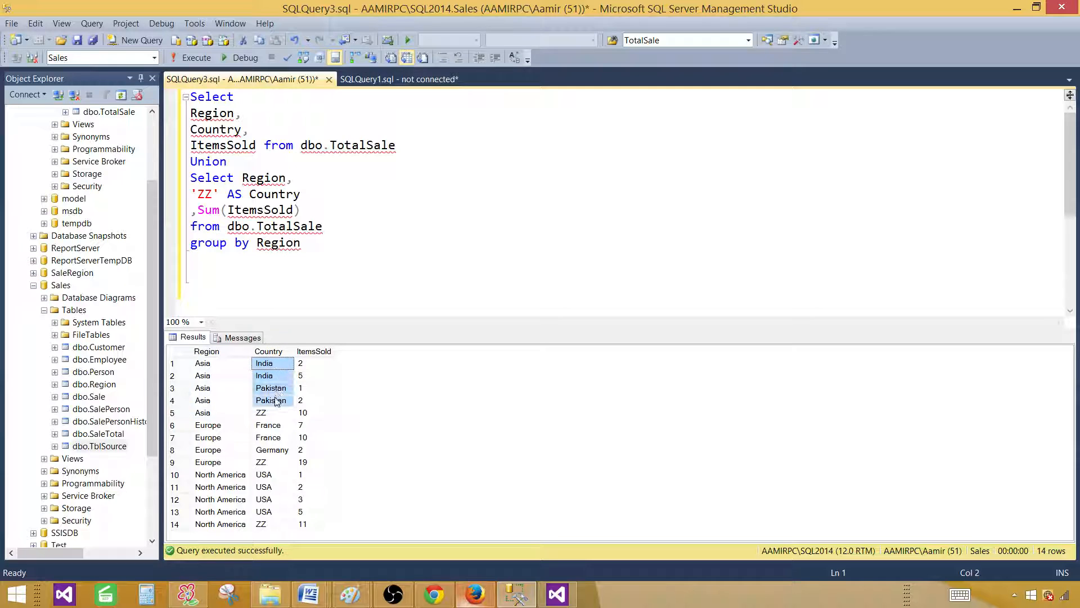
pyautogui.click(261, 412)
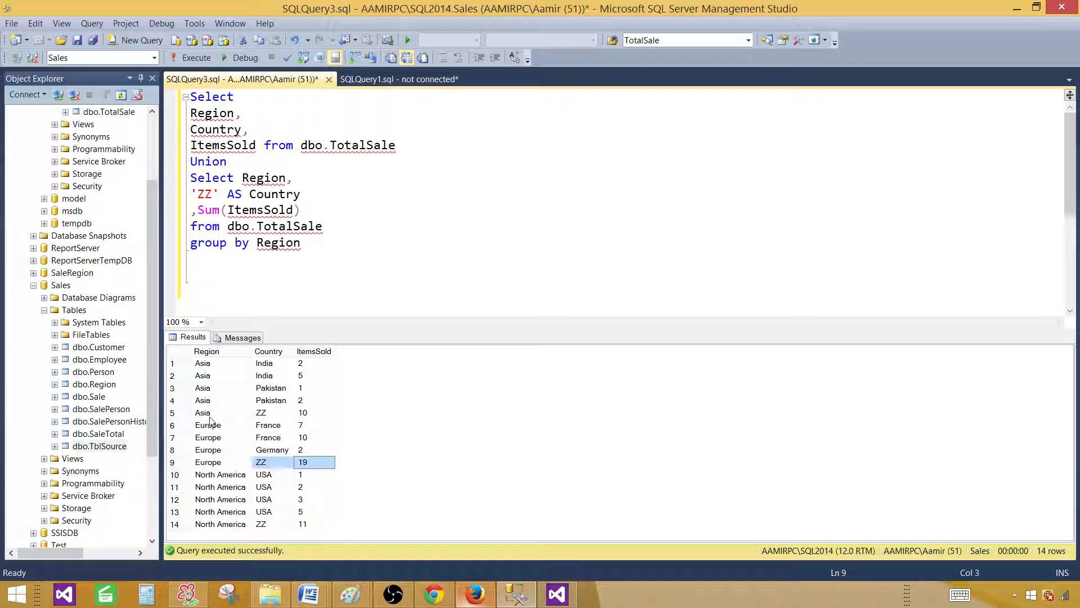
pyautogui.click(215, 193)
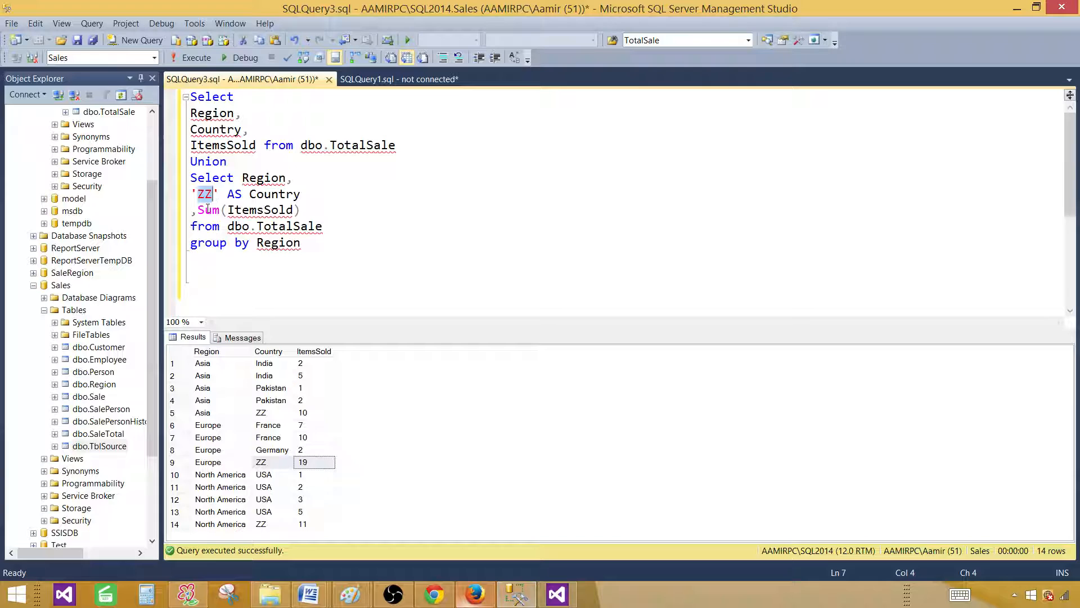
pyautogui.click(202, 363)
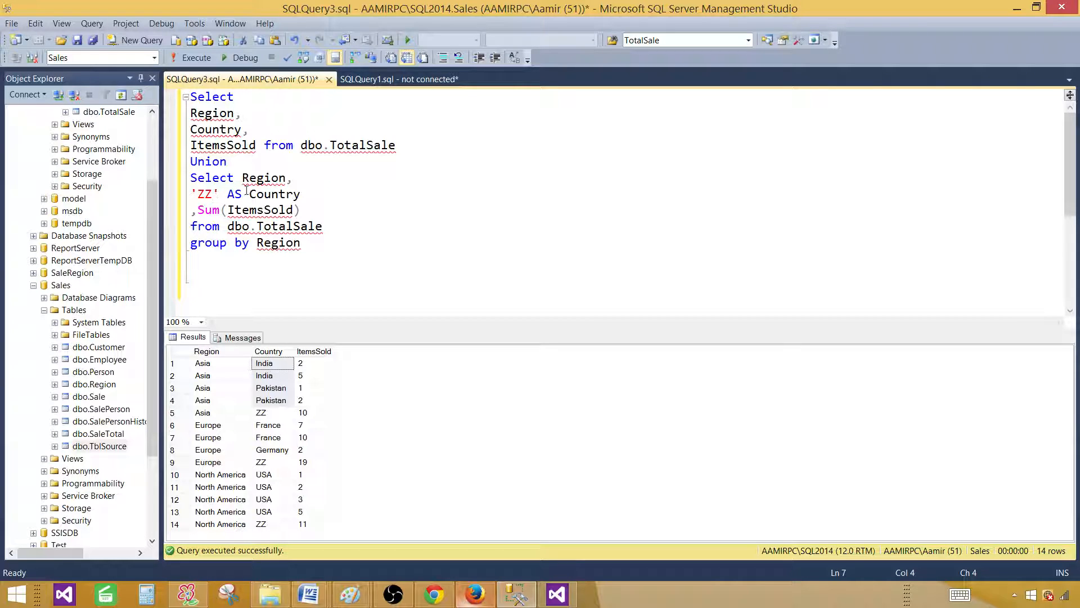
pyautogui.moveTo(264, 364); pyautogui.dragTo(263, 399)
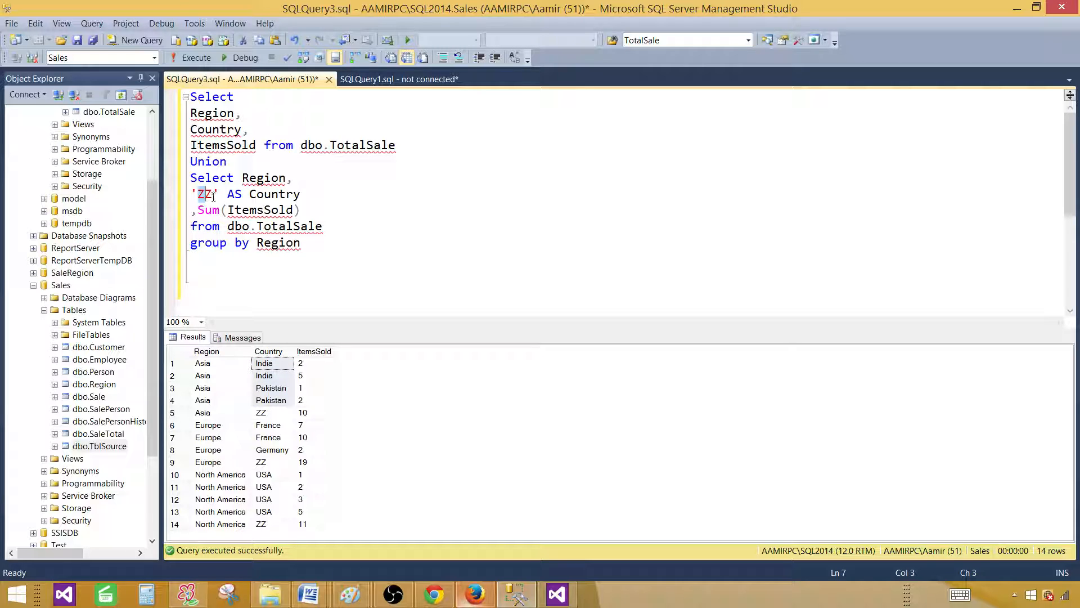
pyautogui.click(294, 178)
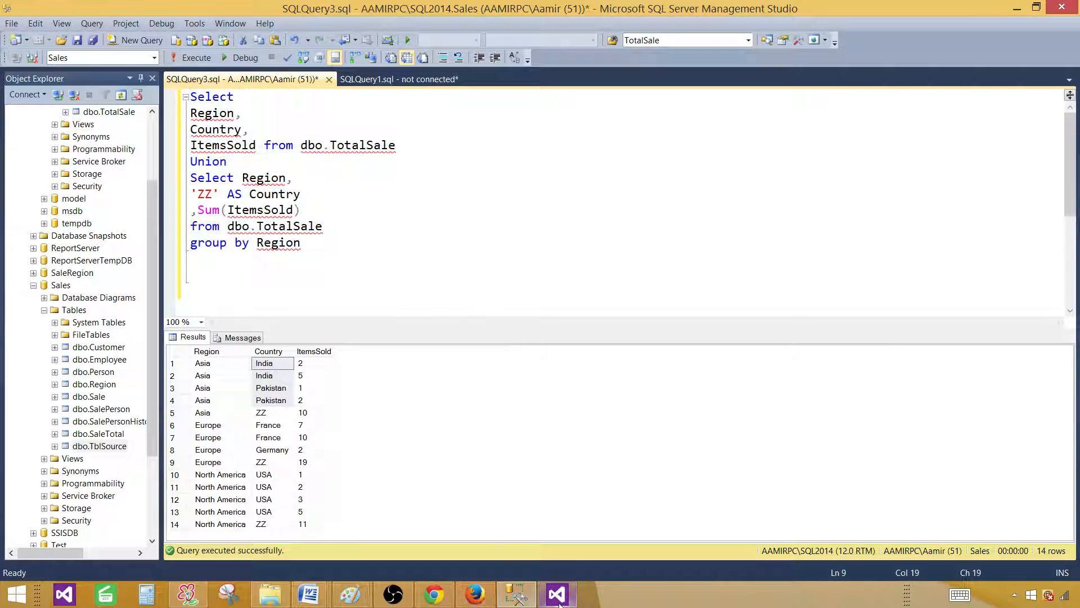
# Step: Add a new Report item named StackedChartTotal.rdl to the project's Reports folder
pyautogui.click(555, 593)
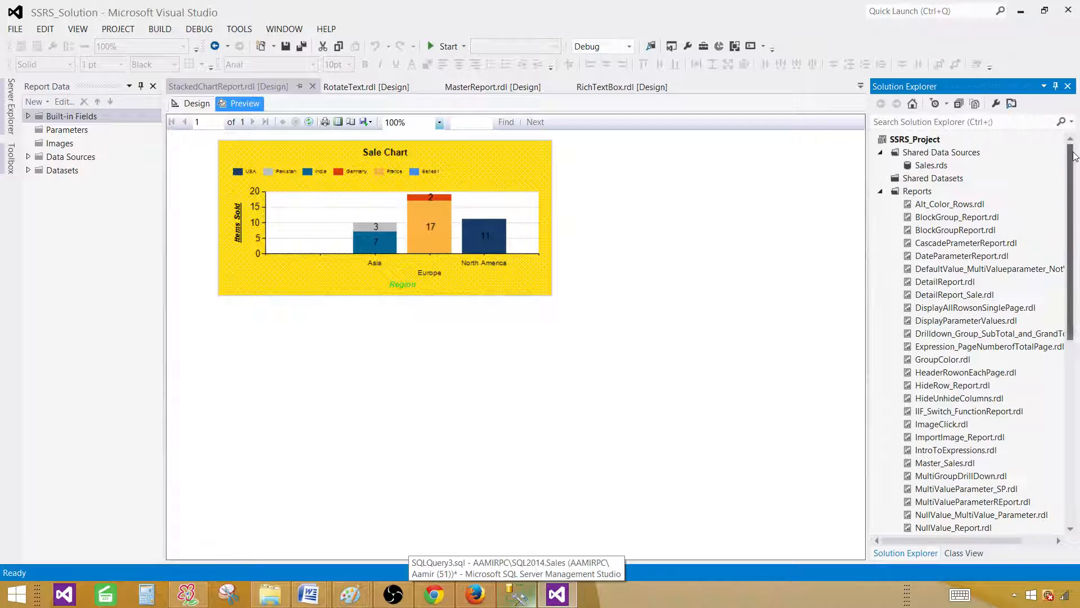
pyautogui.rightClick(918, 191)
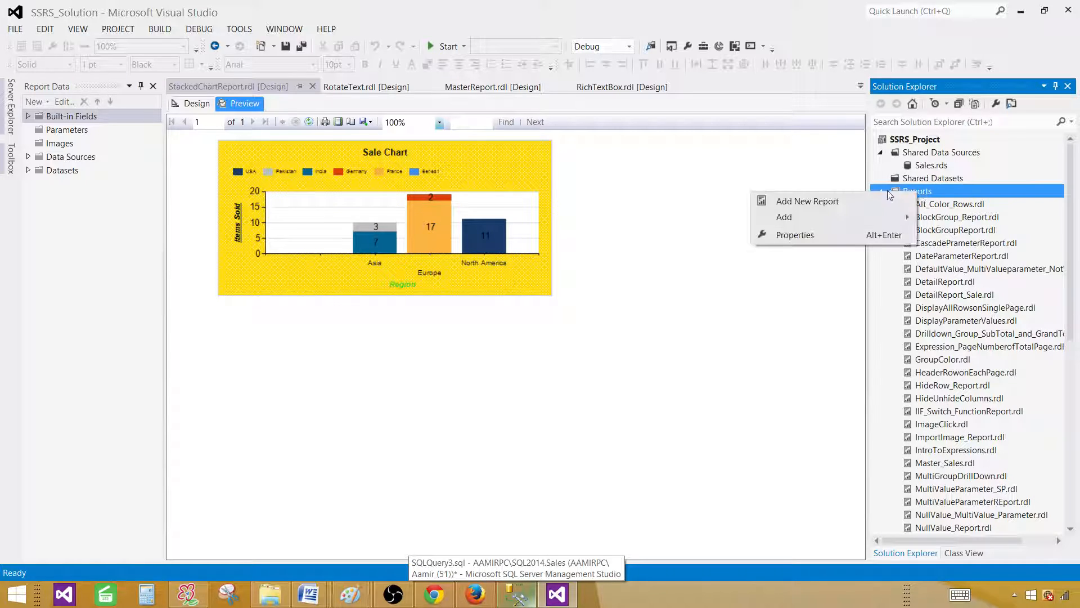
pyautogui.click(807, 200)
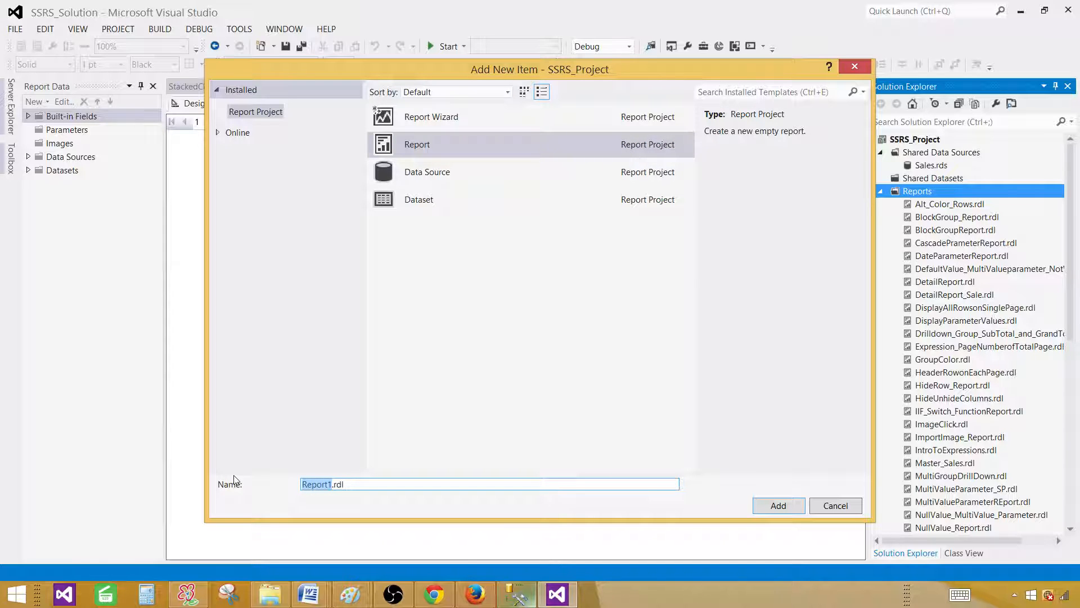
pyautogui.write('StackedCha')
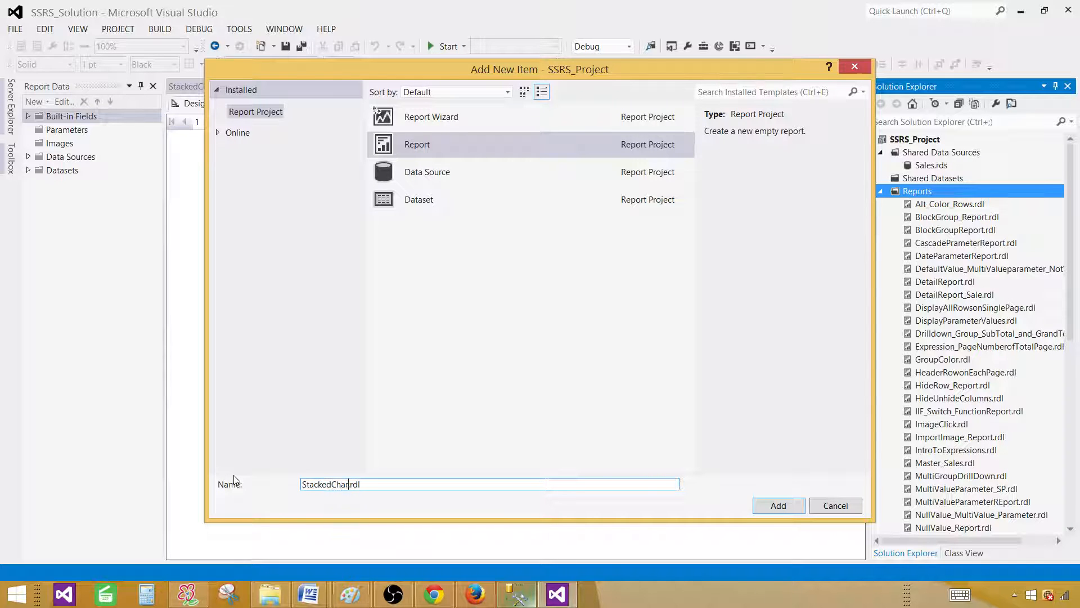
pyautogui.click(778, 505)
pyautogui.write('D')
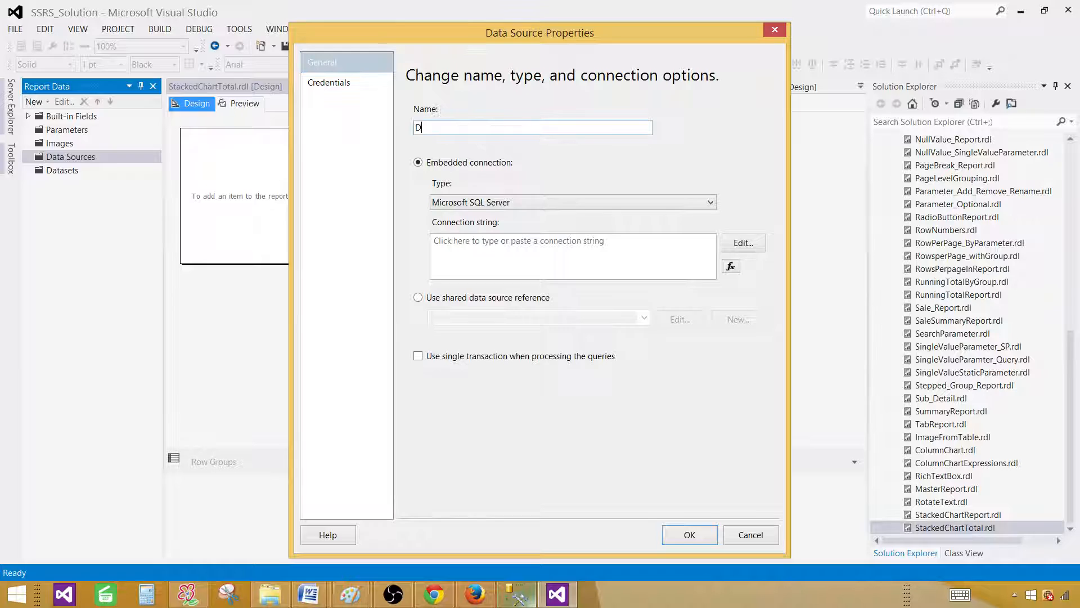
# Step: Name the data source DS_Sales and point it at the shared Sales data source reference
pyautogui.write('SET_Sale')
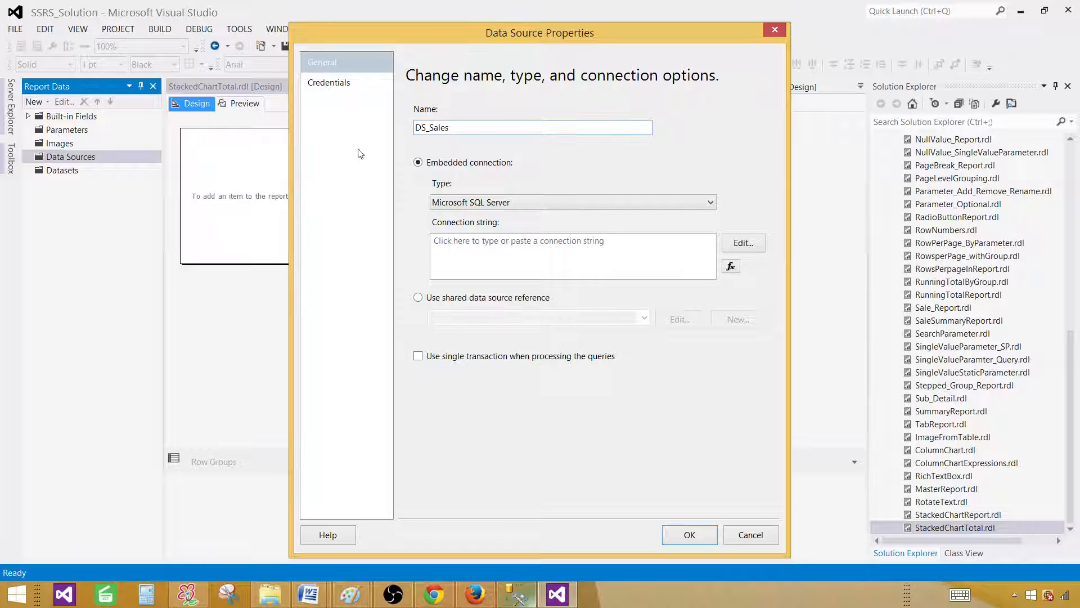
pyautogui.click(418, 297)
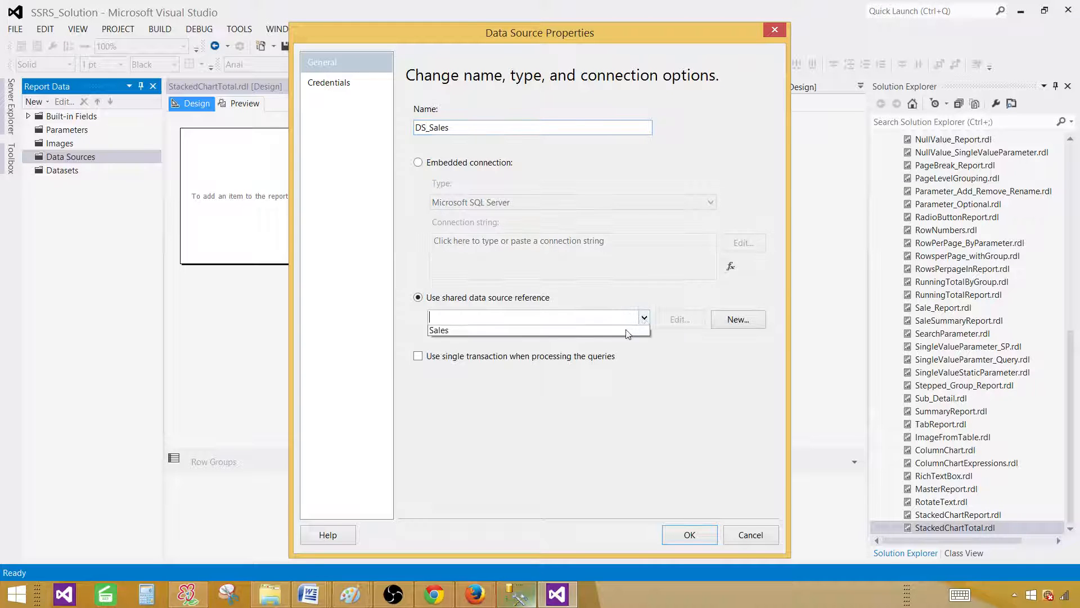
pyautogui.click(689, 534)
pyautogui.write('D')
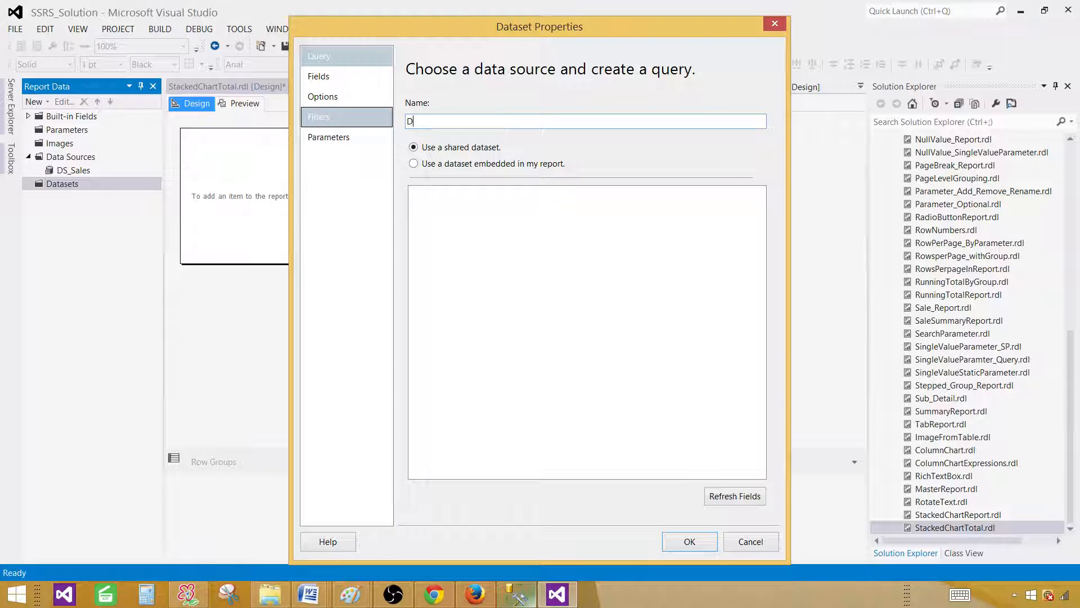
# Step: Create embedded dataset DSET_Sales on DS_Sales with the pasted union query of sales rows and ZZ totals
pyautogui.write('SET_Sa')
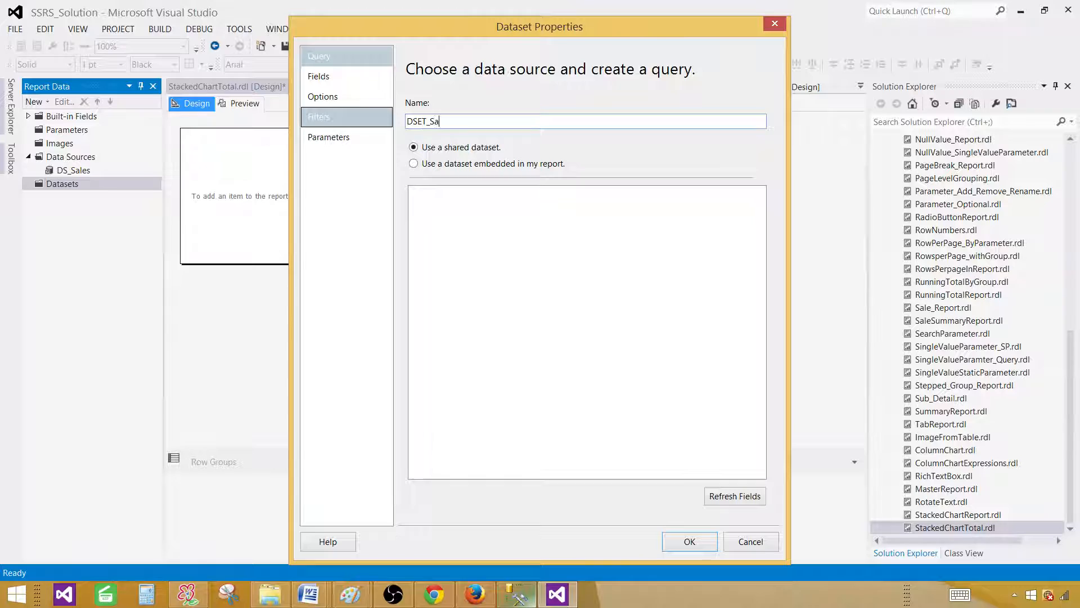
pyautogui.click(413, 163)
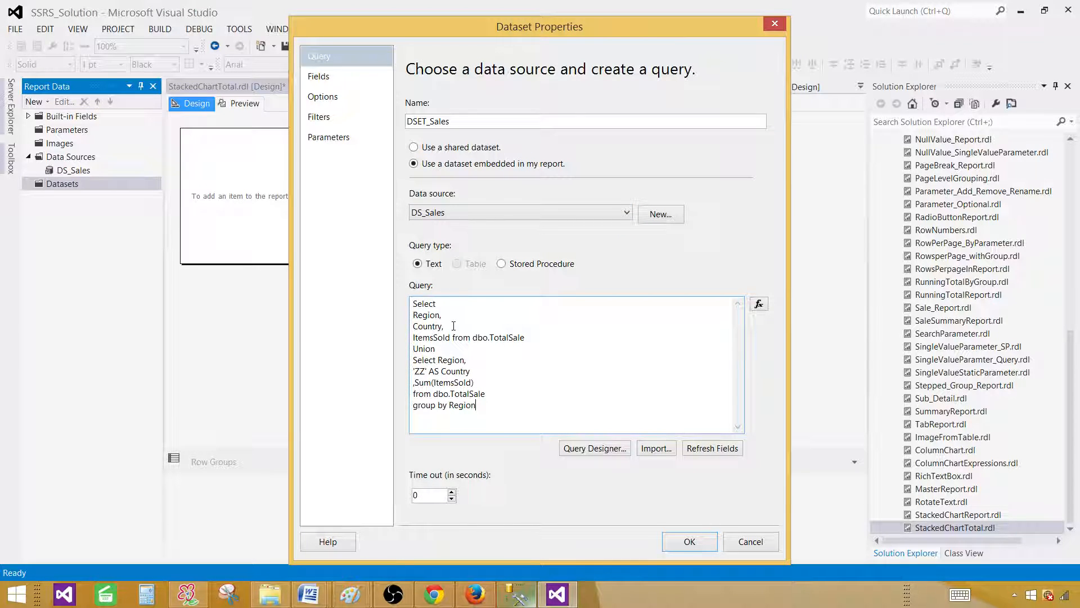
pyautogui.moveTo(443, 370); pyautogui.dragTo(464, 404)
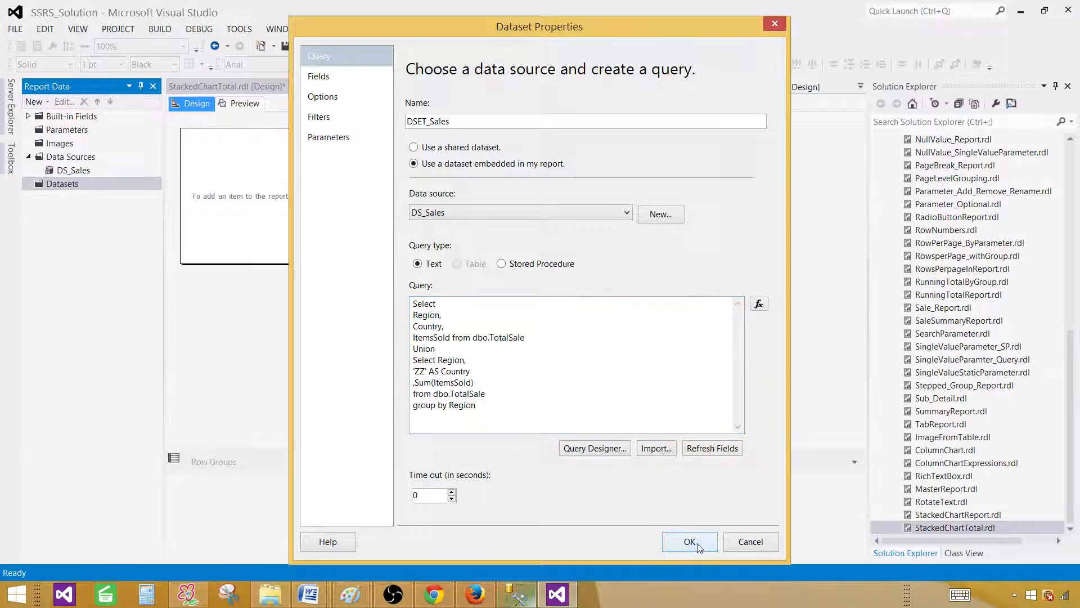
pyautogui.click(688, 541)
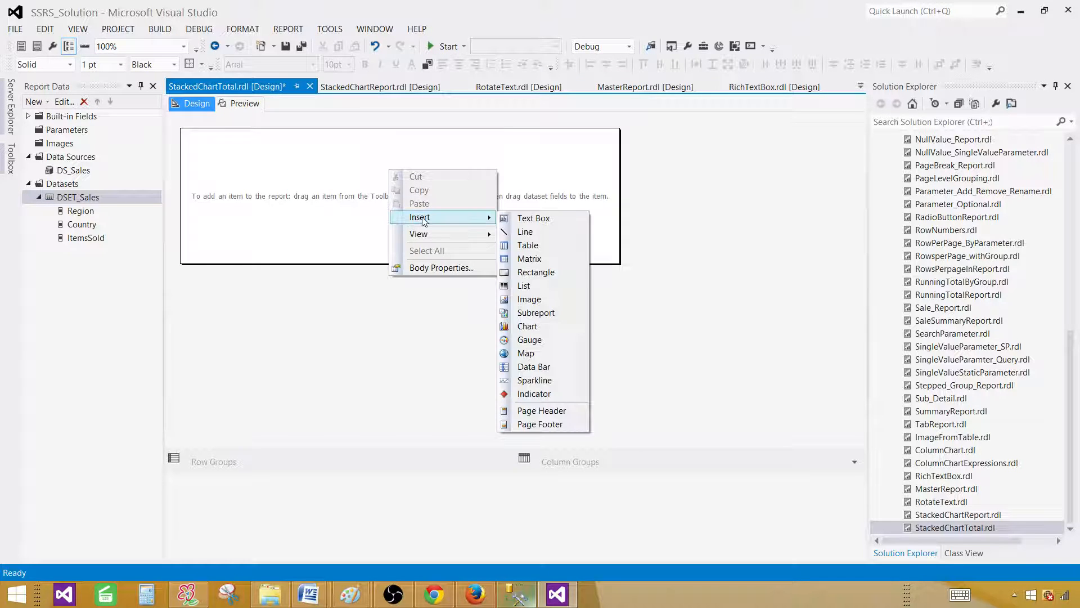
# Step: Insert a Stacked Column chart from the Column category onto the report body
pyautogui.click(529, 326)
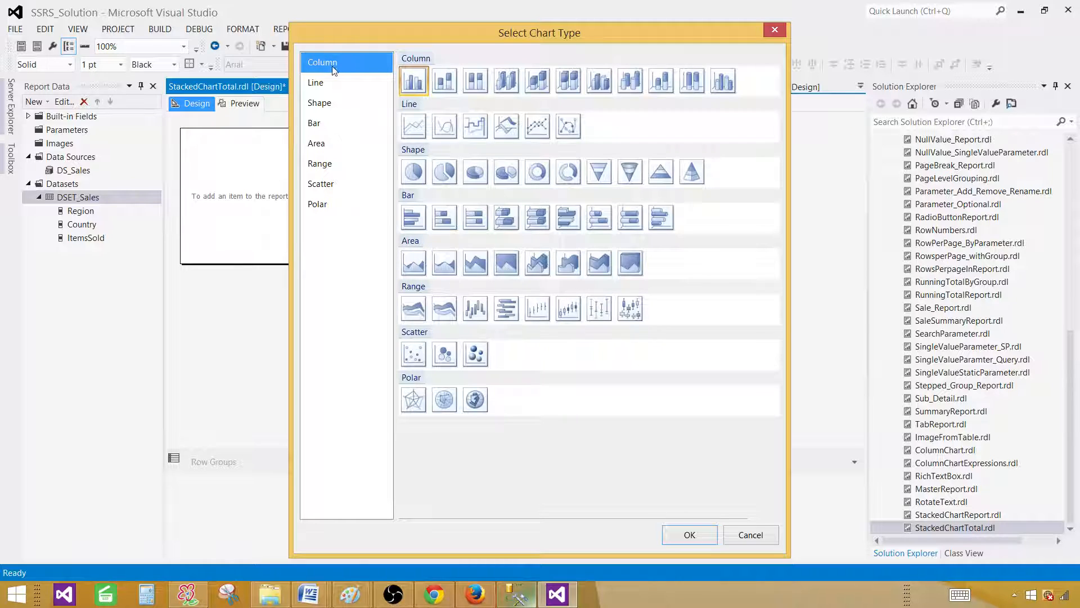
pyautogui.click(319, 103)
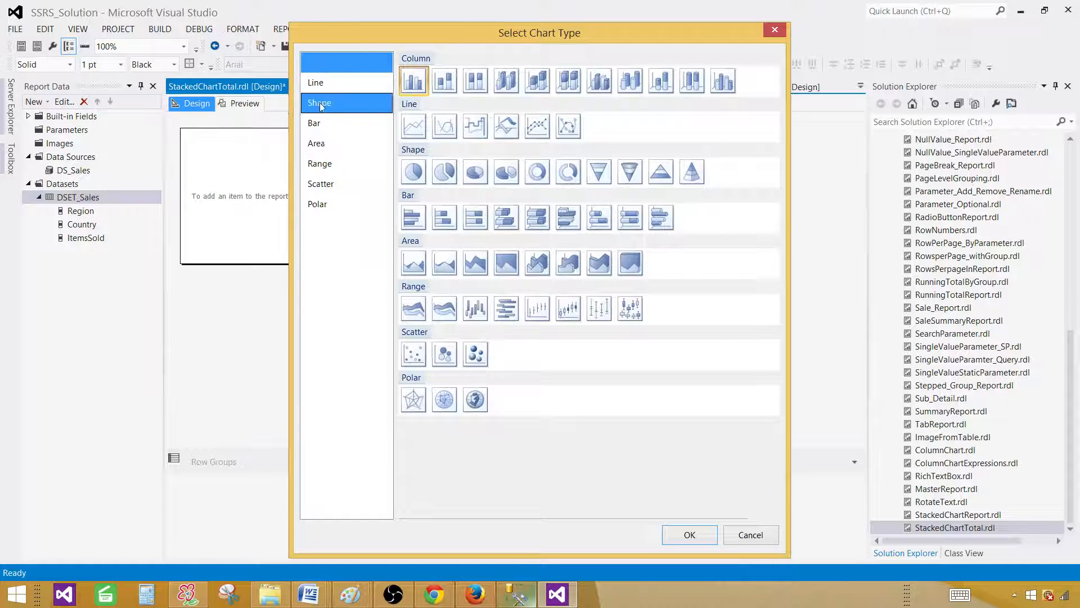
pyautogui.click(323, 62)
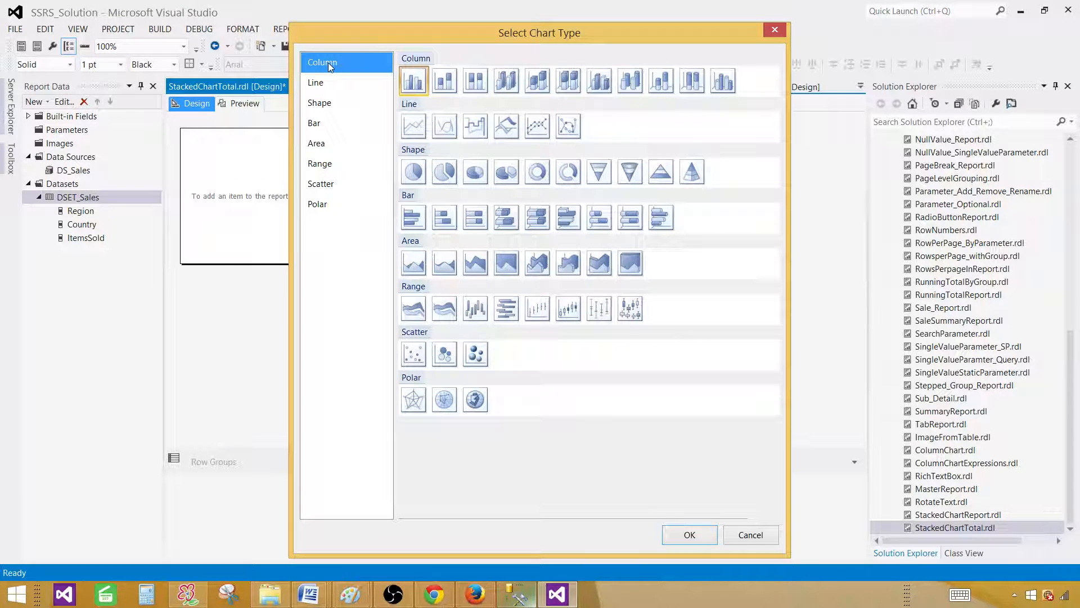
pyautogui.moveTo(443, 81)
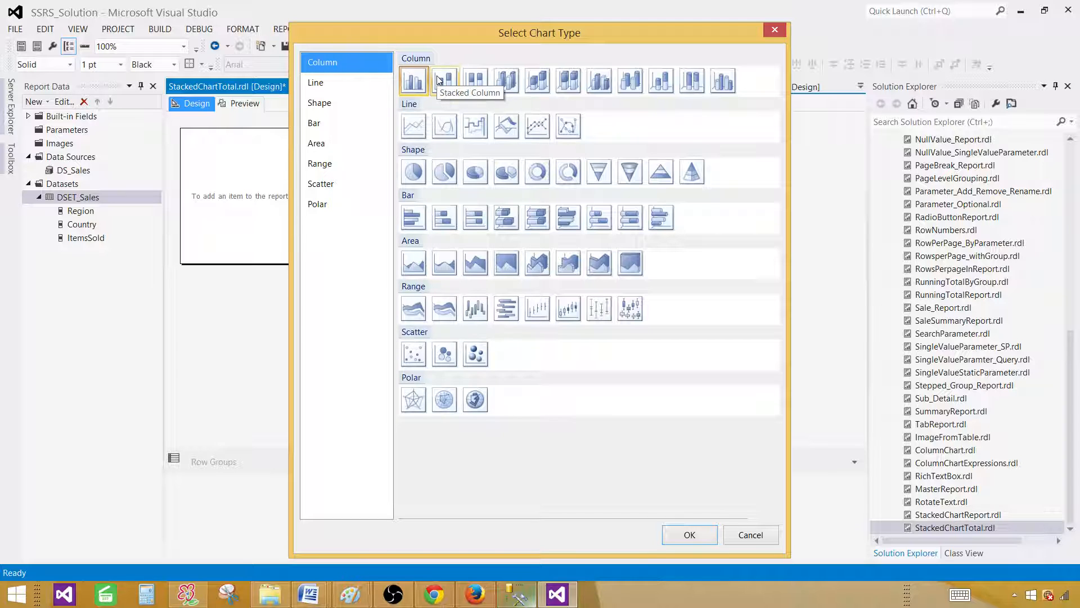
pyautogui.click(444, 81)
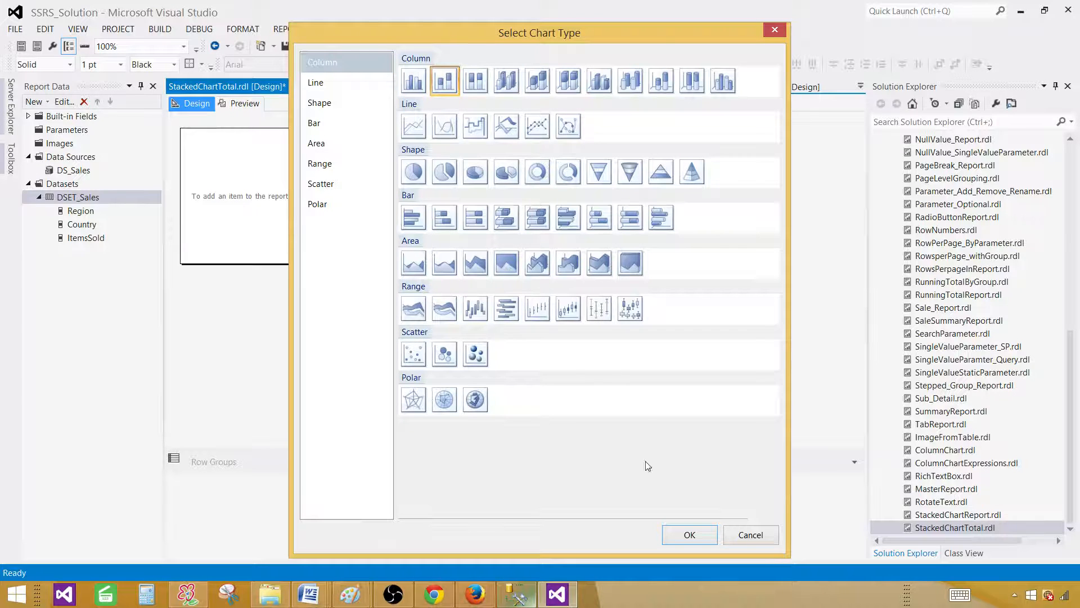
pyautogui.click(689, 535)
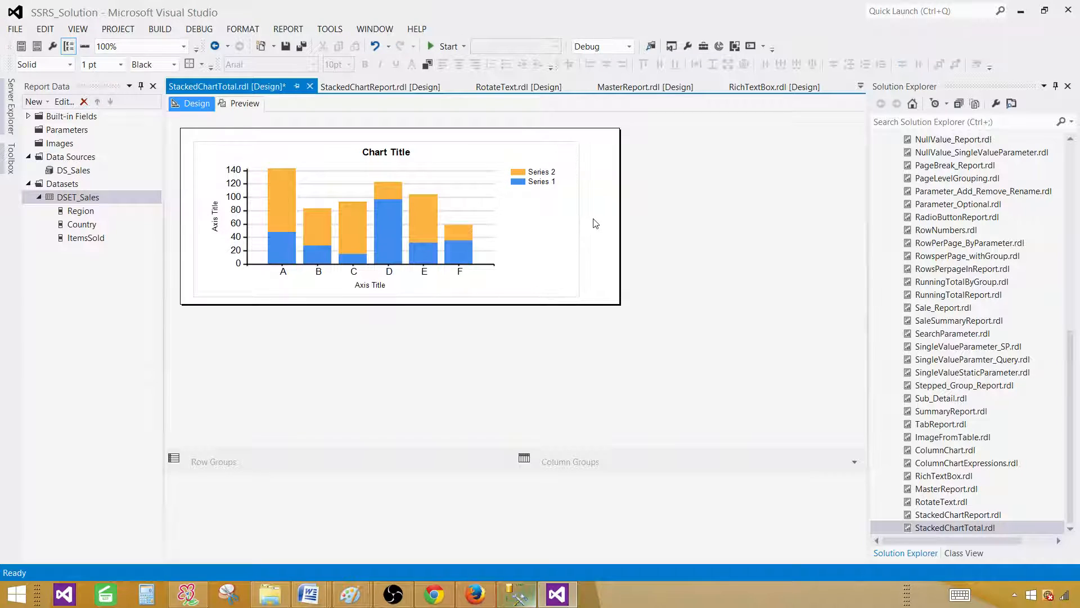
pyautogui.moveTo(379, 191)
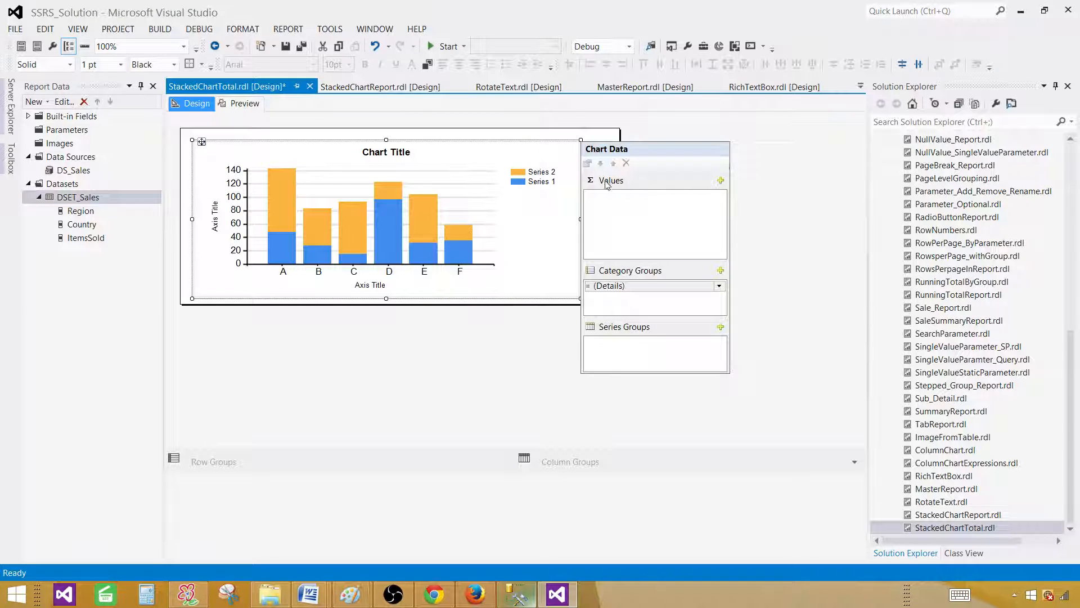
pyautogui.moveTo(632, 189)
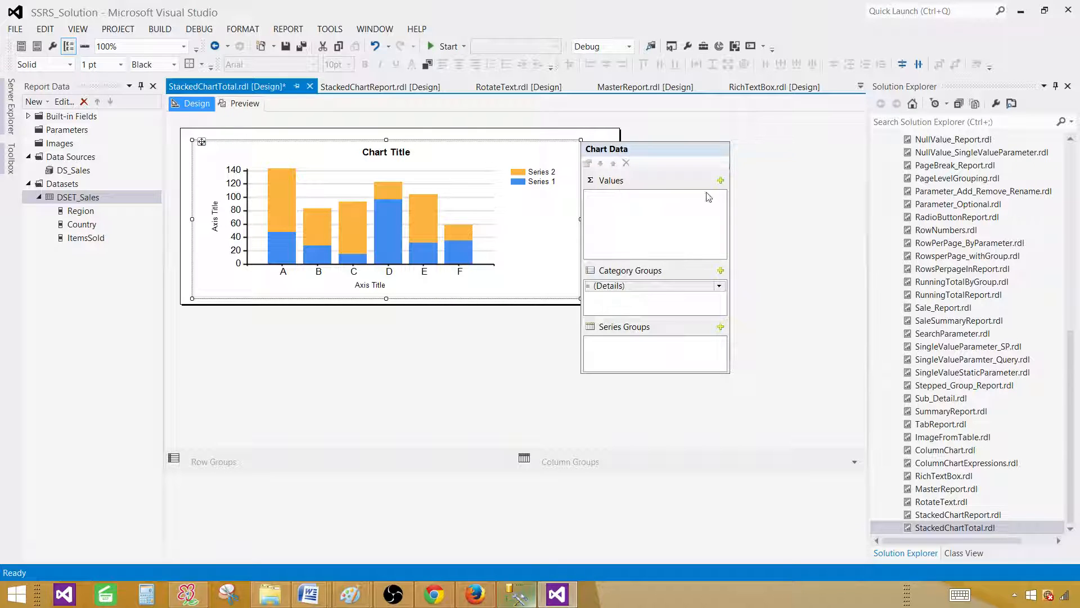
# Step: Plot Sum(ItemsSold) as chart values grouped by Region, then preview the report
pyautogui.click(721, 180)
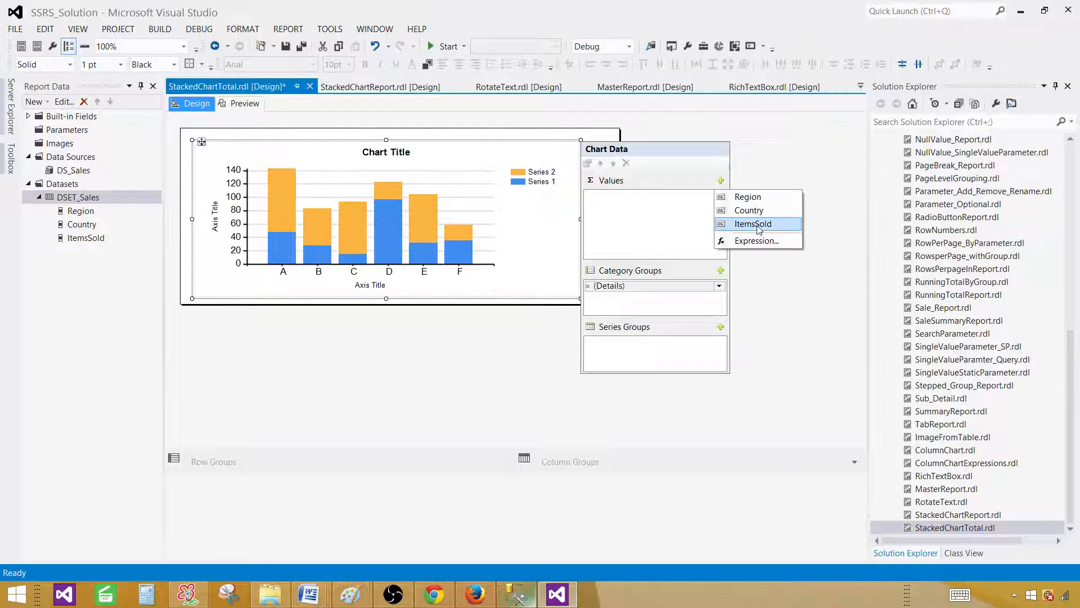
pyautogui.click(753, 223)
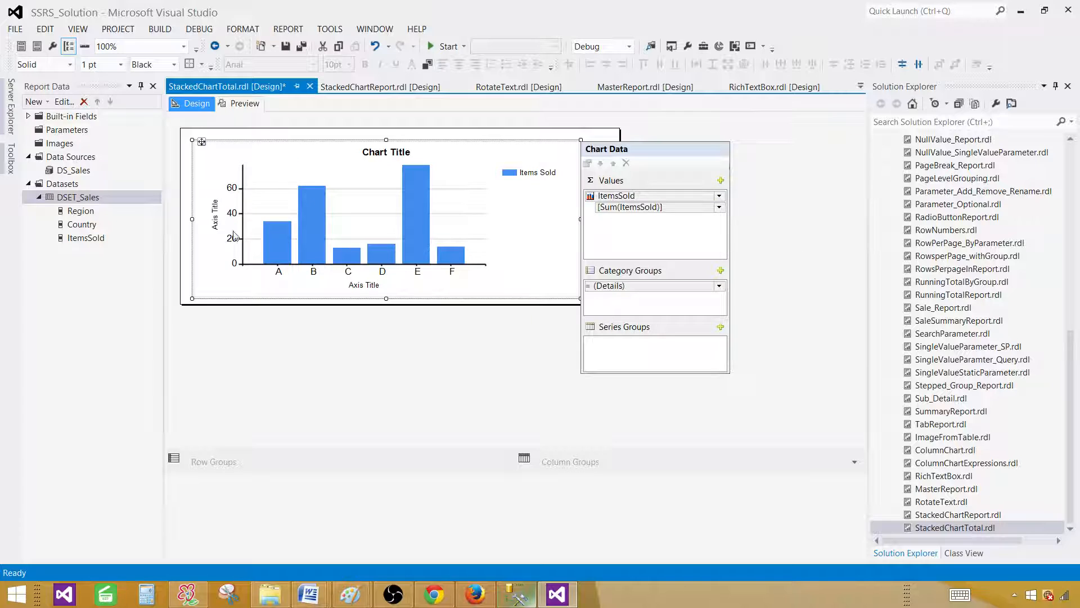
pyautogui.moveTo(231, 185)
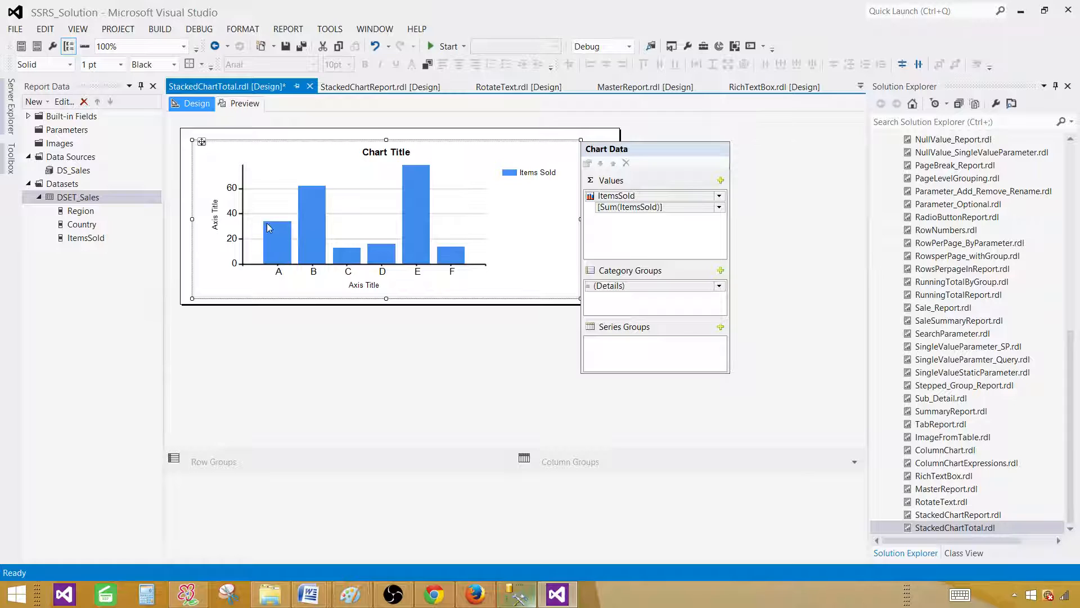
pyautogui.moveTo(274, 231)
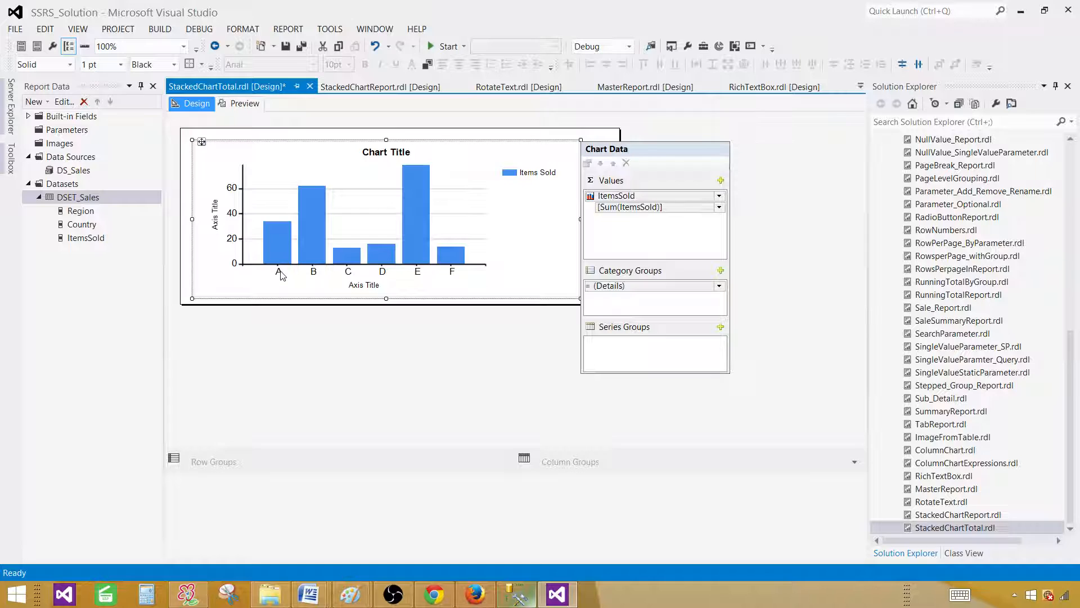
pyautogui.moveTo(395, 276)
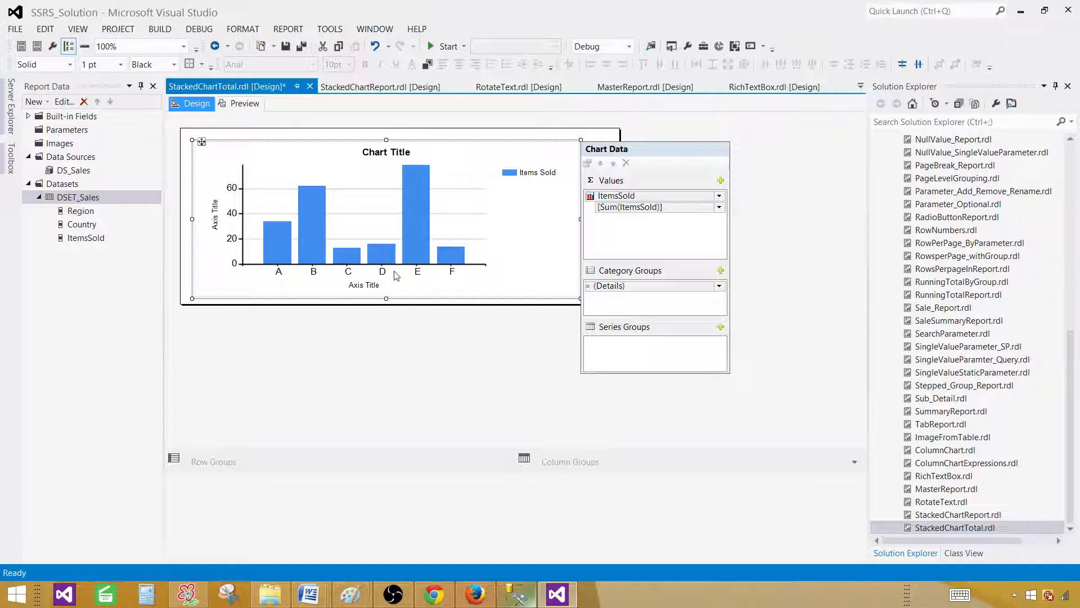
pyautogui.moveTo(301, 280)
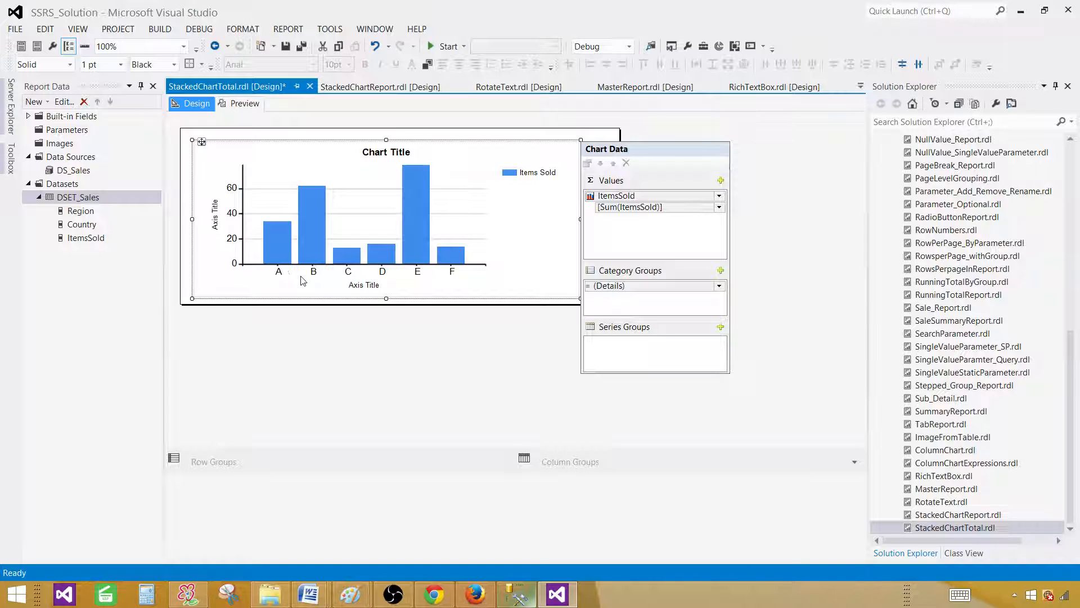
pyautogui.click(719, 285)
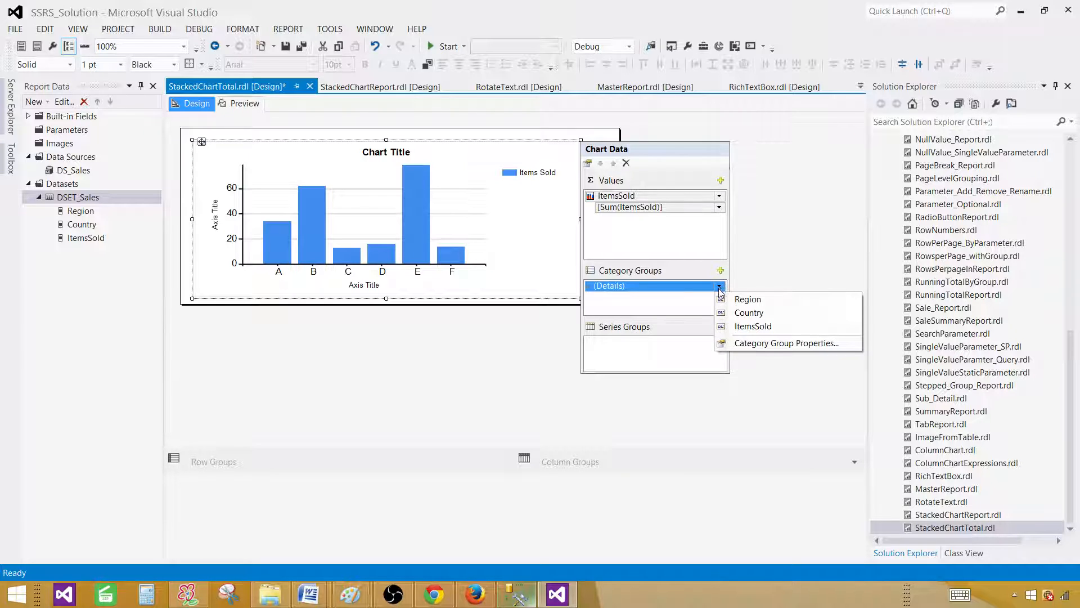
pyautogui.click(747, 299)
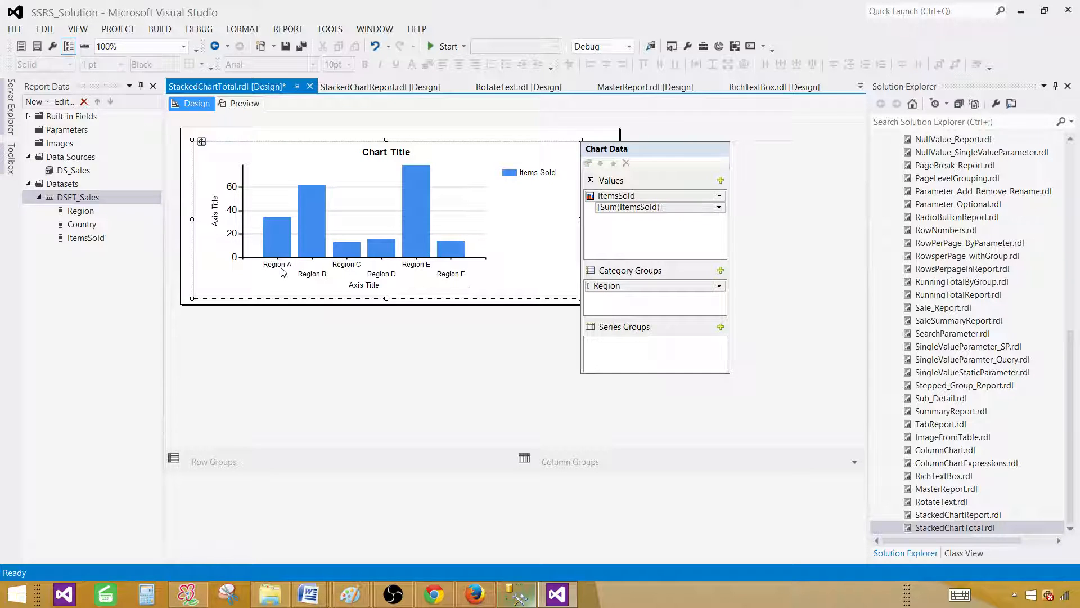
pyautogui.moveTo(276, 256)
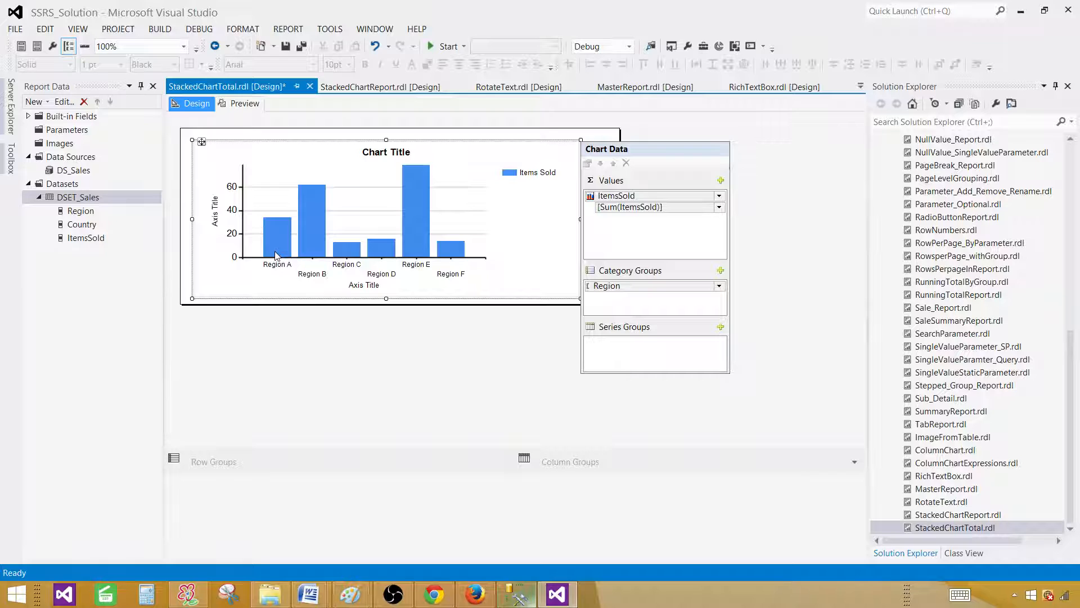
pyautogui.moveTo(279, 221)
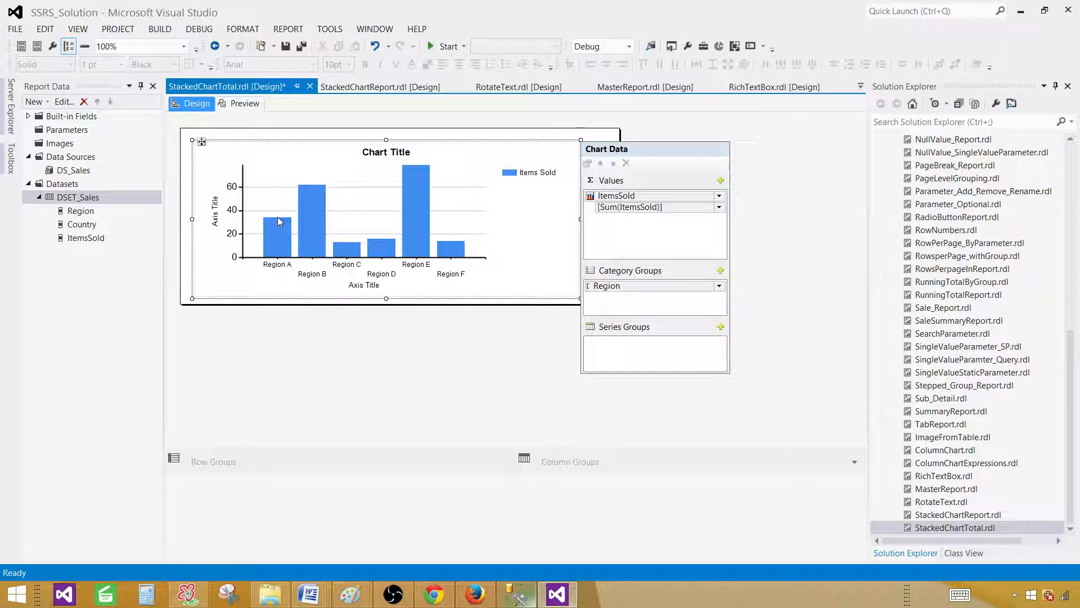
pyautogui.click(244, 104)
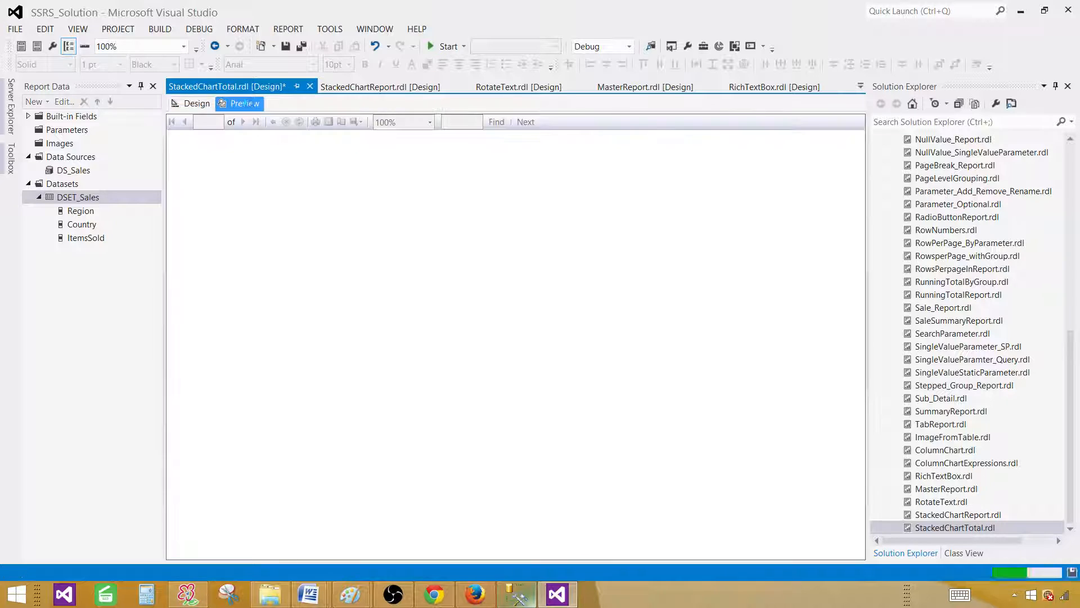
# Step: Review the rendered chart columns for Asia, Europe and North America in Preview
pyautogui.click(244, 104)
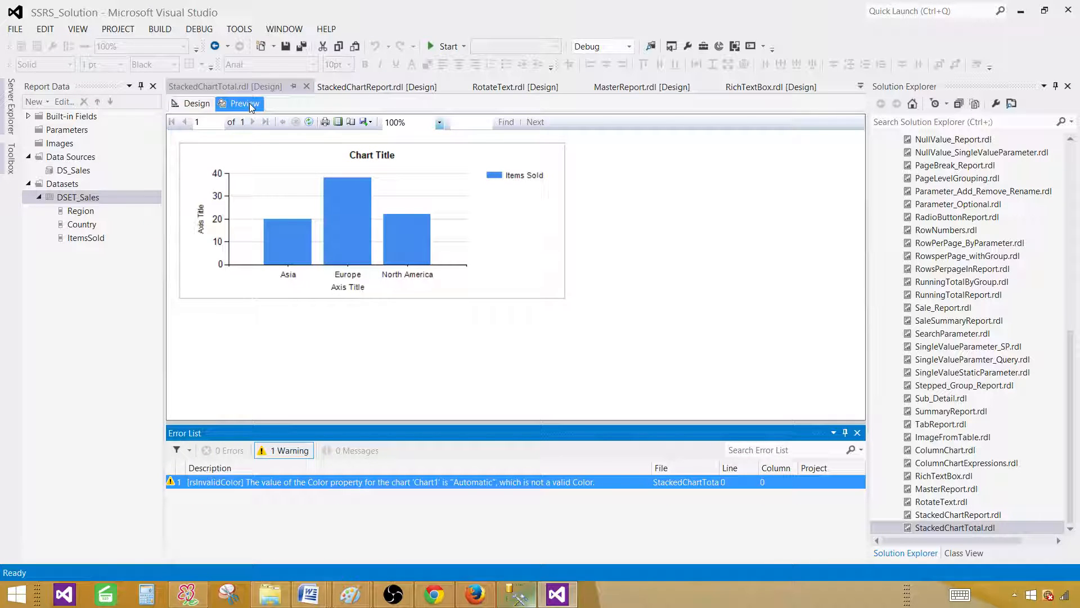
pyautogui.moveTo(364, 232)
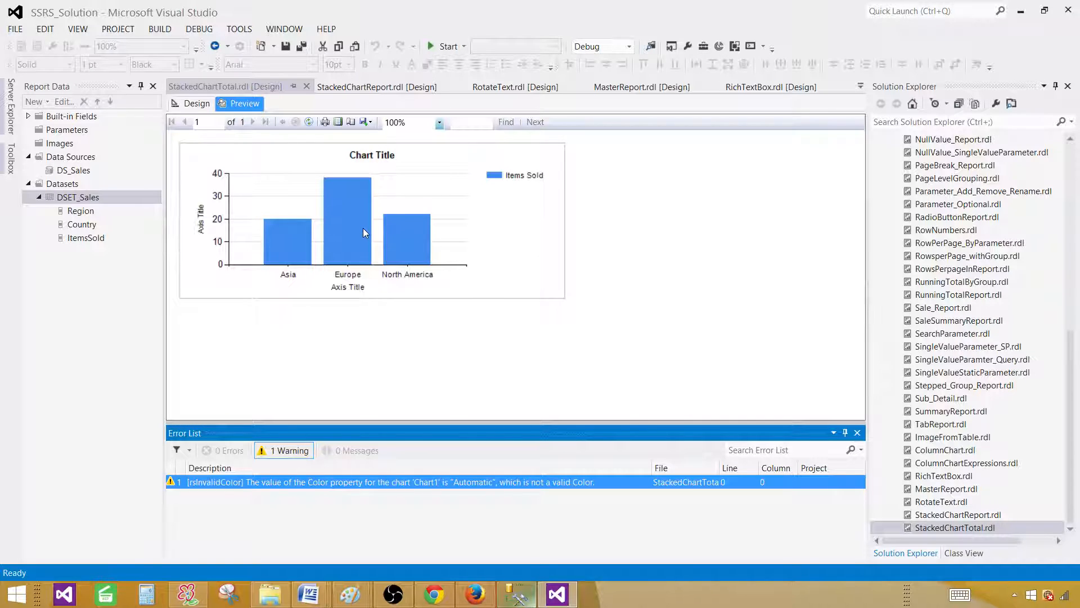
pyautogui.moveTo(271, 239)
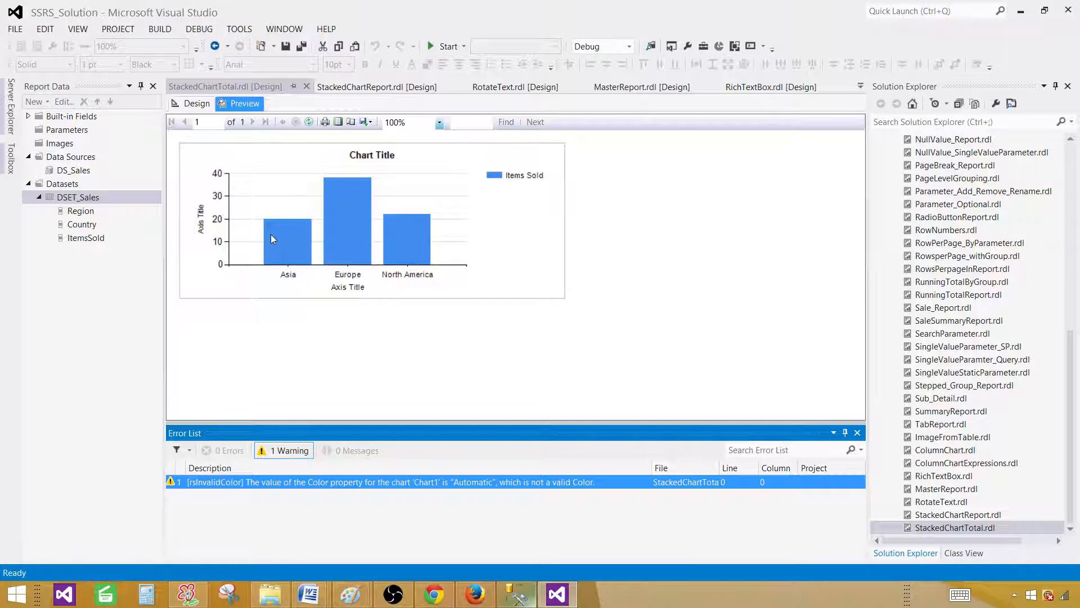
pyautogui.moveTo(458, 214)
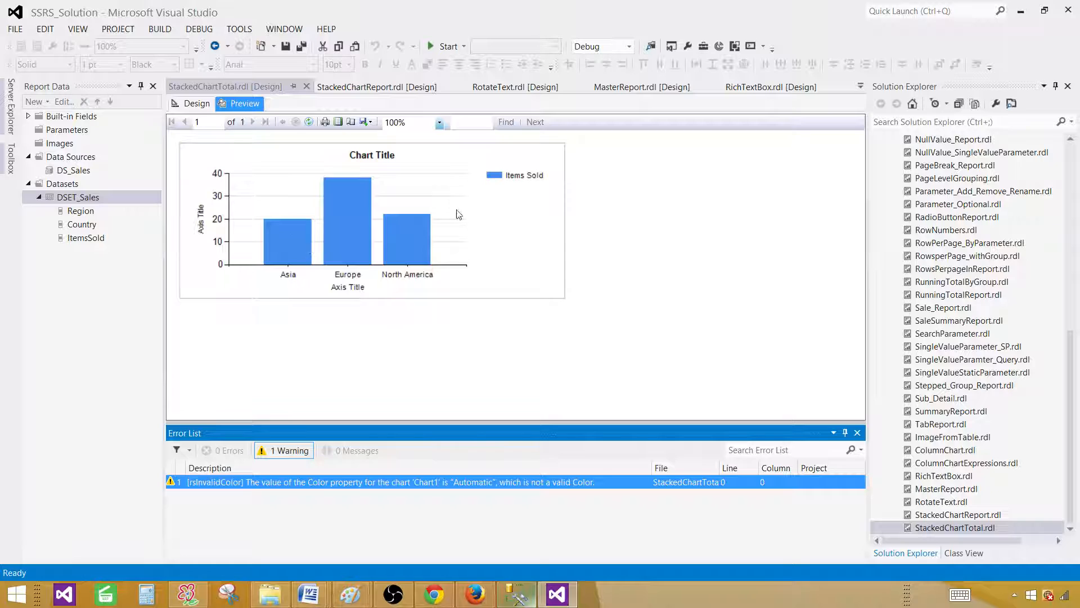
pyautogui.moveTo(268, 243)
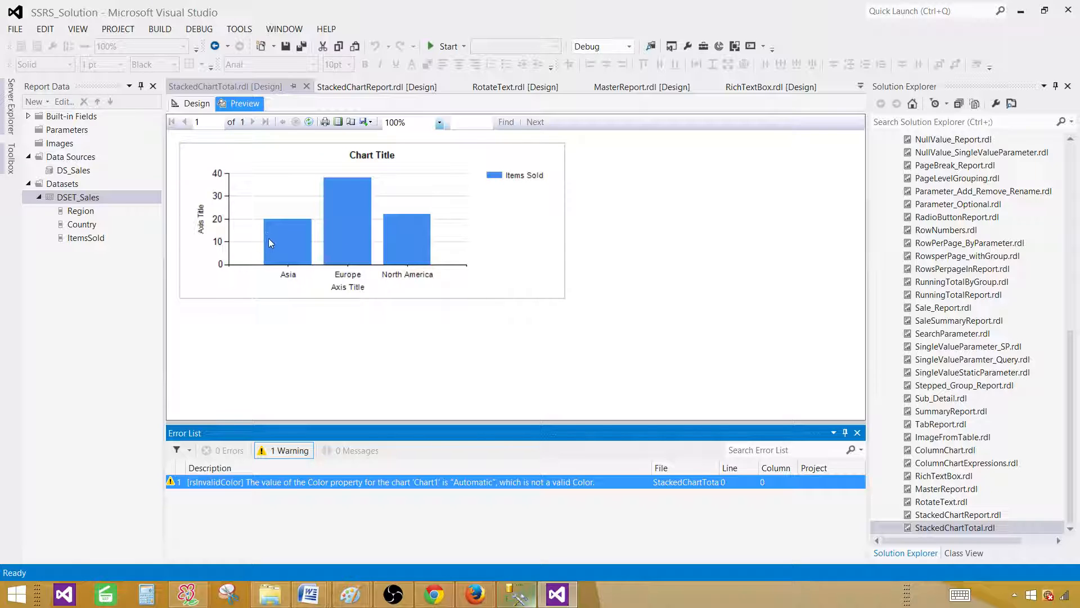
pyautogui.moveTo(345, 243)
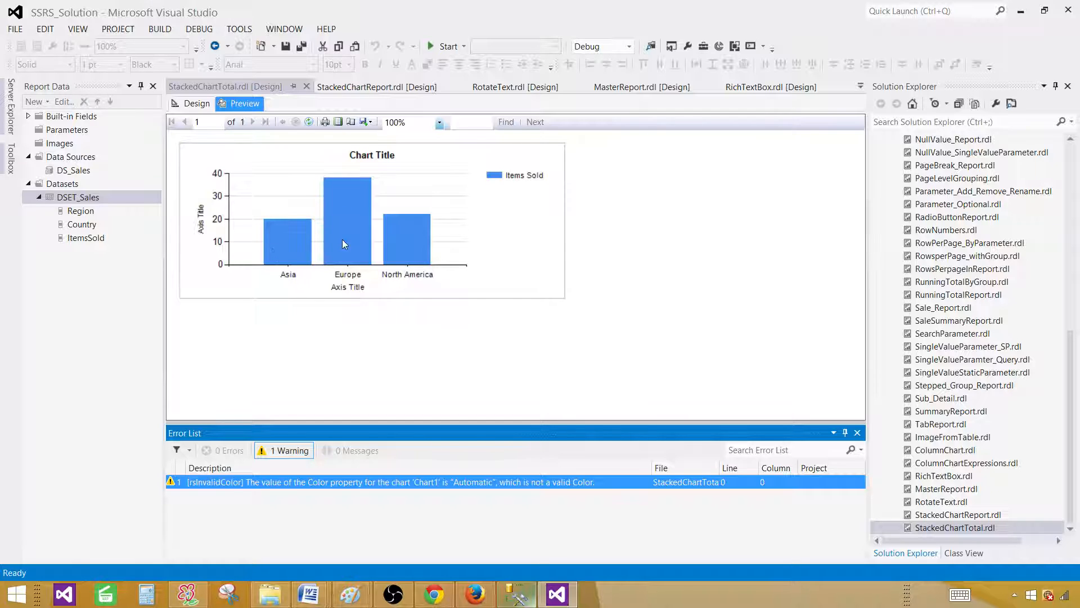
pyautogui.moveTo(392, 240)
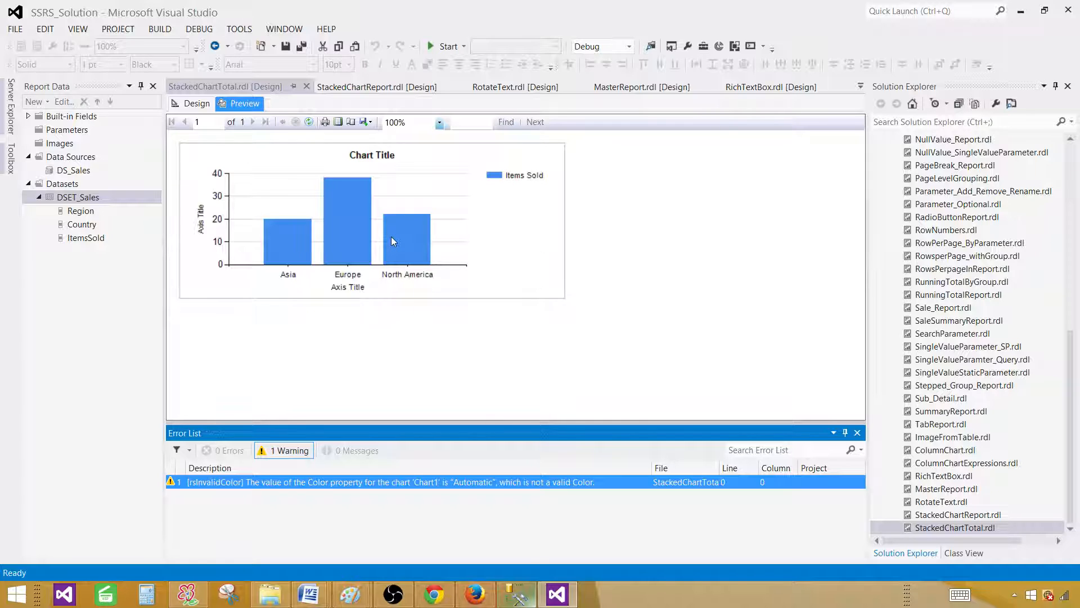
pyautogui.moveTo(289, 267)
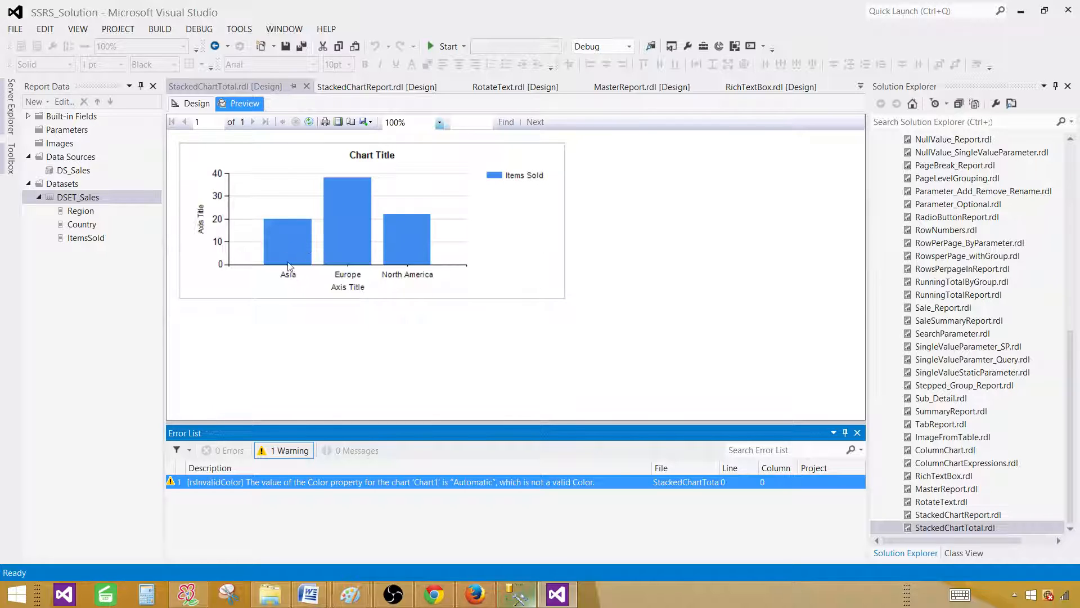
pyautogui.moveTo(340, 255)
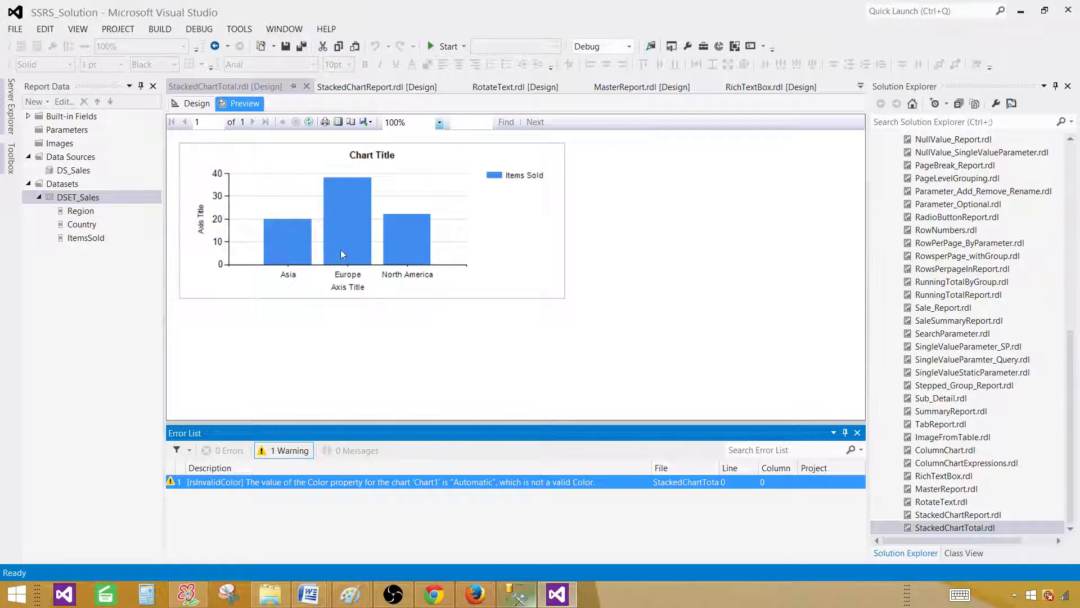
pyautogui.moveTo(292, 239)
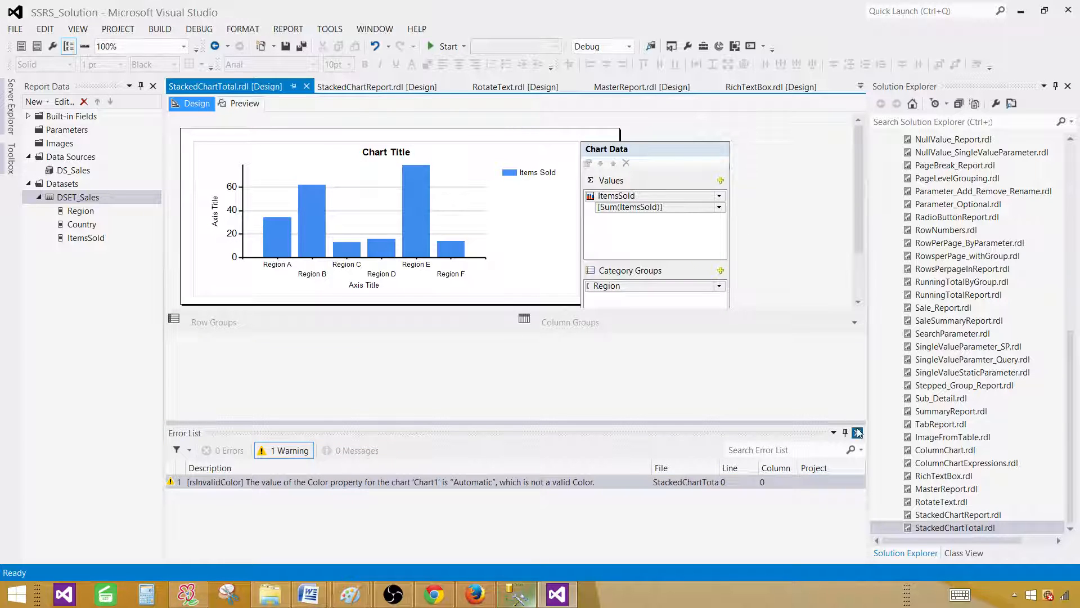
# Step: Add Country as the series group so each region's column stacks by country, and preview it
pyautogui.click(720, 326)
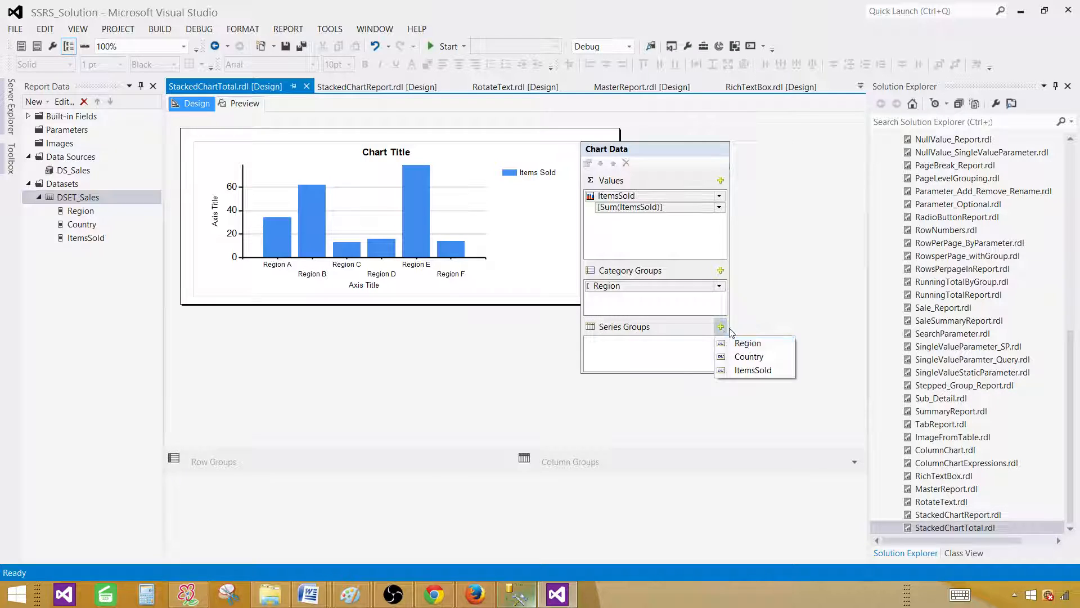
pyautogui.click(749, 357)
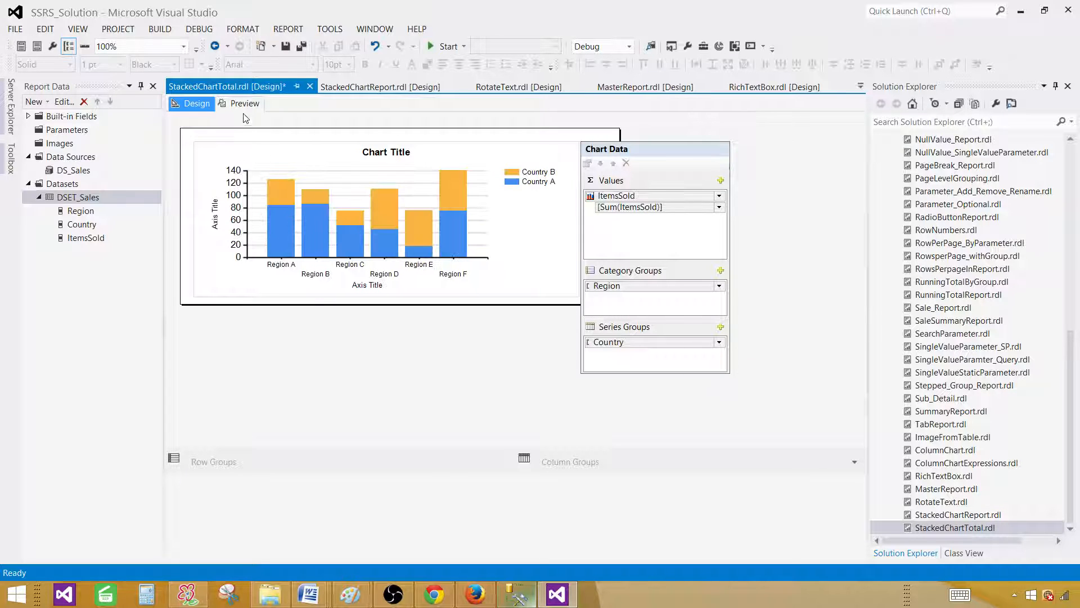
pyautogui.click(245, 103)
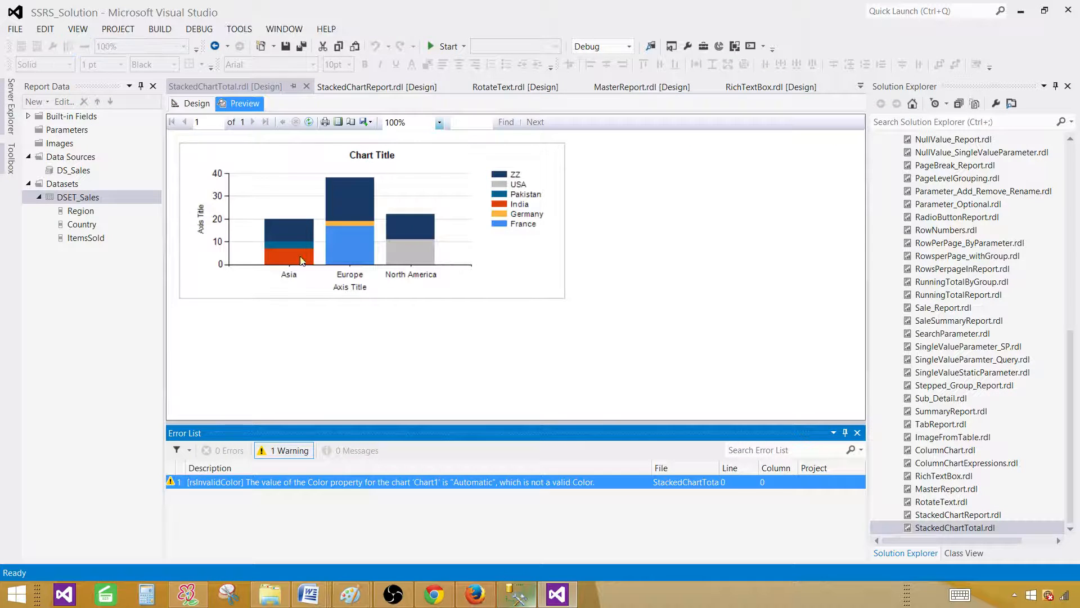
pyautogui.moveTo(288, 259)
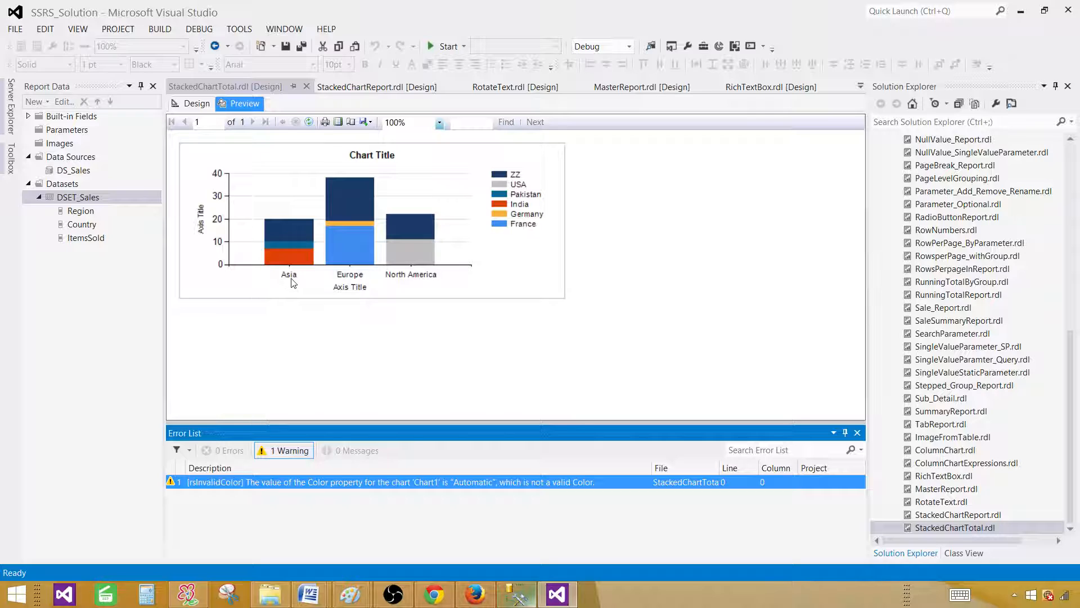
pyautogui.moveTo(458, 231)
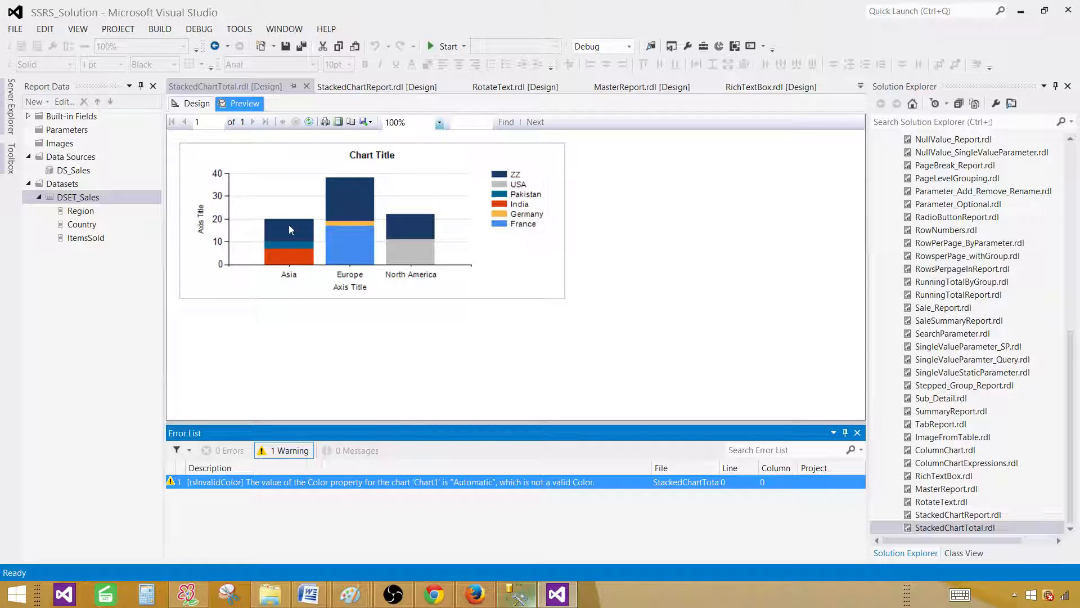
pyautogui.moveTo(279, 229)
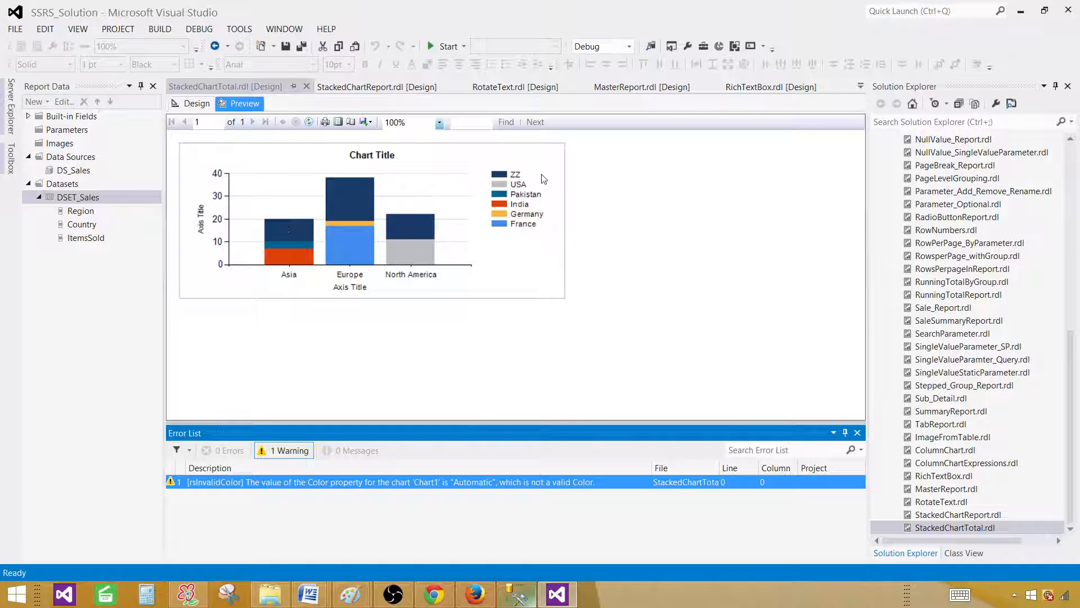
pyautogui.moveTo(302, 224)
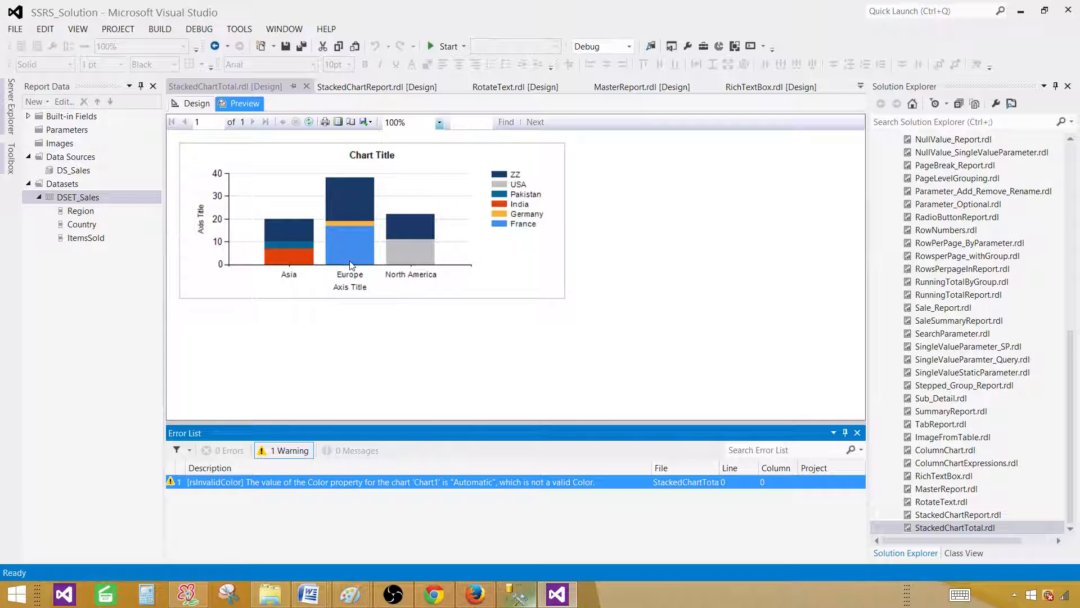
pyautogui.moveTo(347, 255)
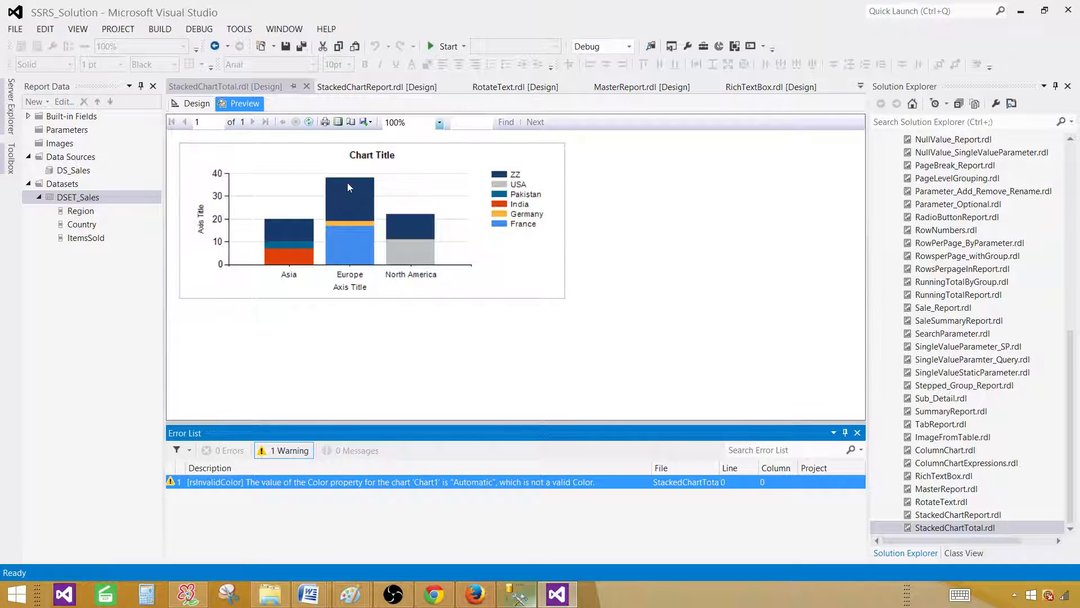
pyautogui.moveTo(351, 200)
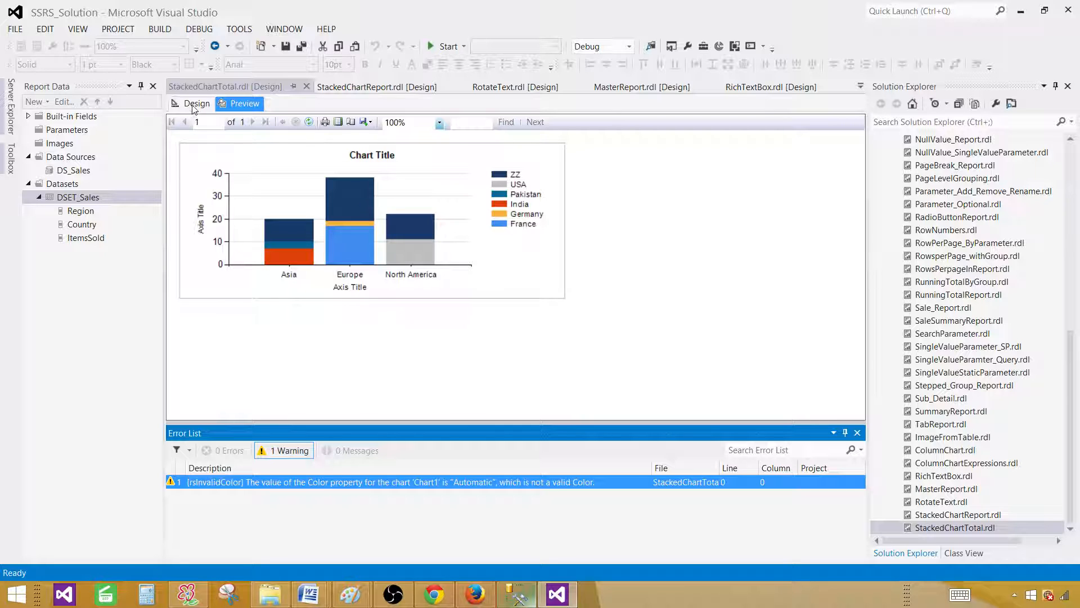
# Step: Turn on Show Data Labels for the column series, check them in Preview, and return to Design
pyautogui.rightClick(318, 220)
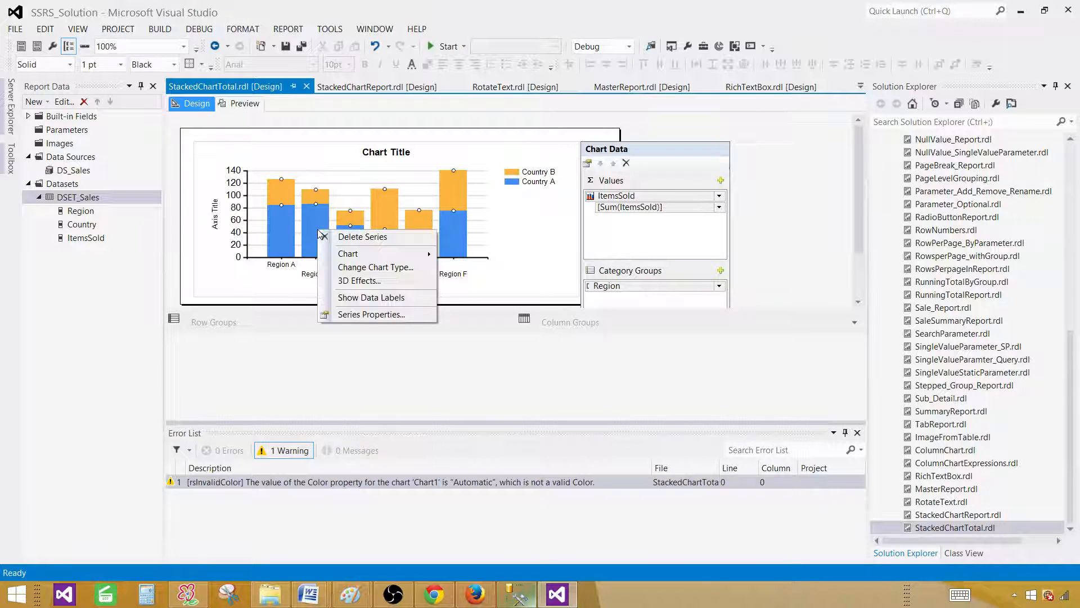
pyautogui.click(370, 297)
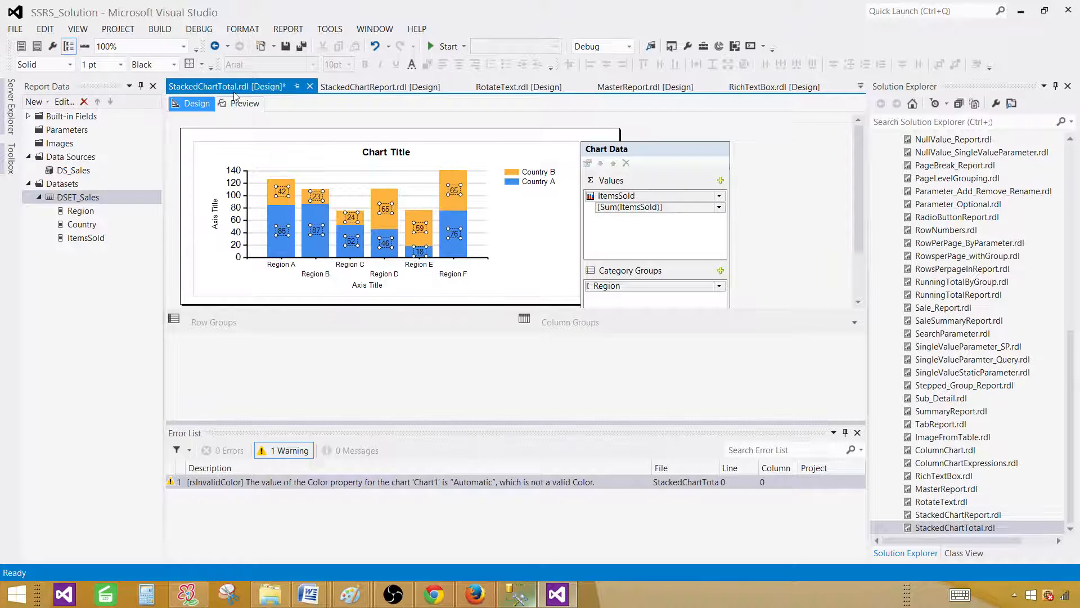
pyautogui.click(244, 103)
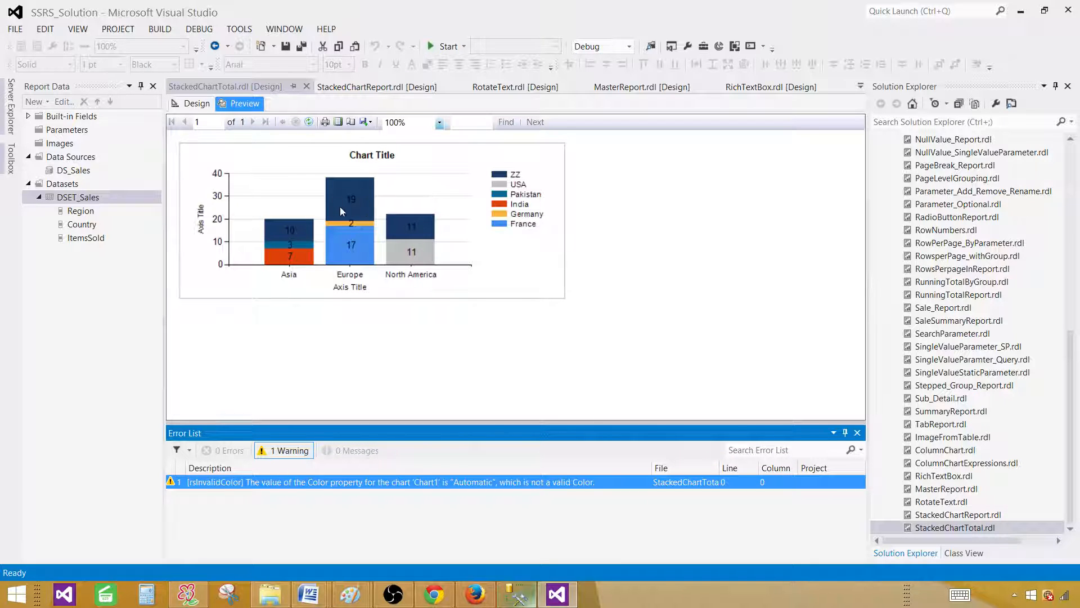
pyautogui.moveTo(360, 189)
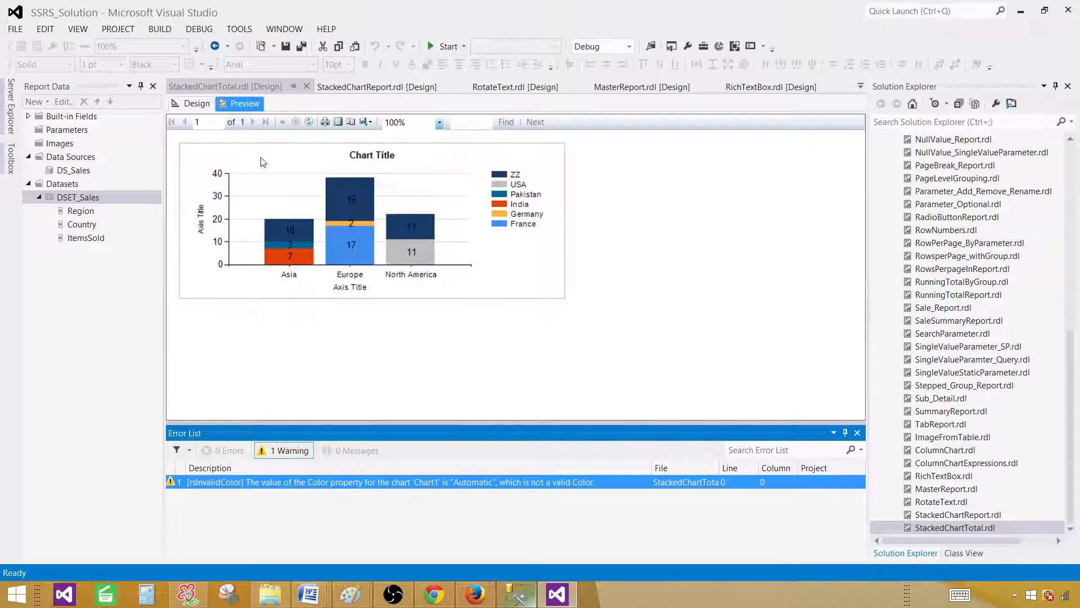
pyautogui.click(195, 104)
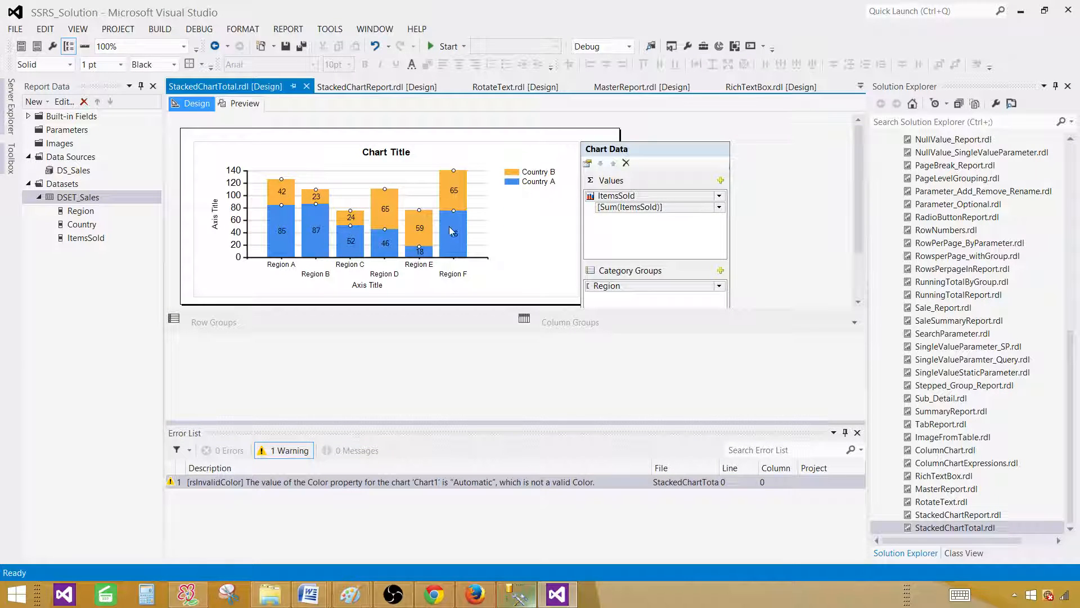
# Step: From Series Properties' Fill page, start an expression for the series Color
pyautogui.rightClick(451, 230)
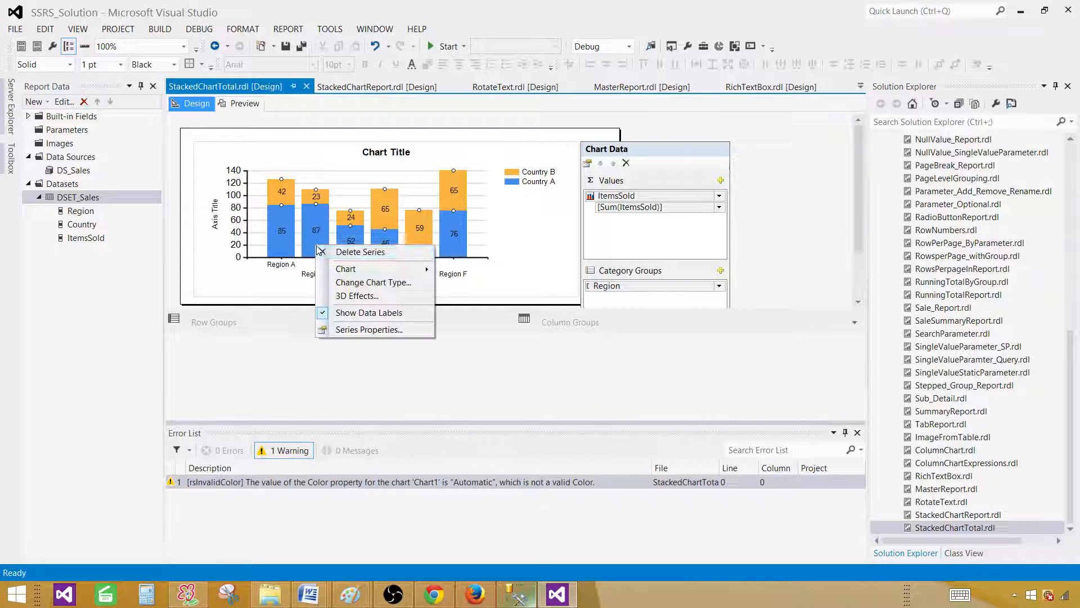
pyautogui.click(371, 329)
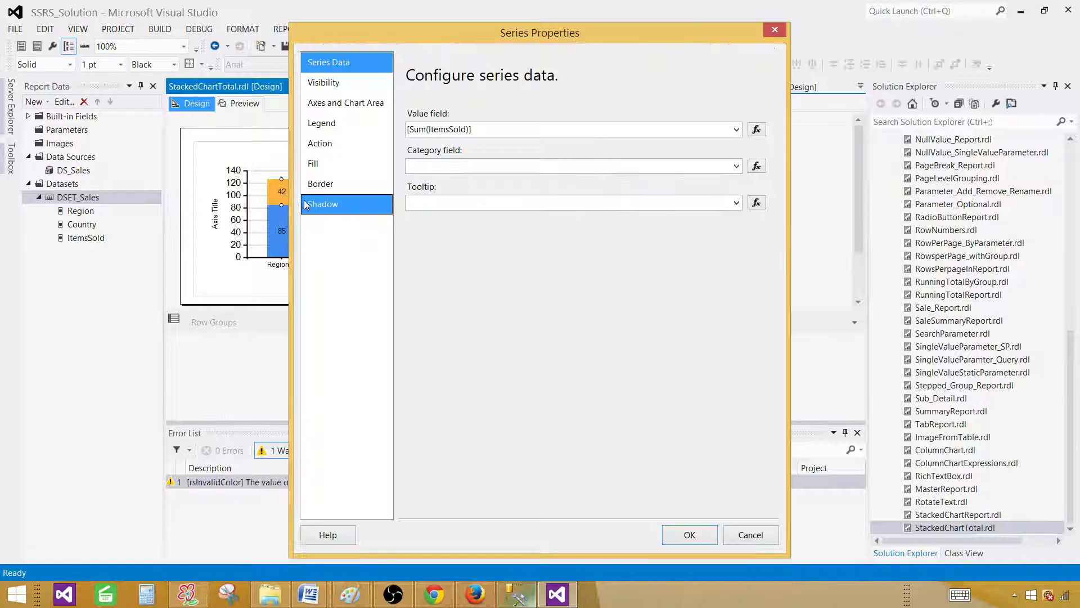
pyautogui.click(314, 163)
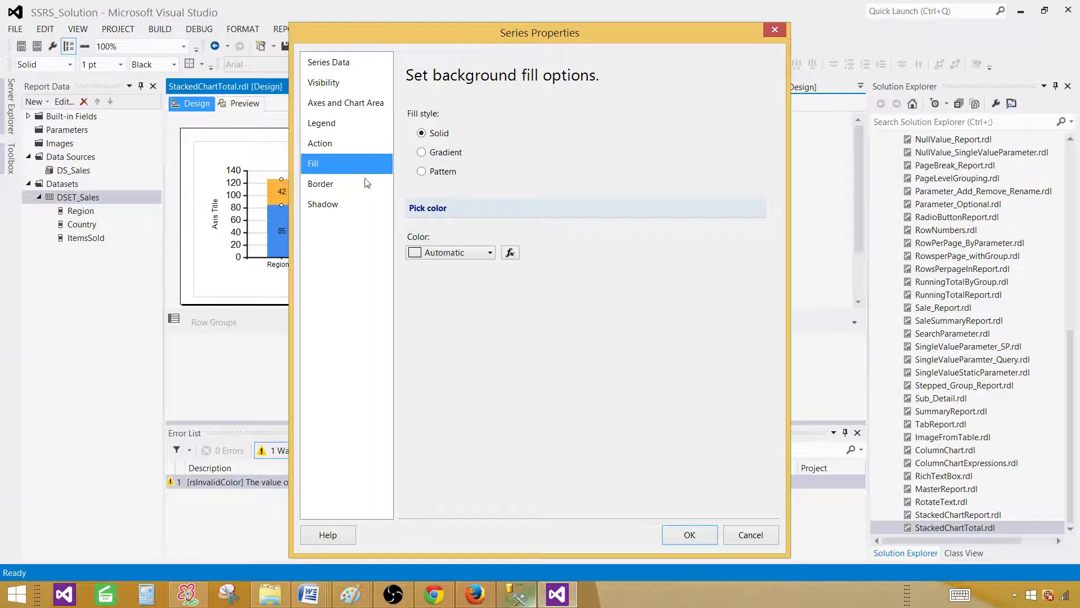
pyautogui.moveTo(448, 252)
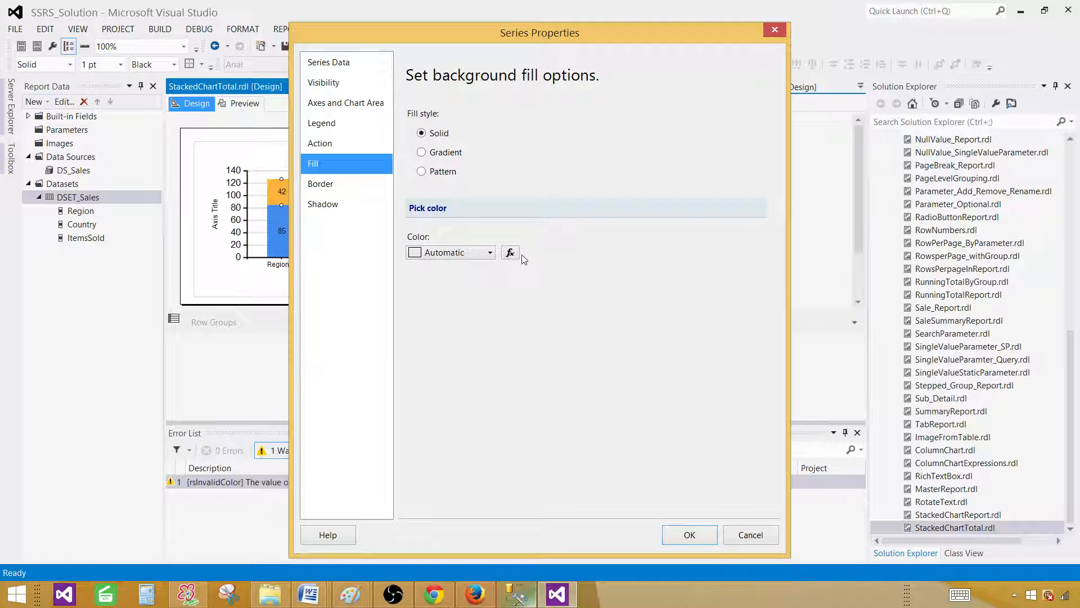
pyautogui.click(510, 252)
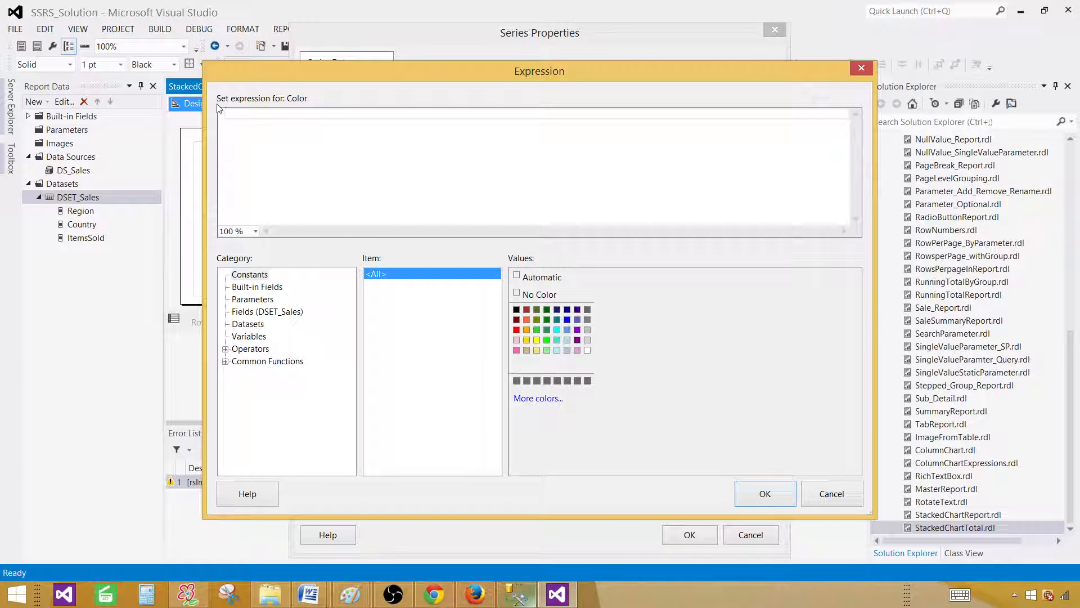
# Step: Set fill Color to =IIF(Fields!Country.Value="ZZ","Transparent","Automatic") and confirm
pyautogui.write('=')
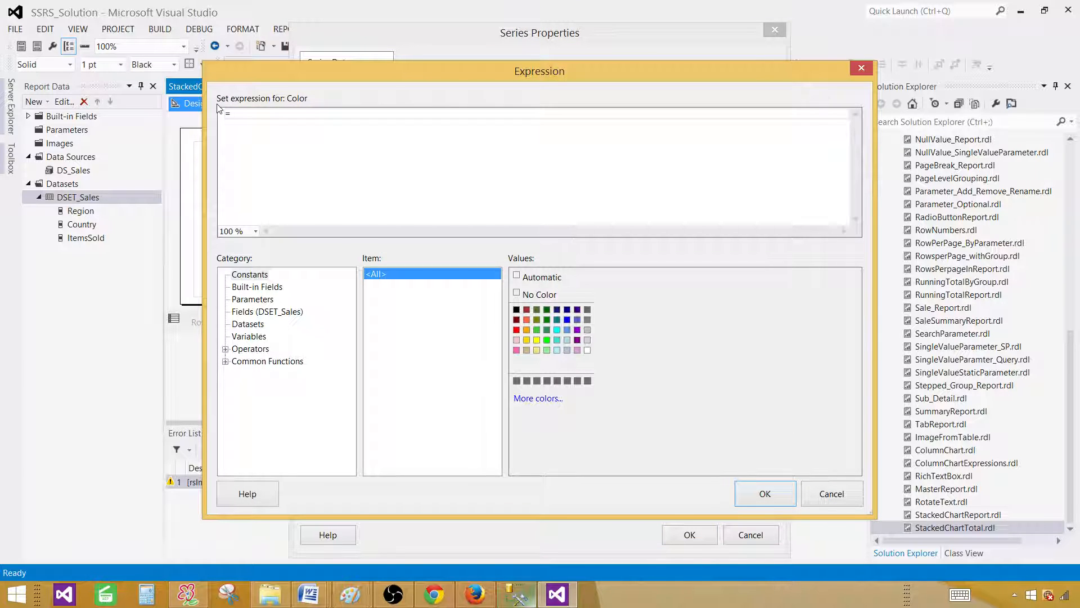
pyautogui.write('IIF(')
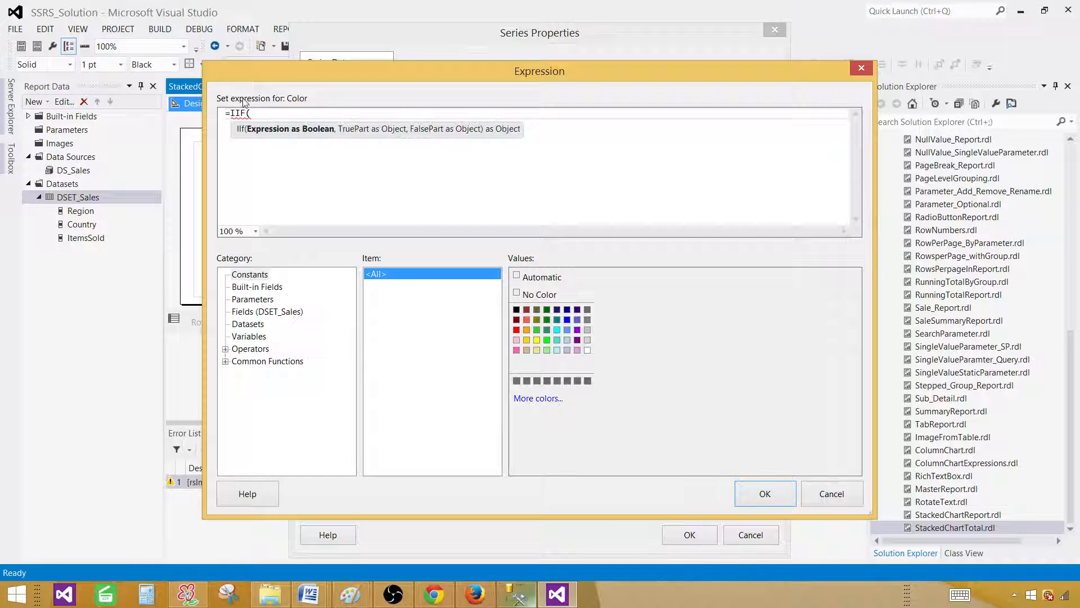
pyautogui.click(266, 312)
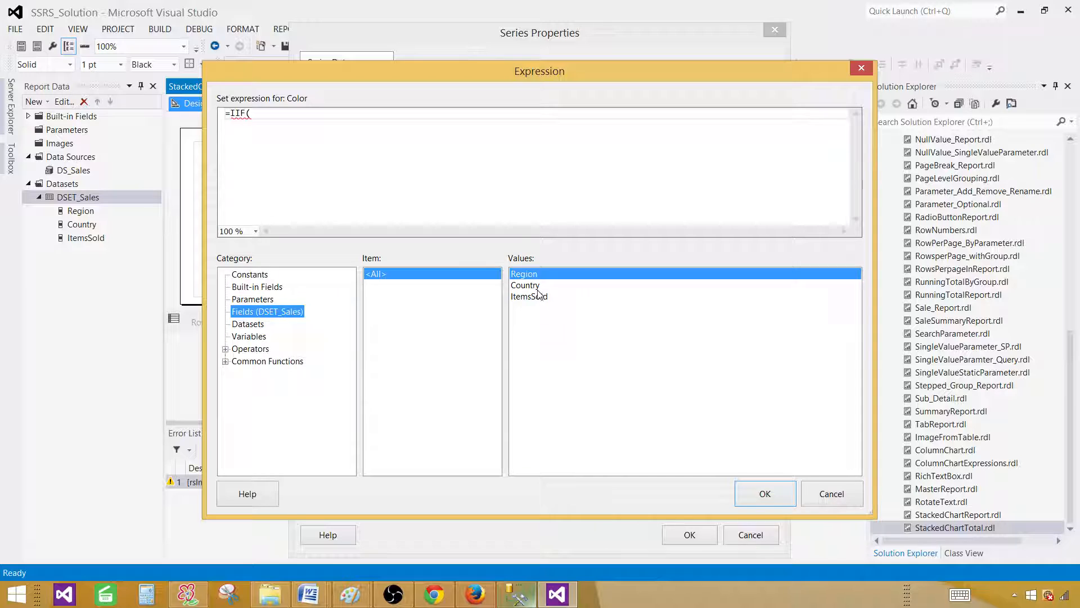
pyautogui.doubleClick(525, 285)
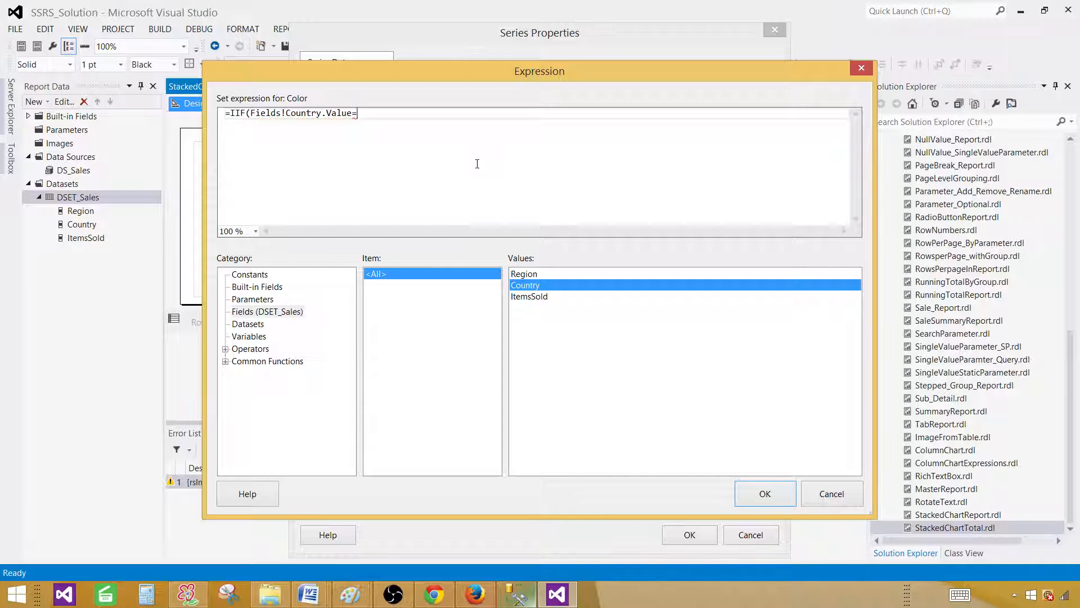
pyautogui.write('"ZZ"')
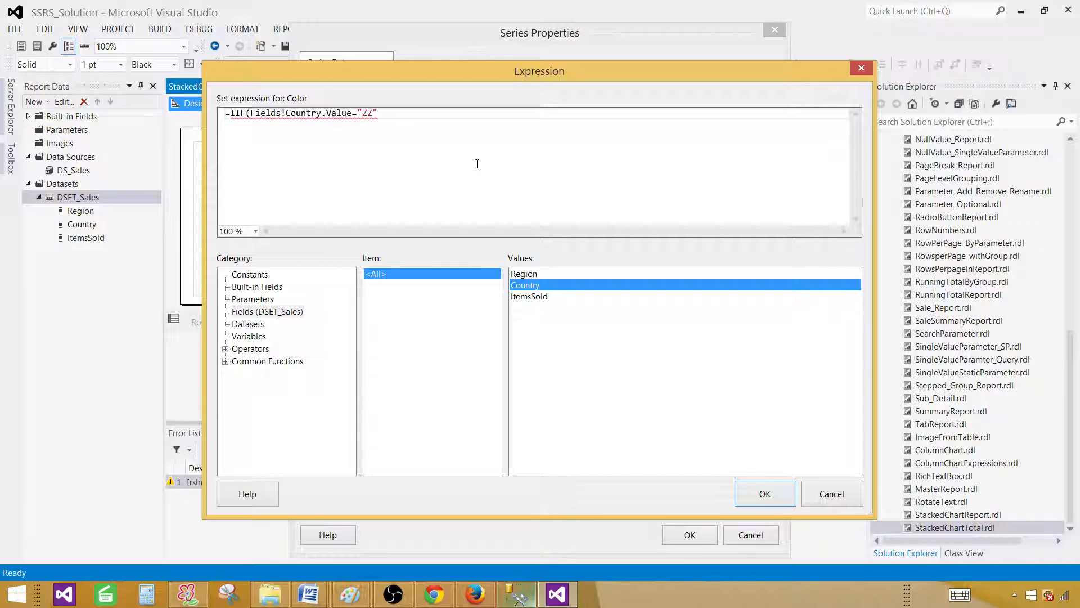
pyautogui.write(',')
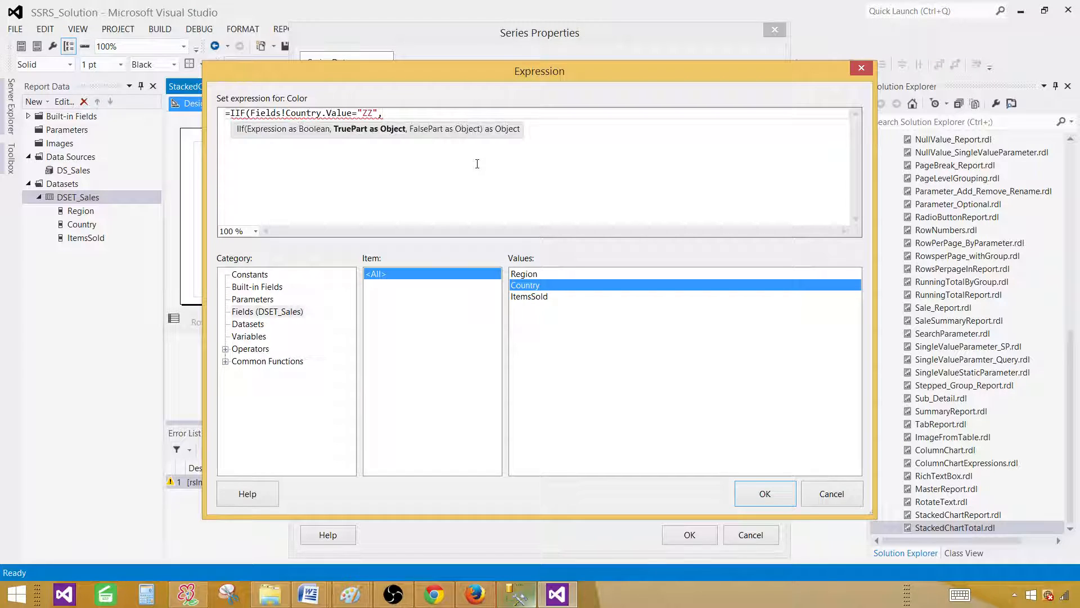
pyautogui.write('"Transparent')
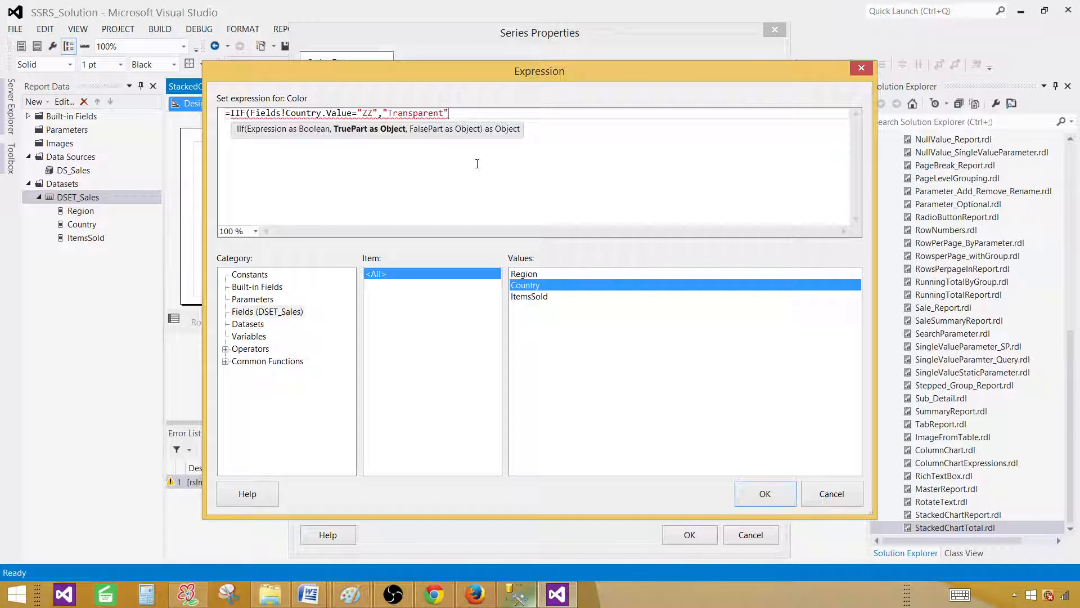
pyautogui.write(',"A')
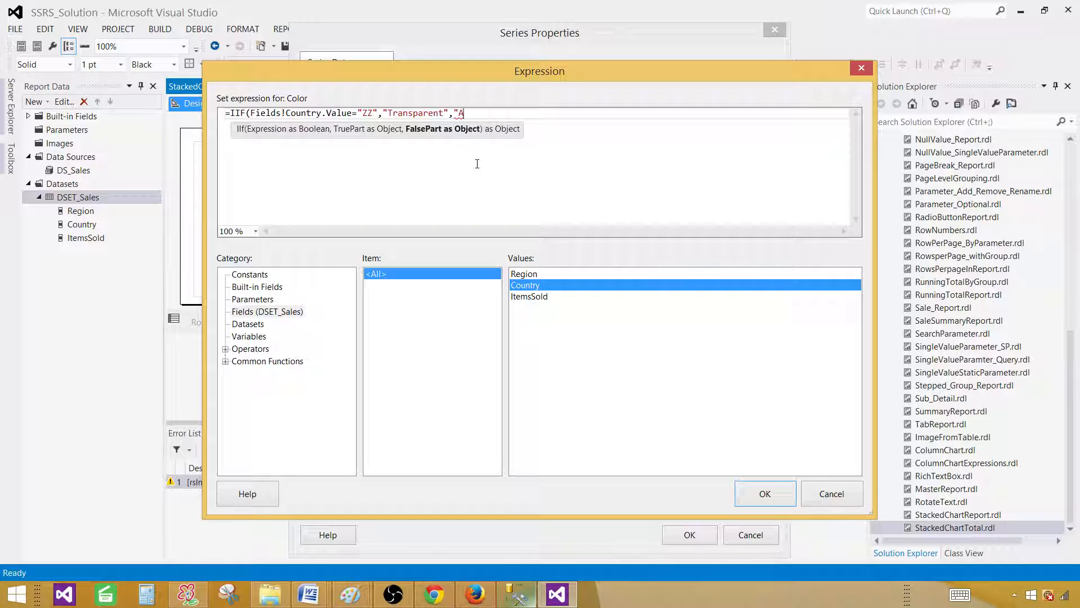
pyautogui.write('utomatic')
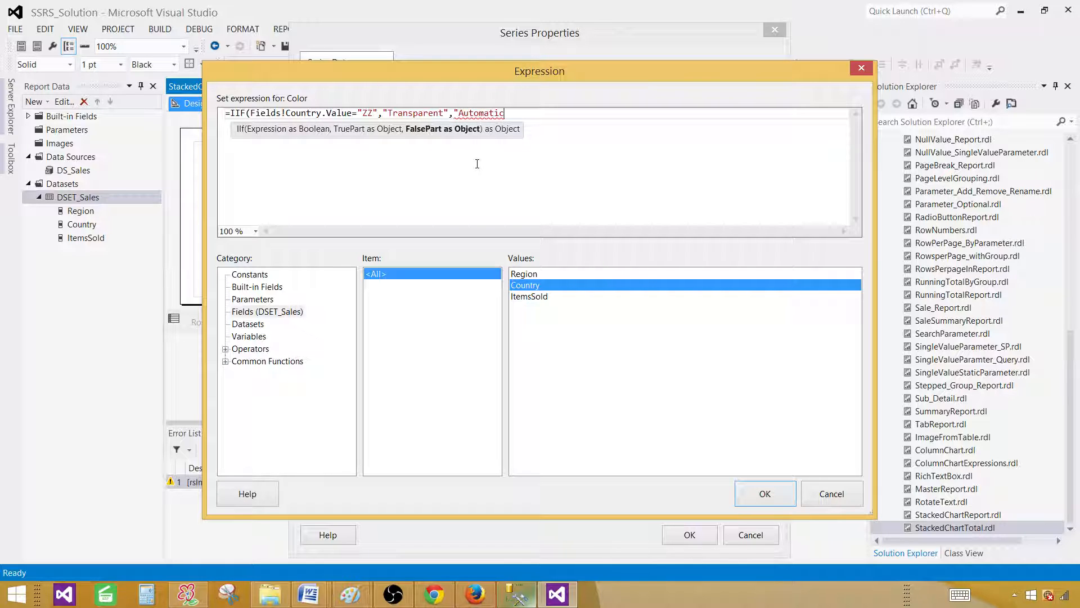
pyautogui.write(')')
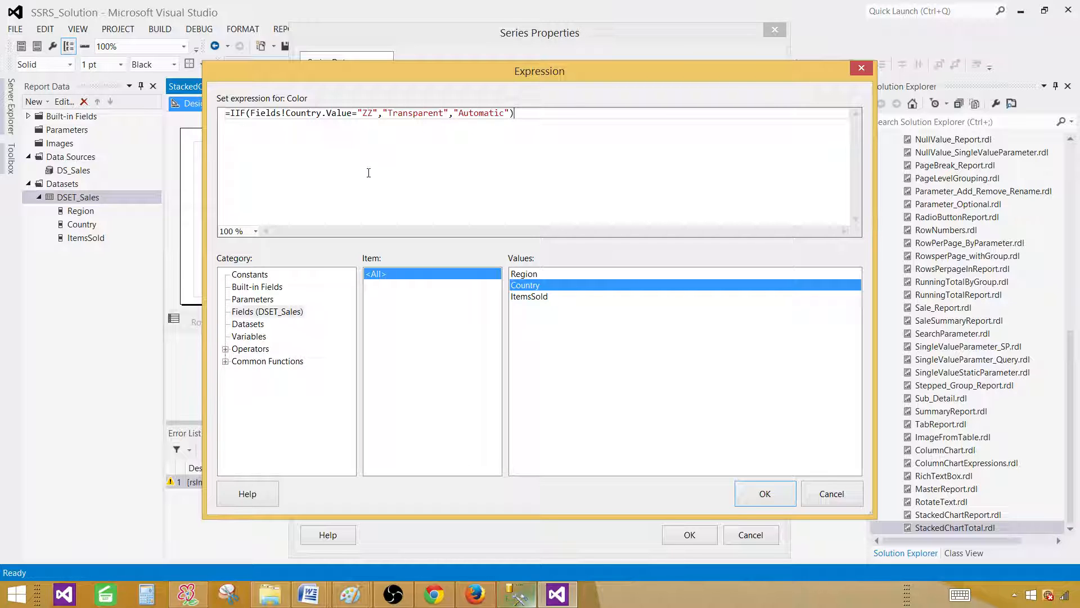
pyautogui.moveTo(765, 492)
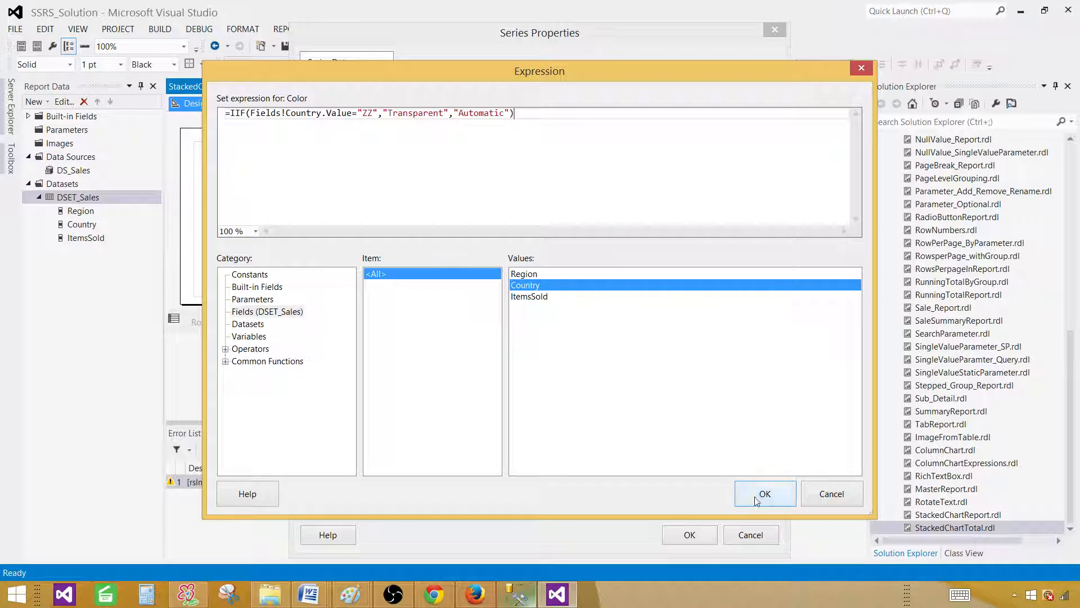
pyautogui.click(764, 492)
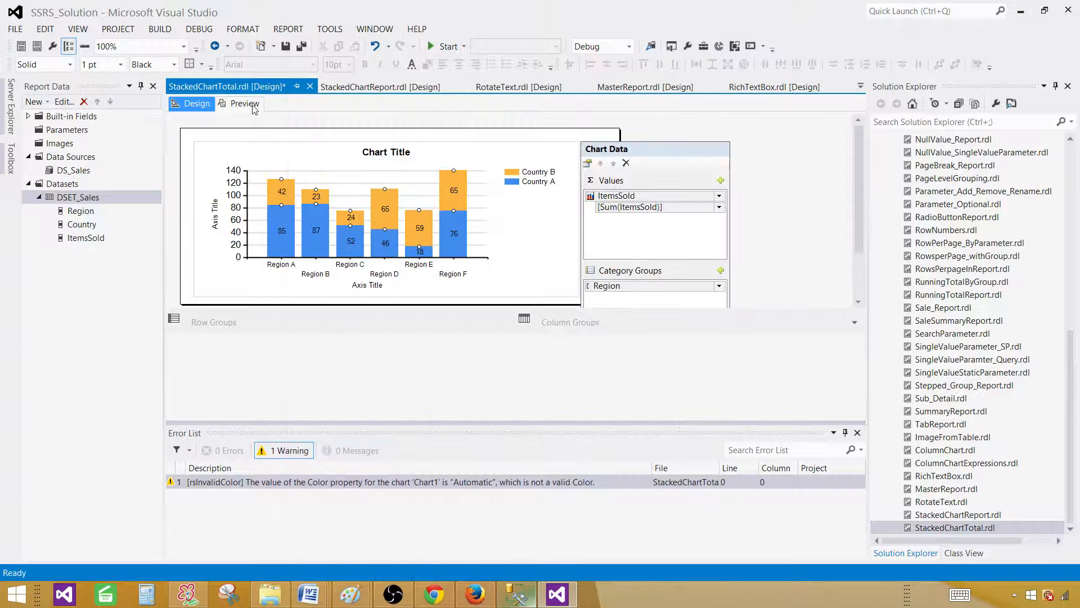
pyautogui.click(244, 103)
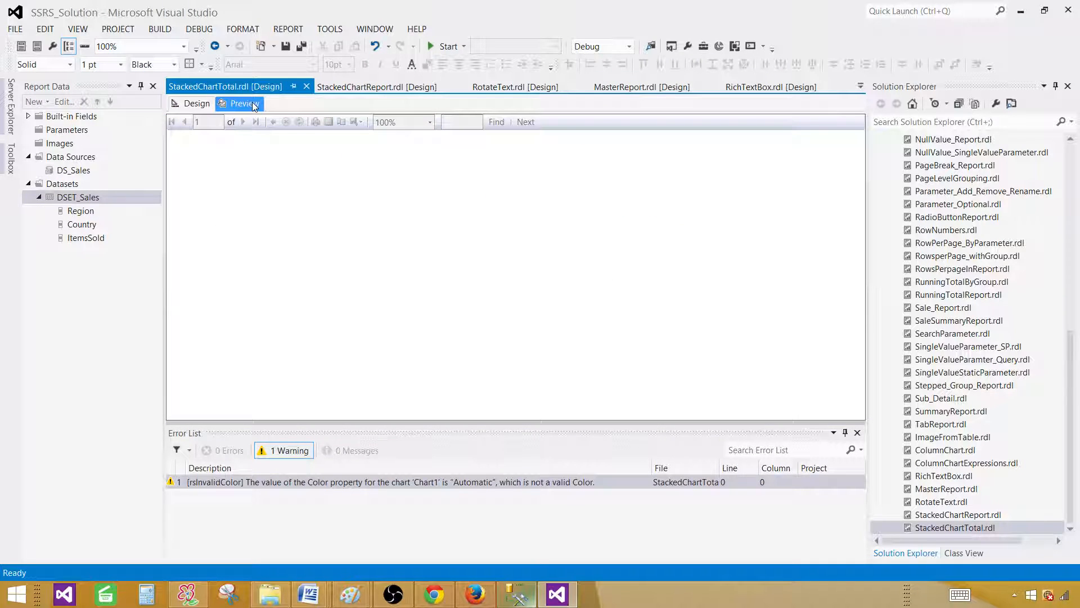
pyautogui.click(244, 103)
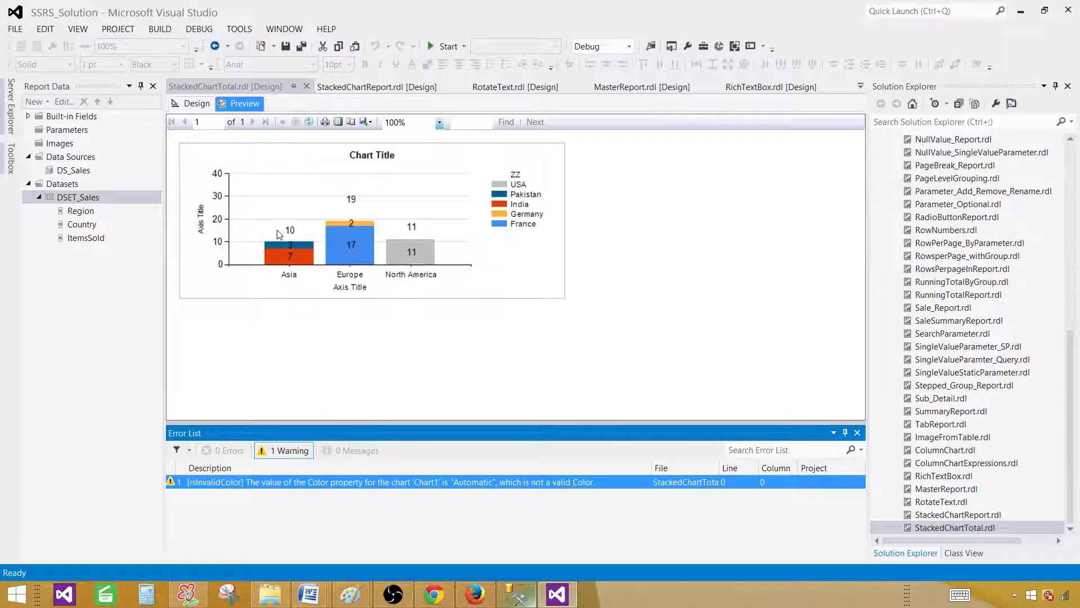
pyautogui.moveTo(299, 255)
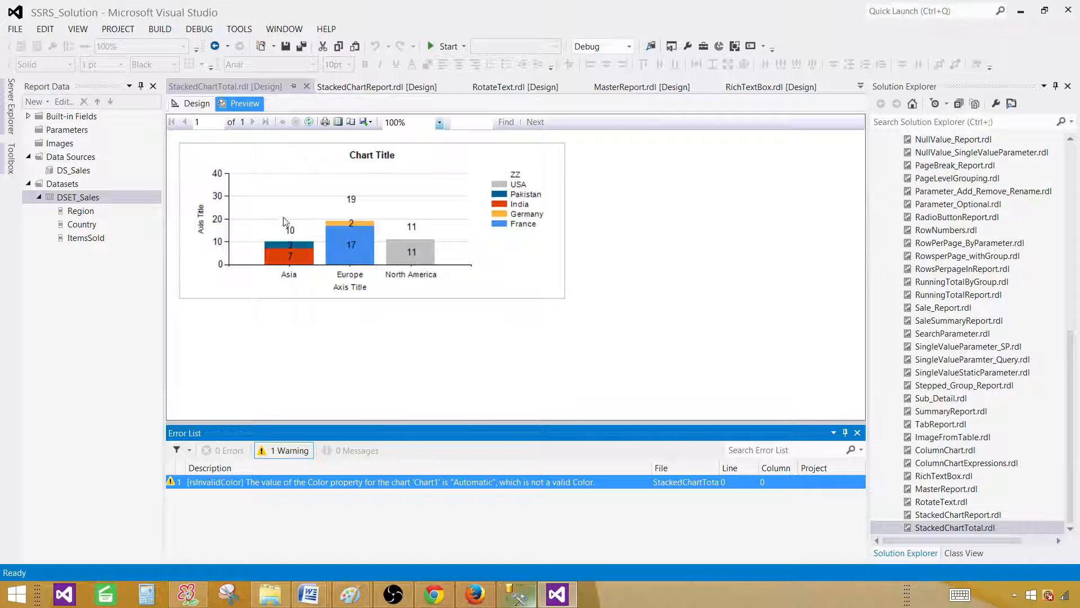
pyautogui.click(196, 104)
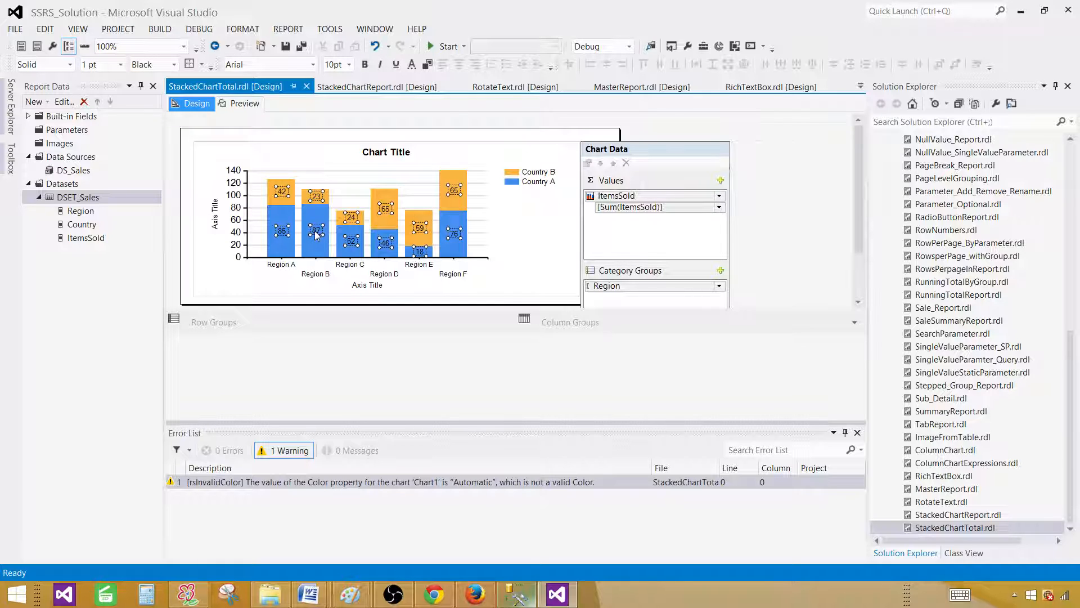
# Step: Reach the expression editor for the chart's series label data
pyautogui.rightClick(318, 232)
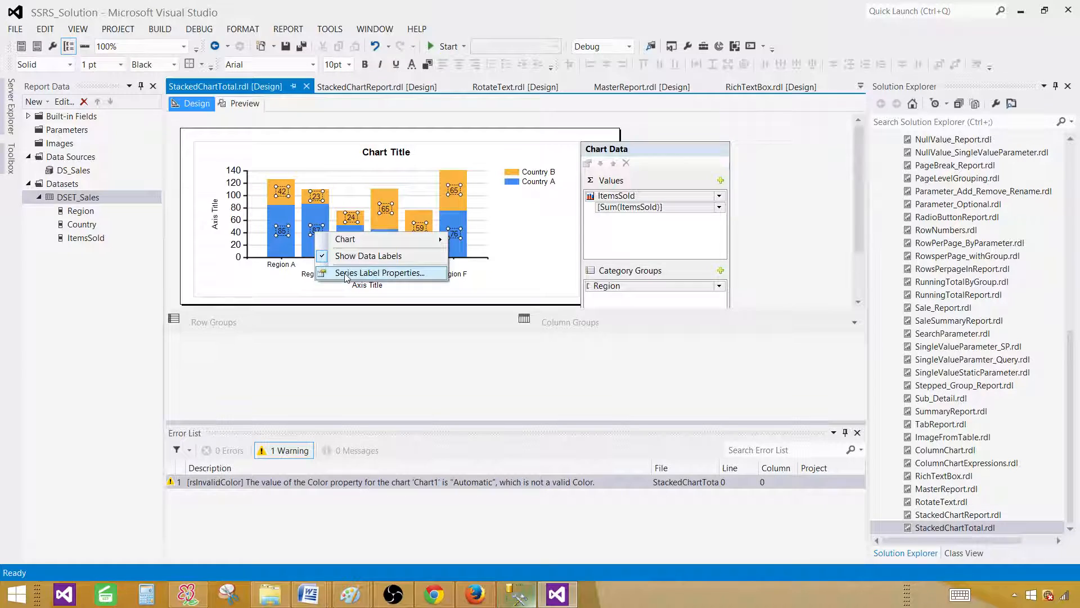
pyautogui.click(378, 272)
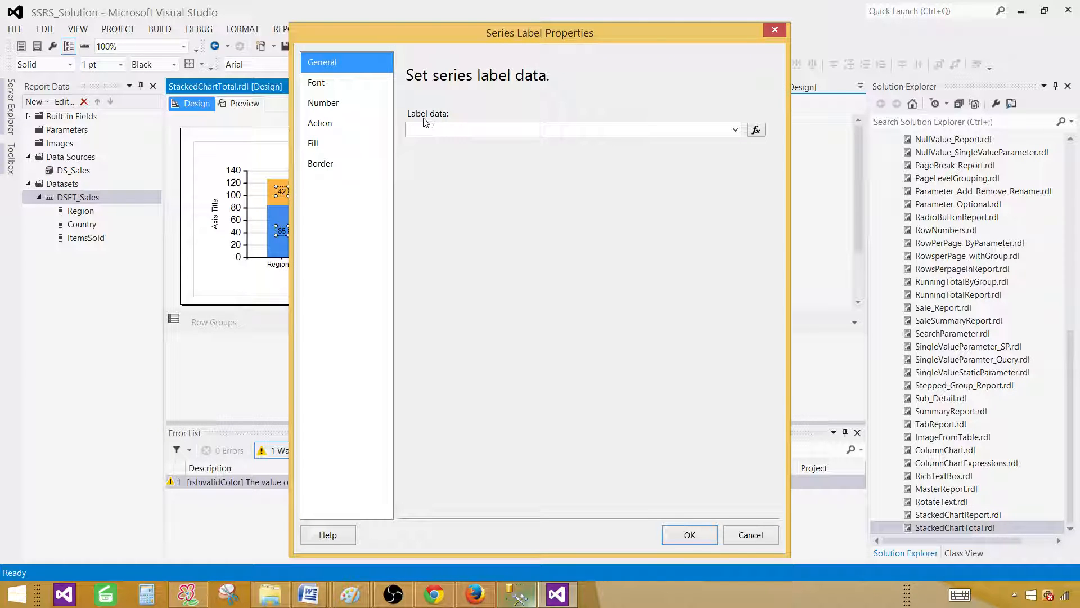
pyautogui.click(756, 129)
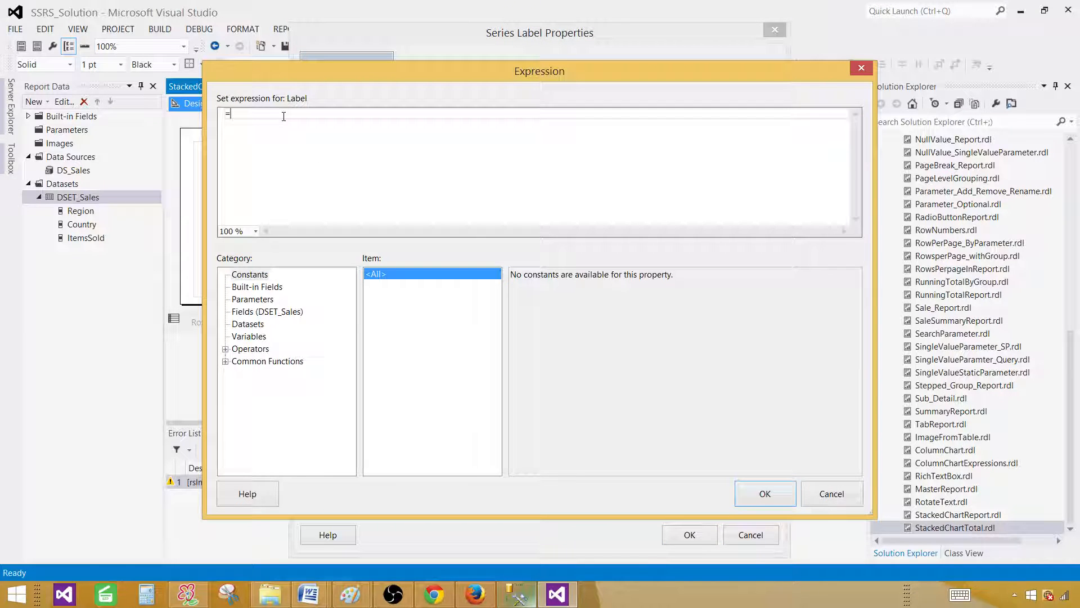
# Step: Set the label to =IIF(Fields!Country.Value="ZZ",Fields!ItemsSold.Value,"") and confirm it
pyautogui.write('IIF')
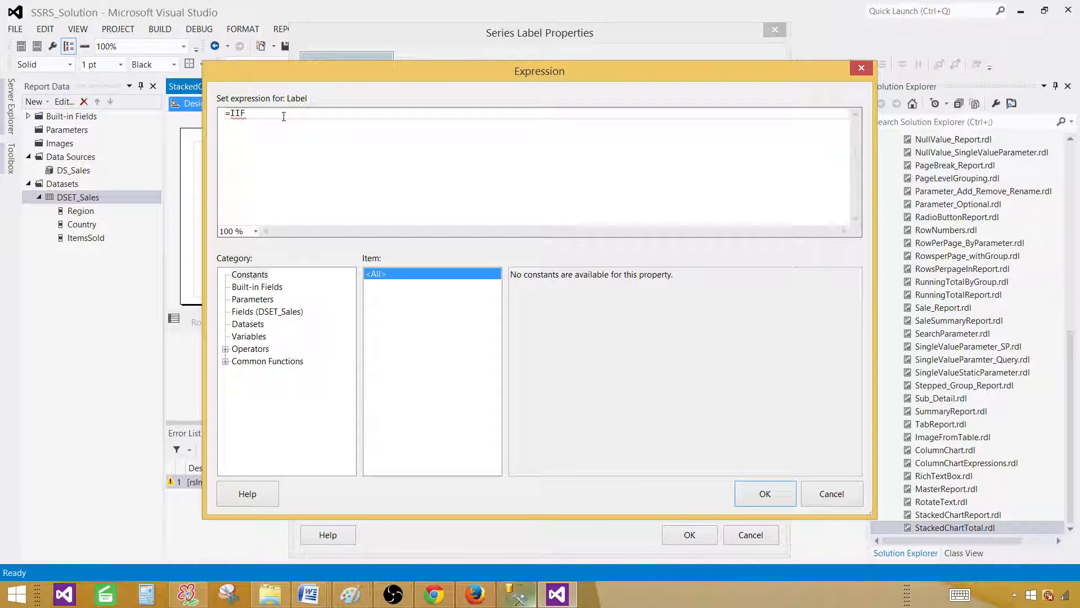
pyautogui.click(267, 310)
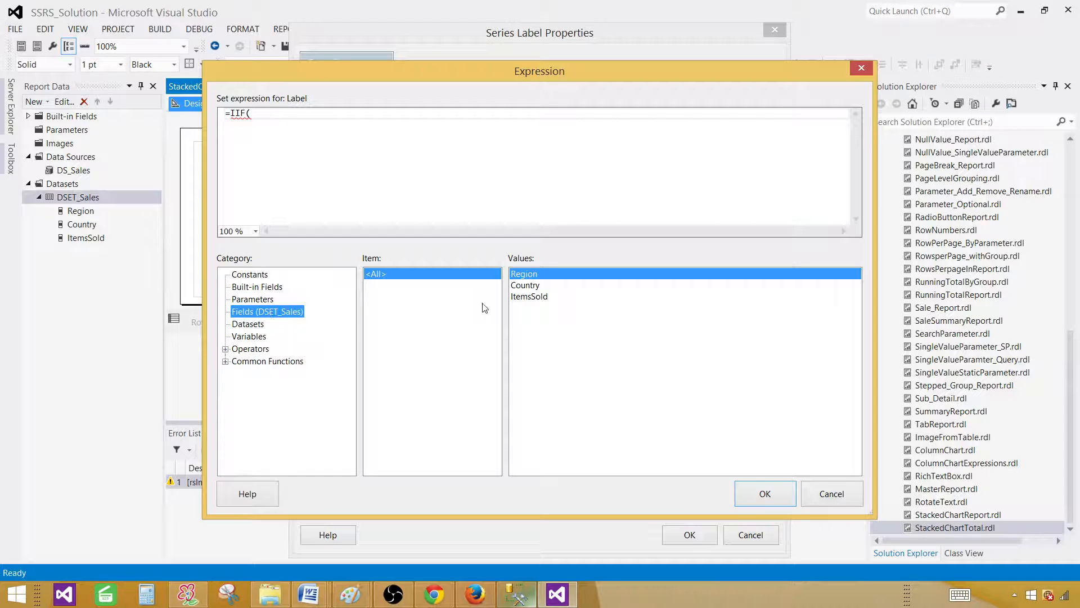
pyautogui.doubleClick(525, 285)
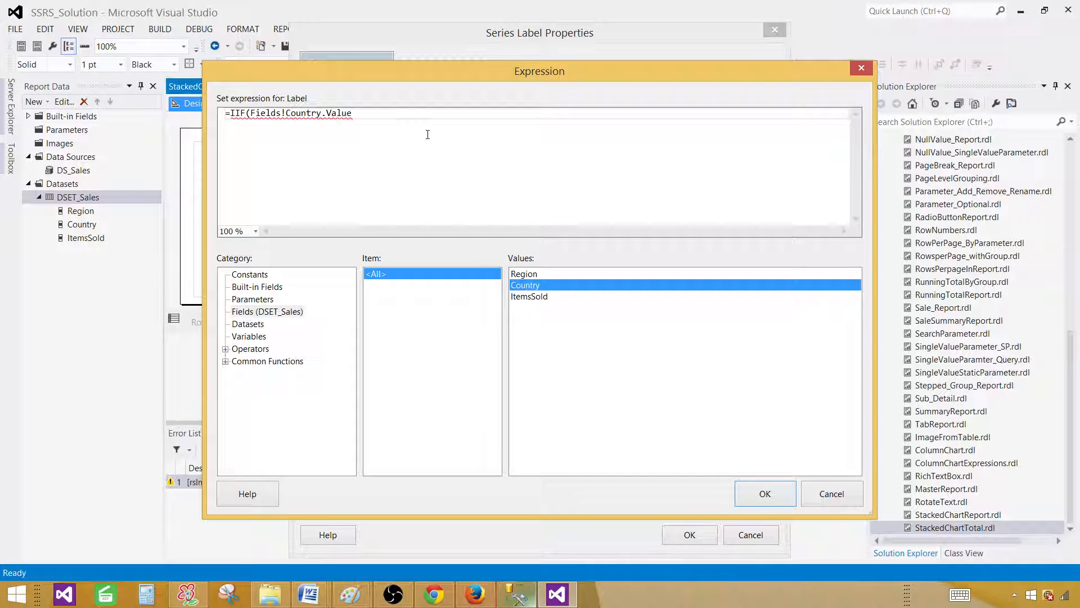
pyautogui.write('="ZZ"')
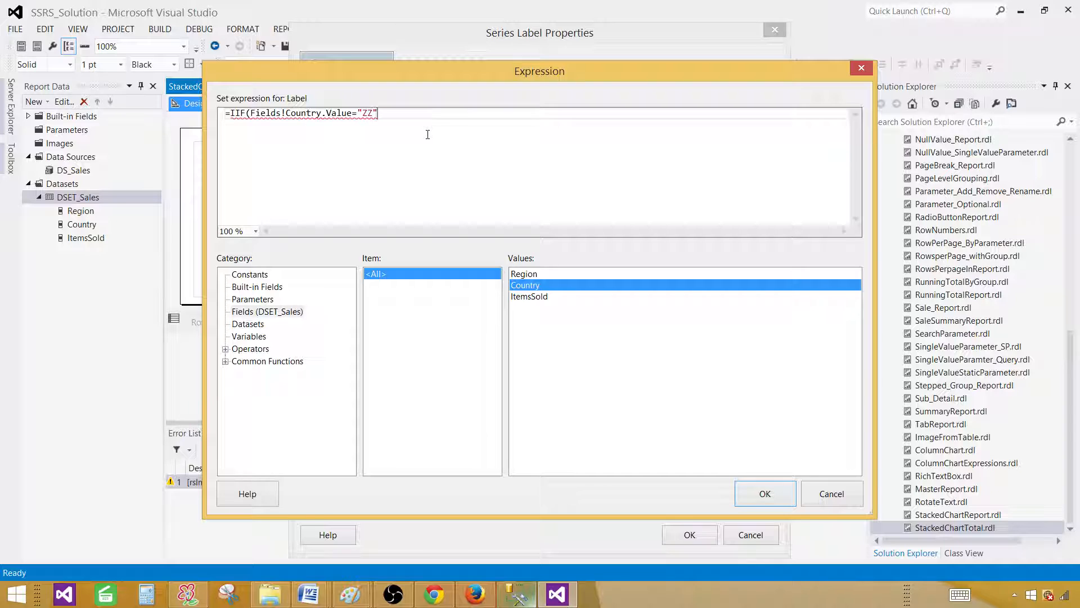
pyautogui.write(',')
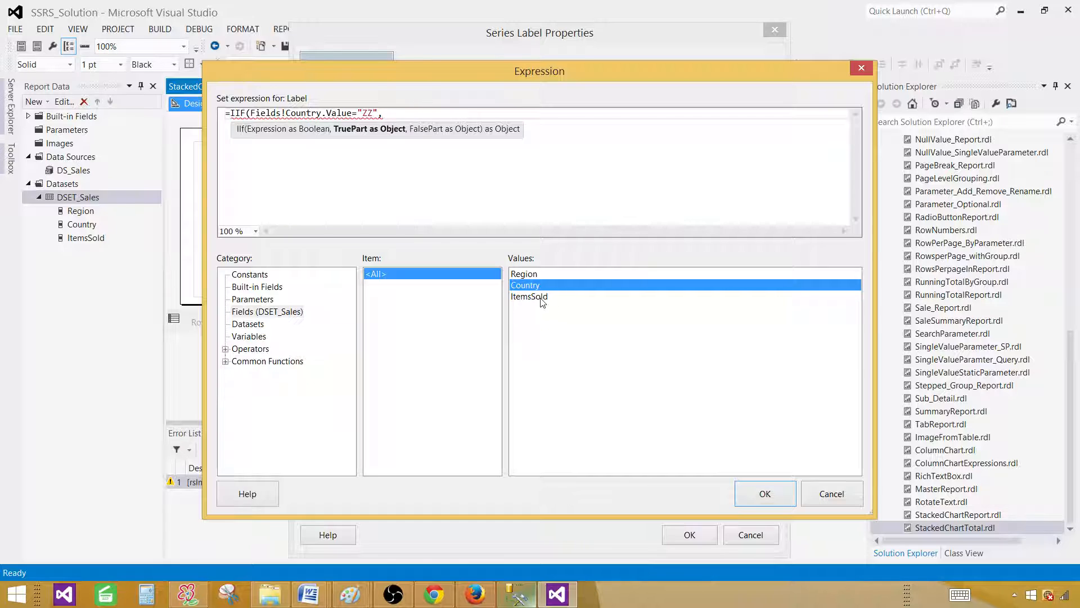
pyautogui.doubleClick(529, 296)
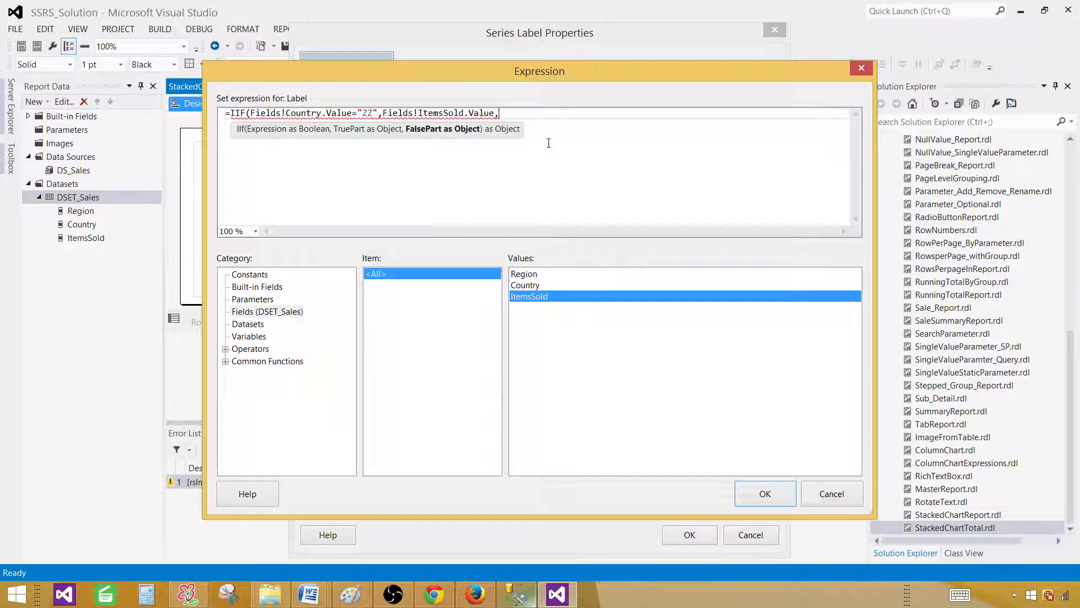
pyautogui.write('"")')
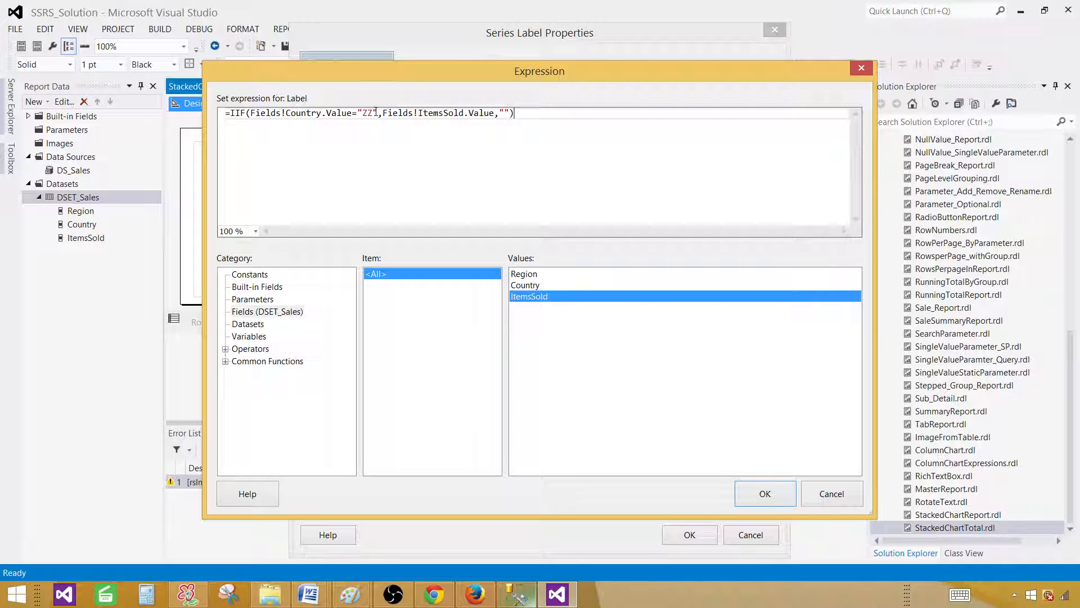
pyautogui.doubleClick(366, 113)
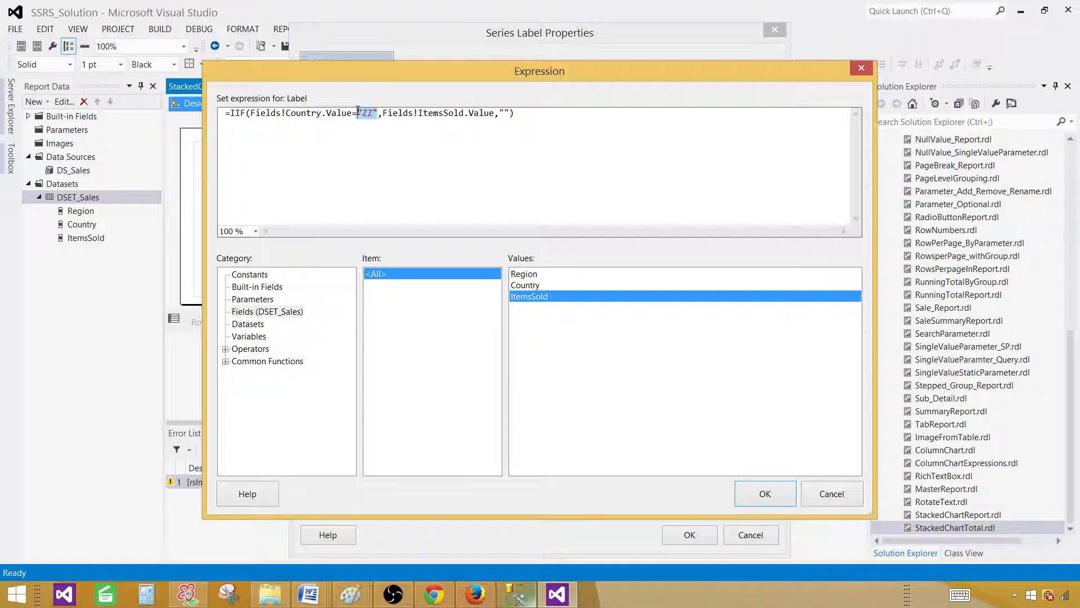
pyautogui.click(395, 113)
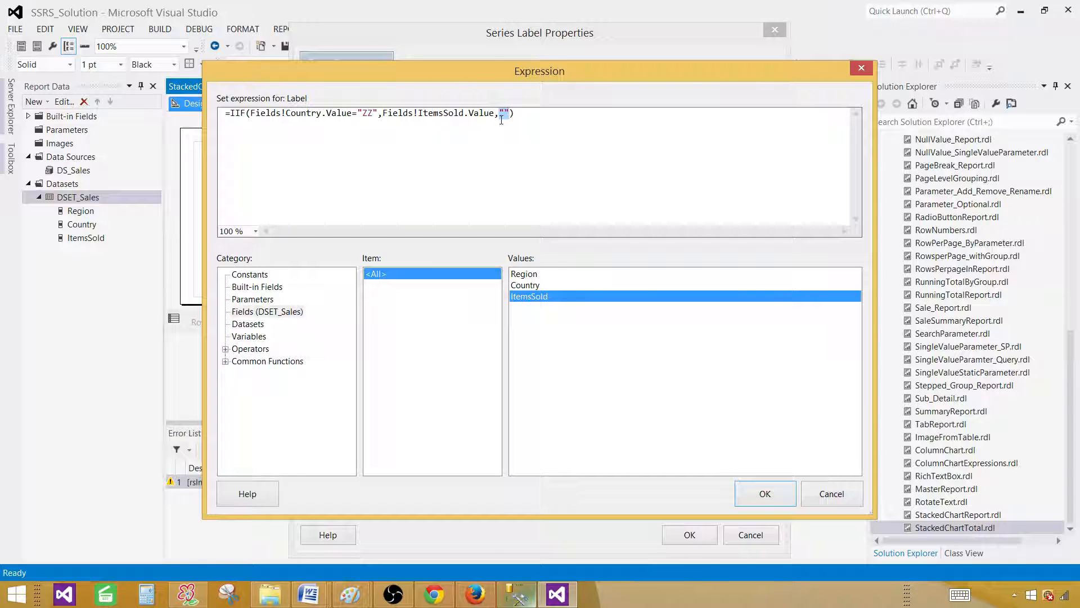
pyautogui.click(765, 492)
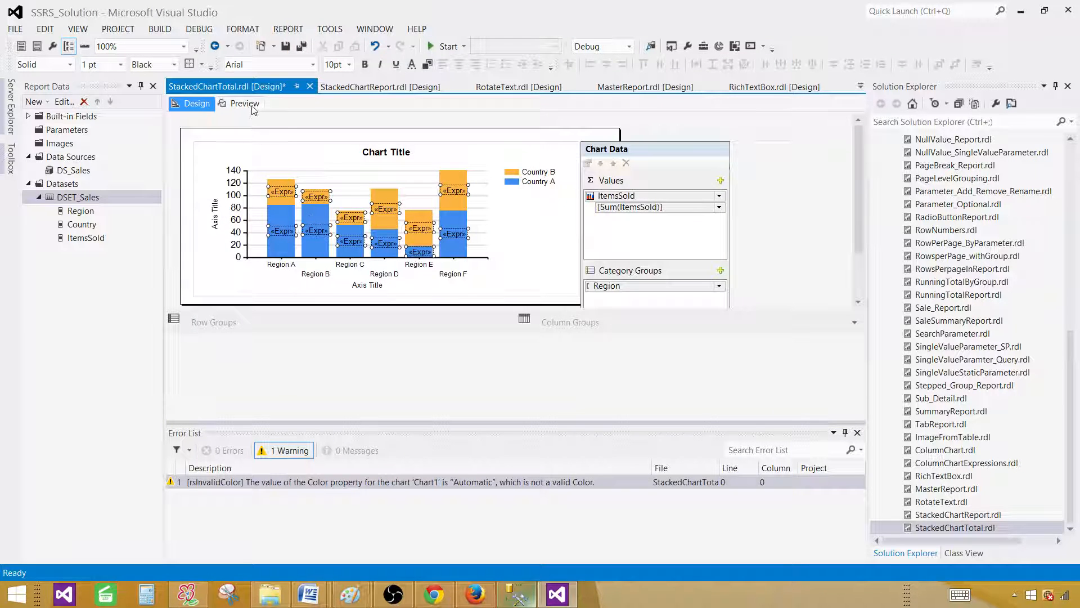
# Step: Preview the chart showing ZZ totals 10, 19 and 11 above the regions, then return to design
pyautogui.click(244, 104)
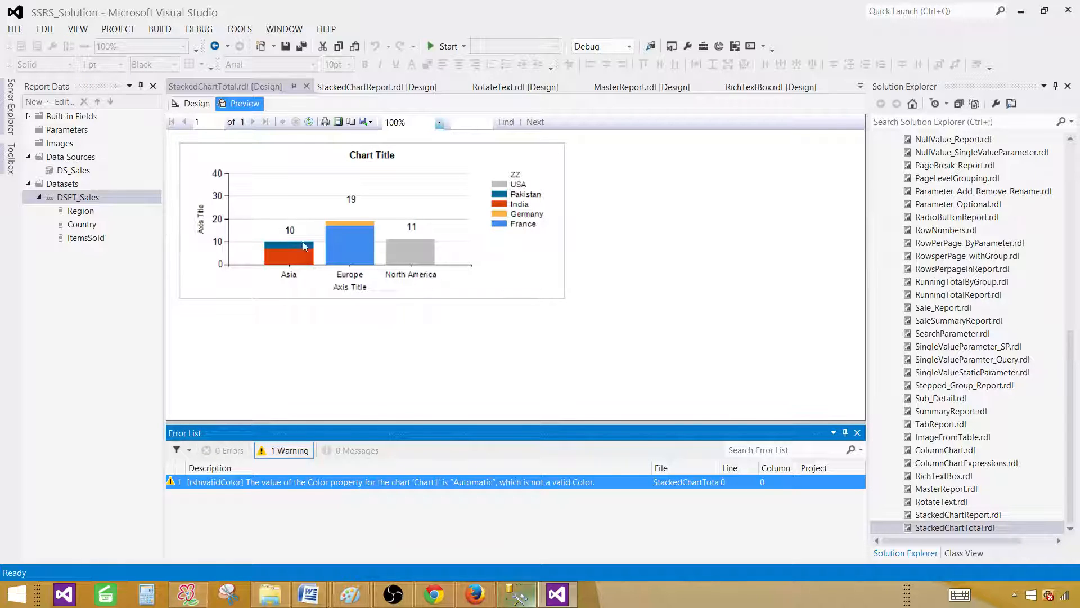
pyautogui.moveTo(345, 196)
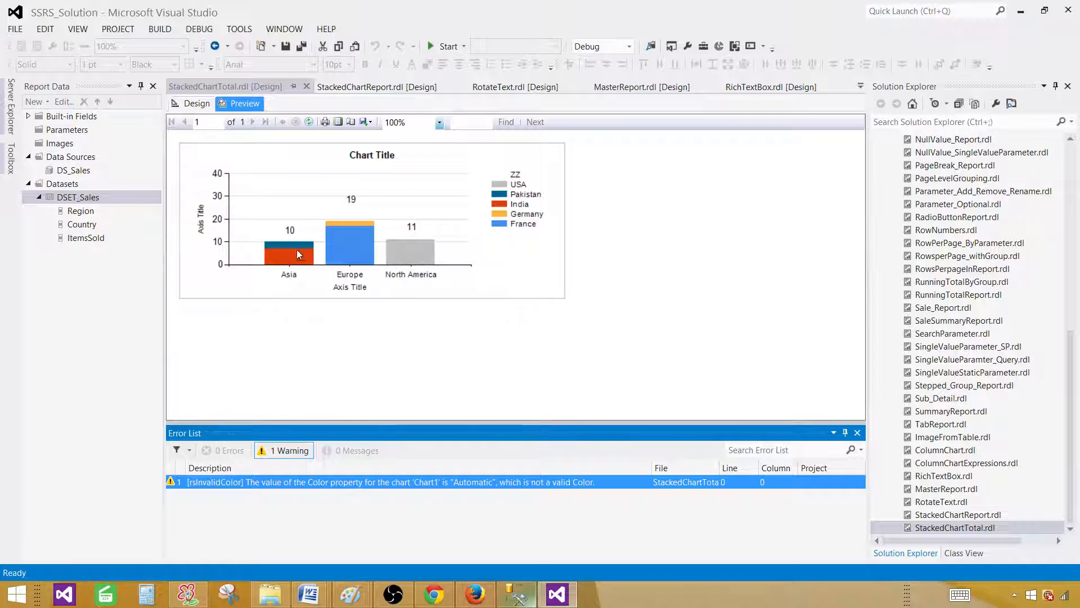
pyautogui.moveTo(479, 233)
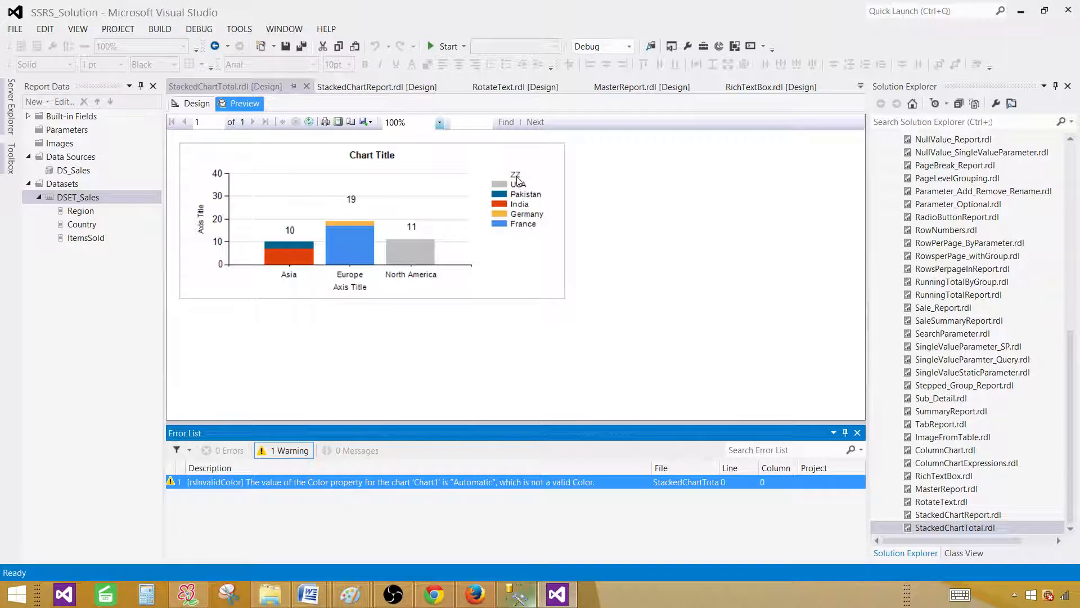
pyautogui.moveTo(515, 186)
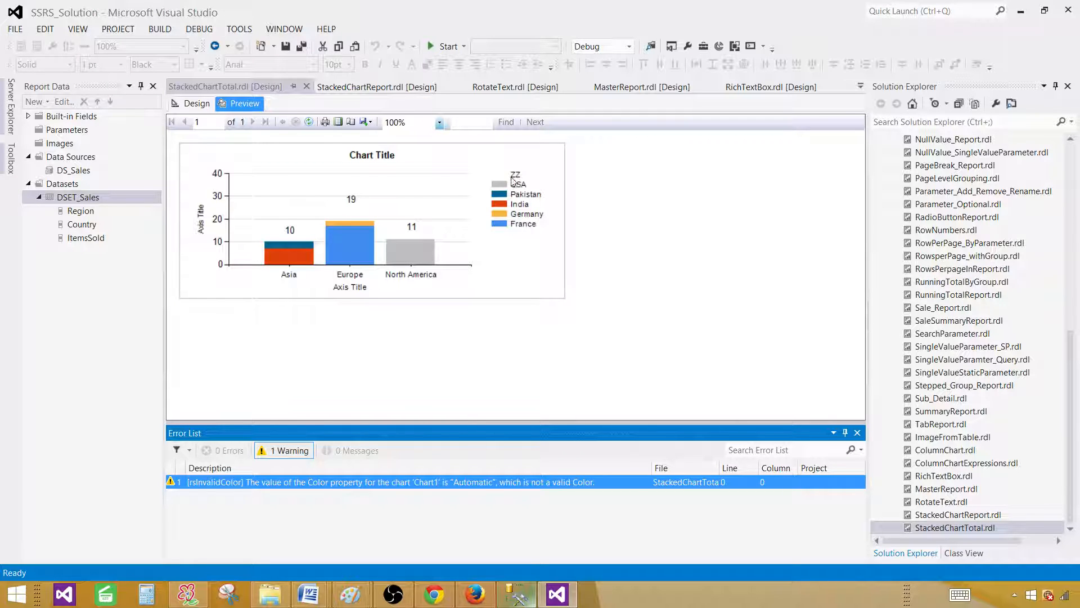
pyautogui.click(196, 103)
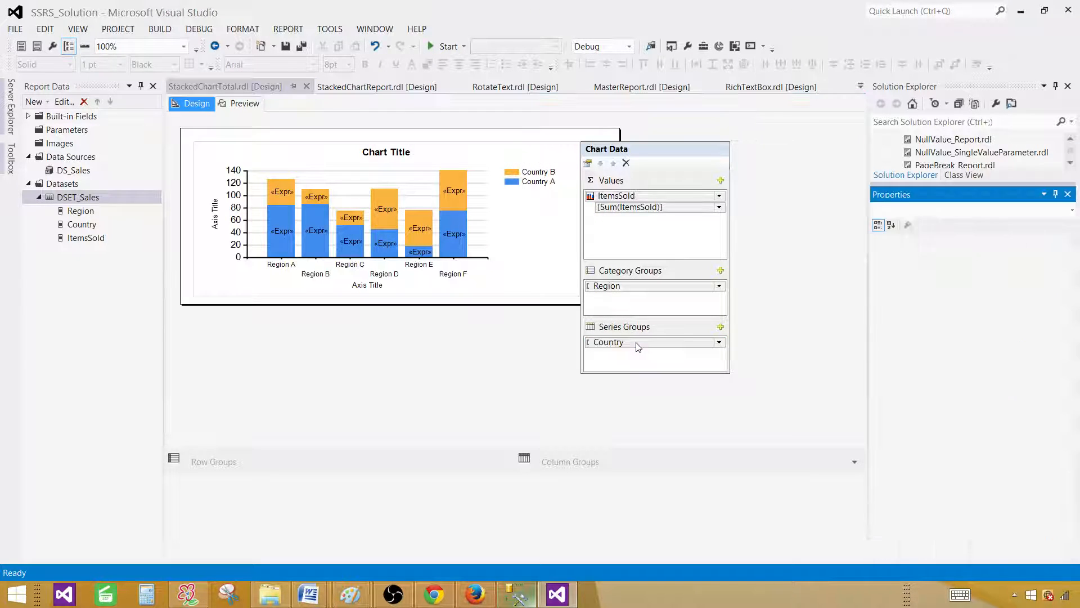
# Step: Set the Country series group label to =IIF(Fields!Country.Value="ZZ"," ",Fields!Country.Value) and confirm
pyautogui.click(606, 342)
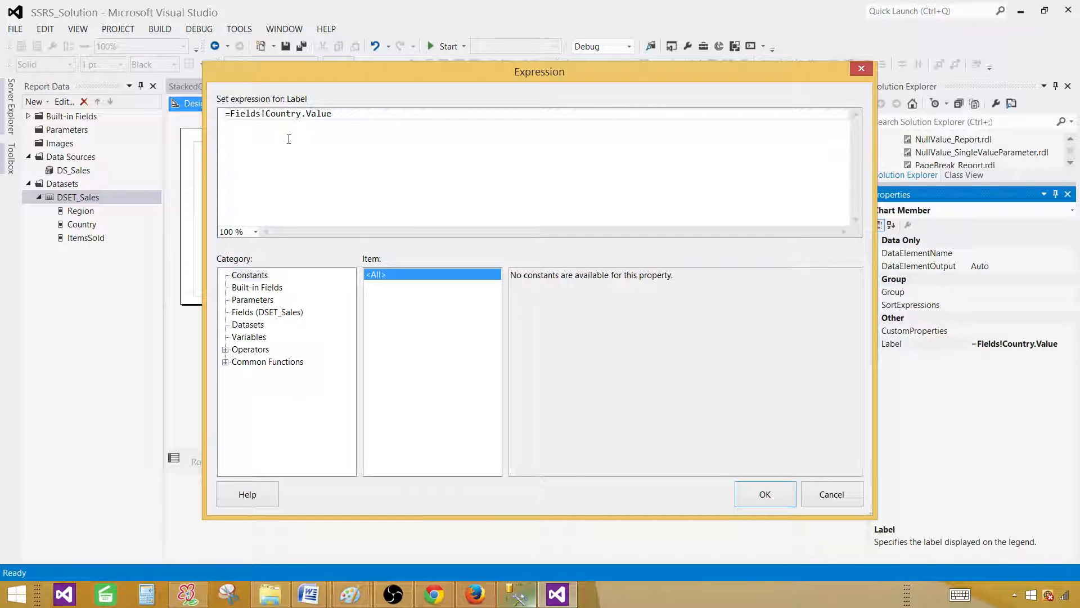
pyautogui.write('IIF(')
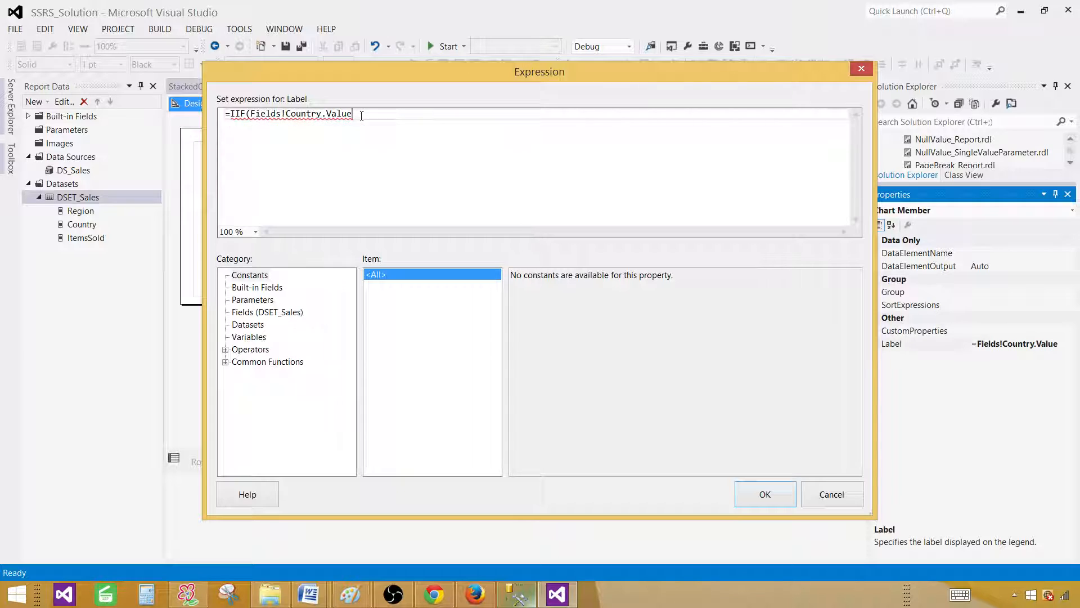
pyautogui.write('=""')
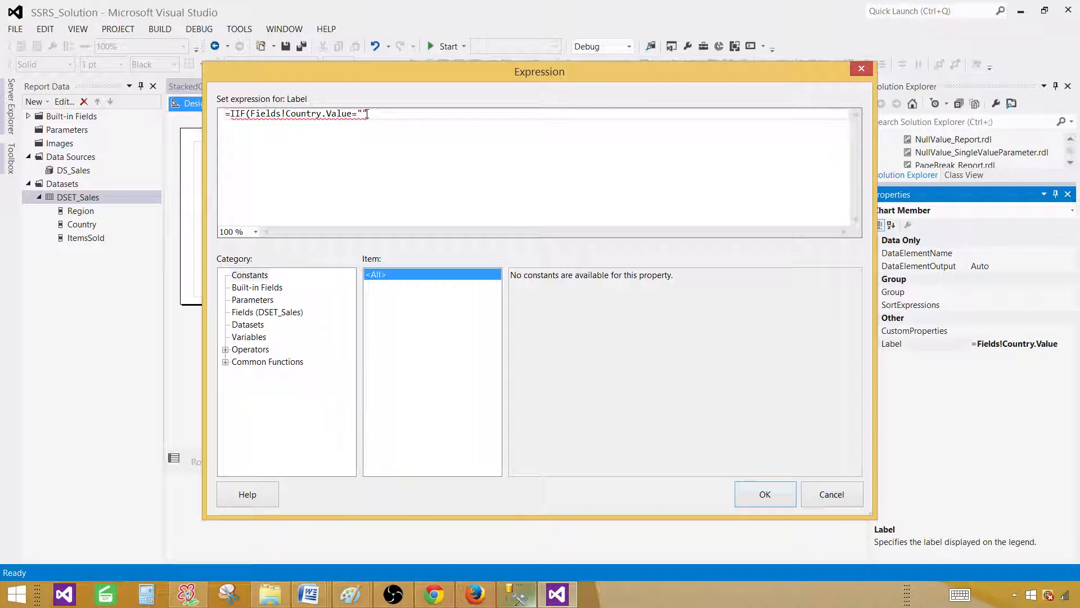
pyautogui.write('ZZ')
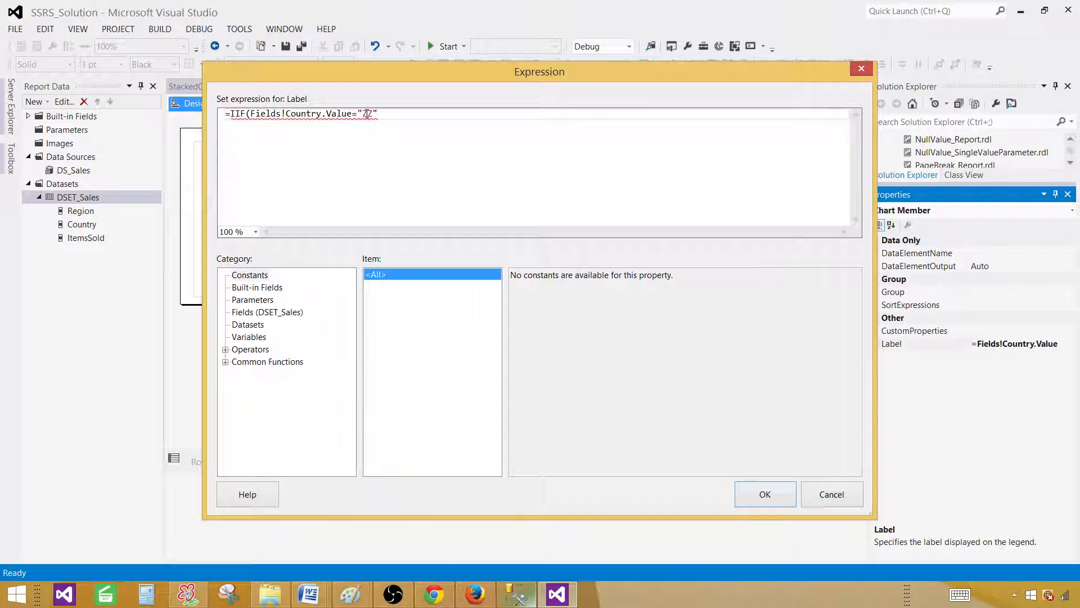
pyautogui.write('," ",')
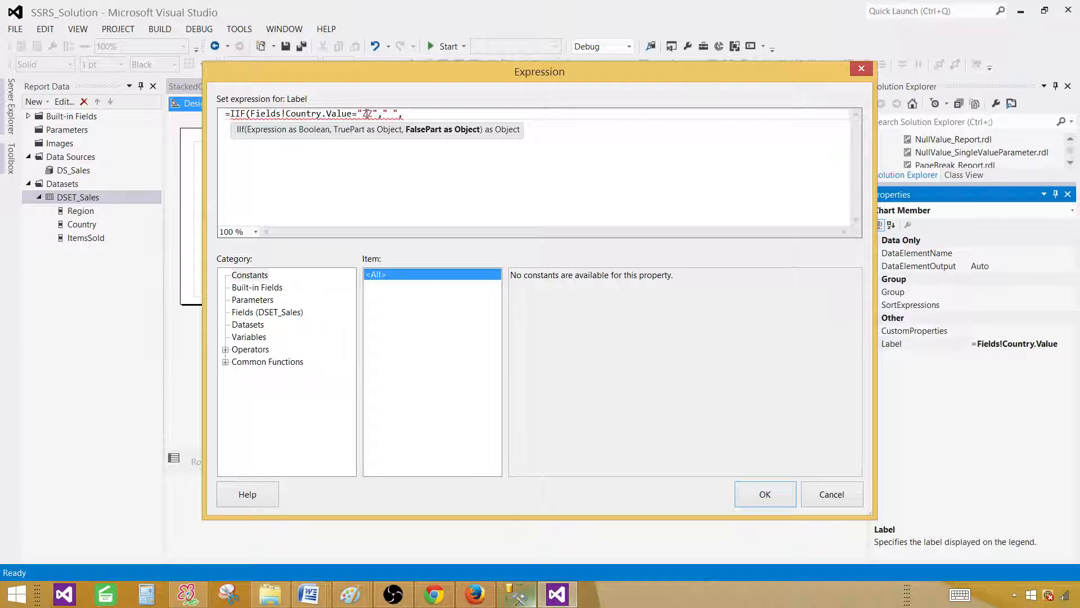
pyautogui.click(267, 312)
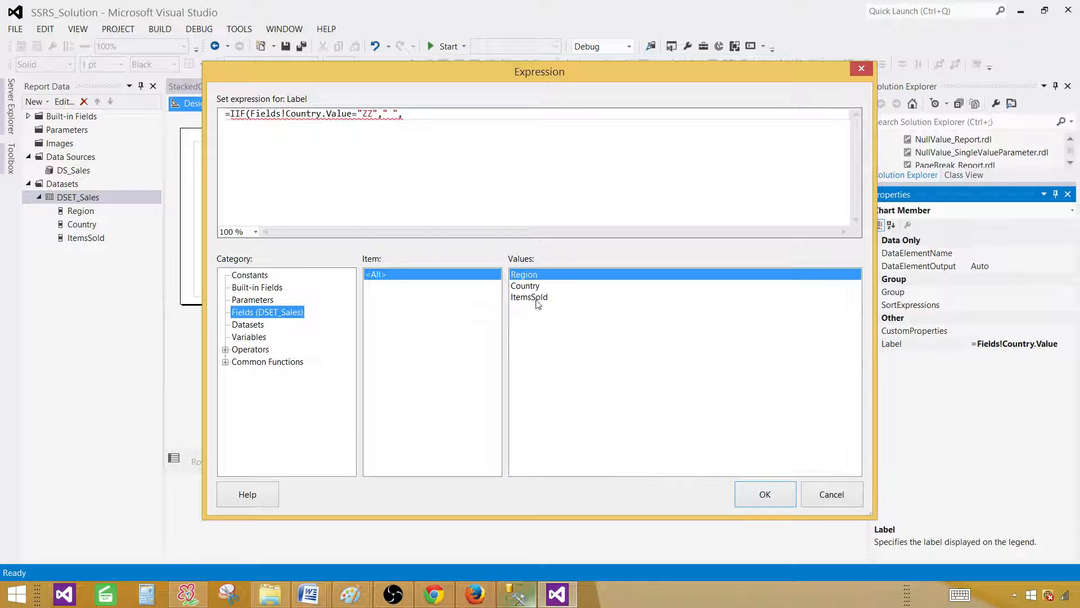
pyautogui.doubleClick(525, 285)
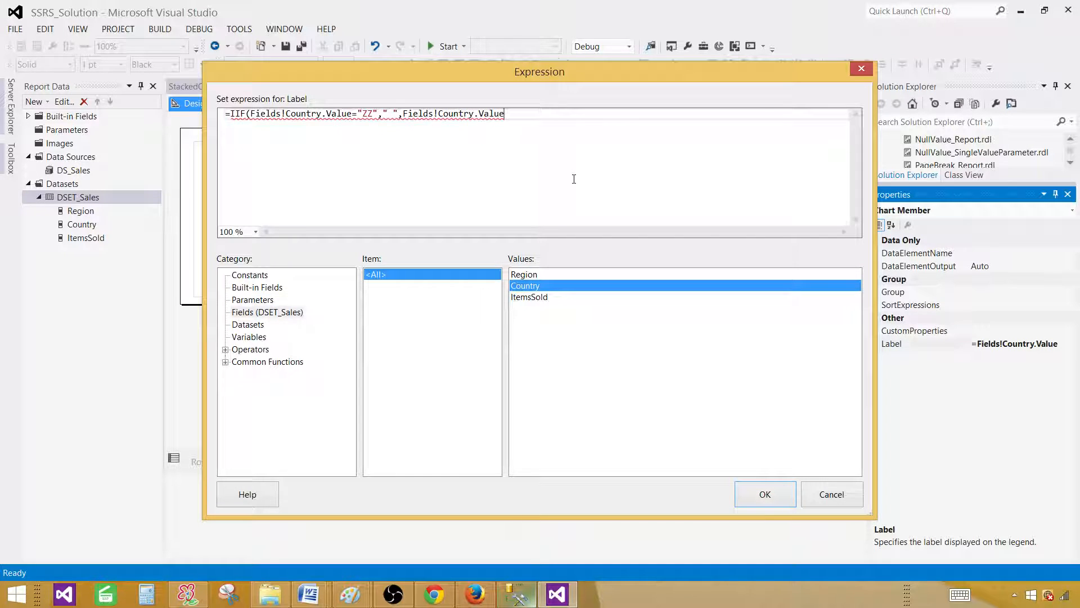
pyautogui.write(')')
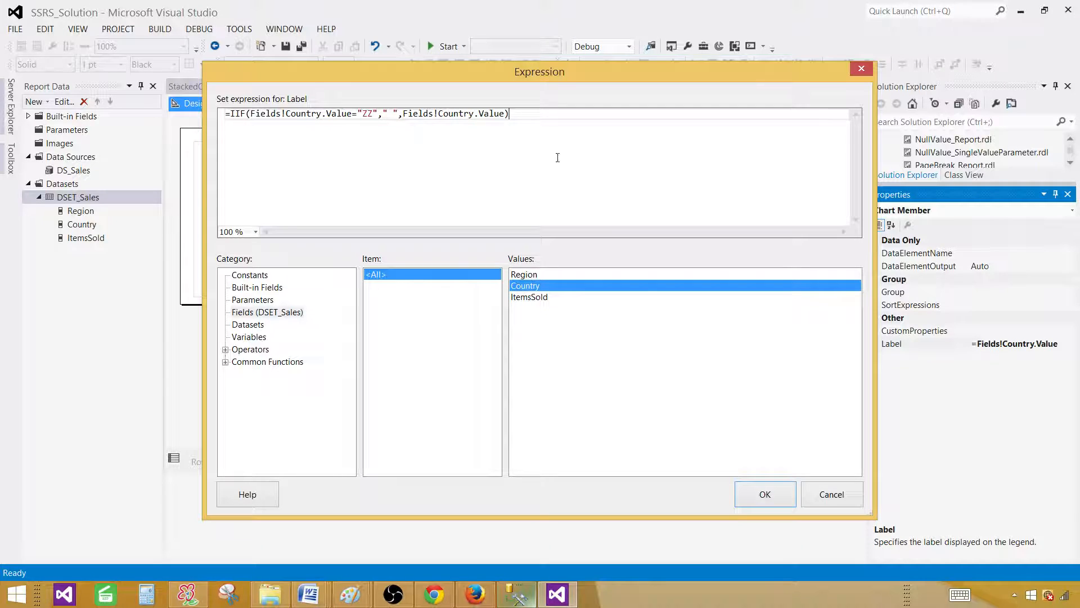
pyautogui.click(764, 494)
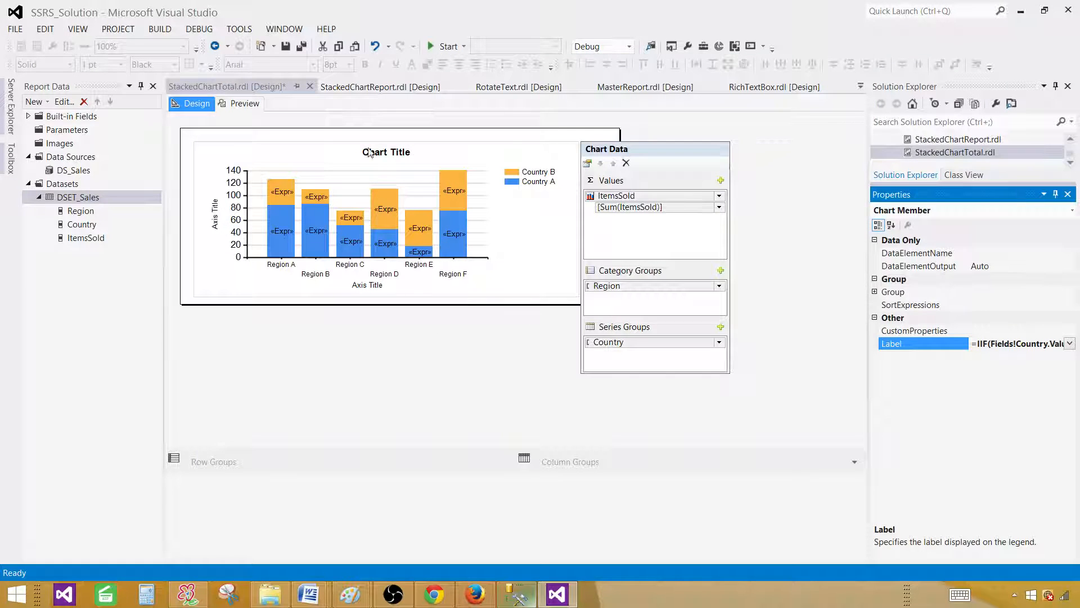
# Step: Preview the chart with totals above columns and a legend without ZZ
pyautogui.click(244, 104)
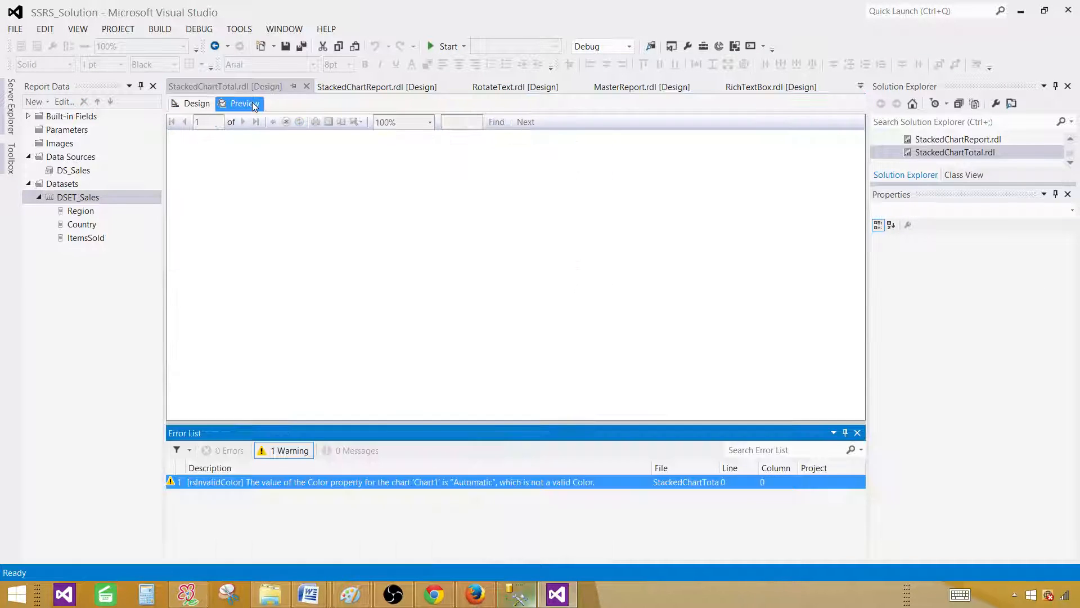
pyautogui.click(244, 103)
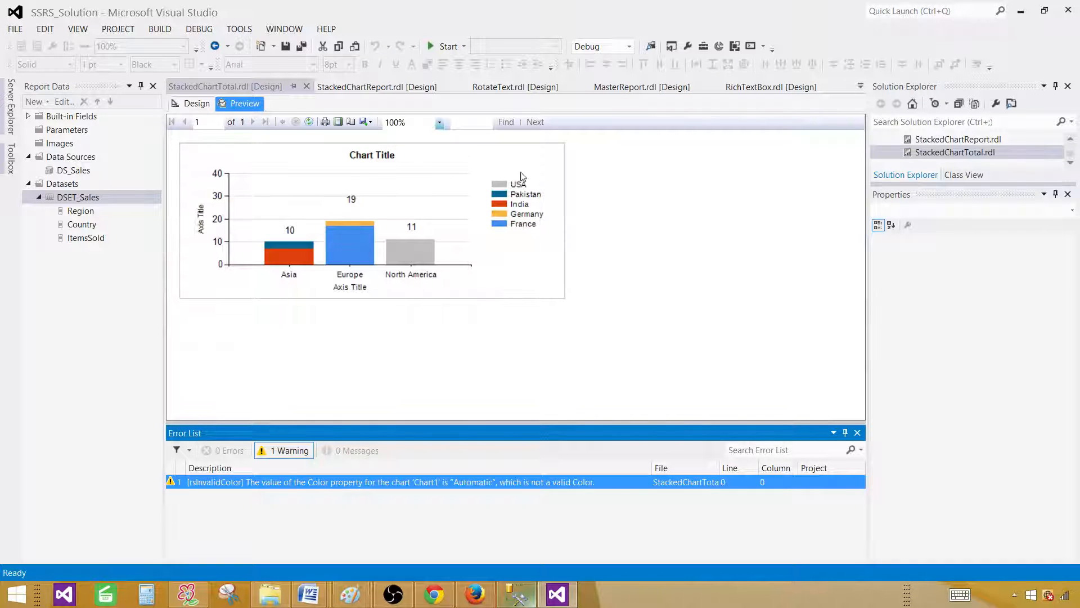
pyautogui.moveTo(314, 222)
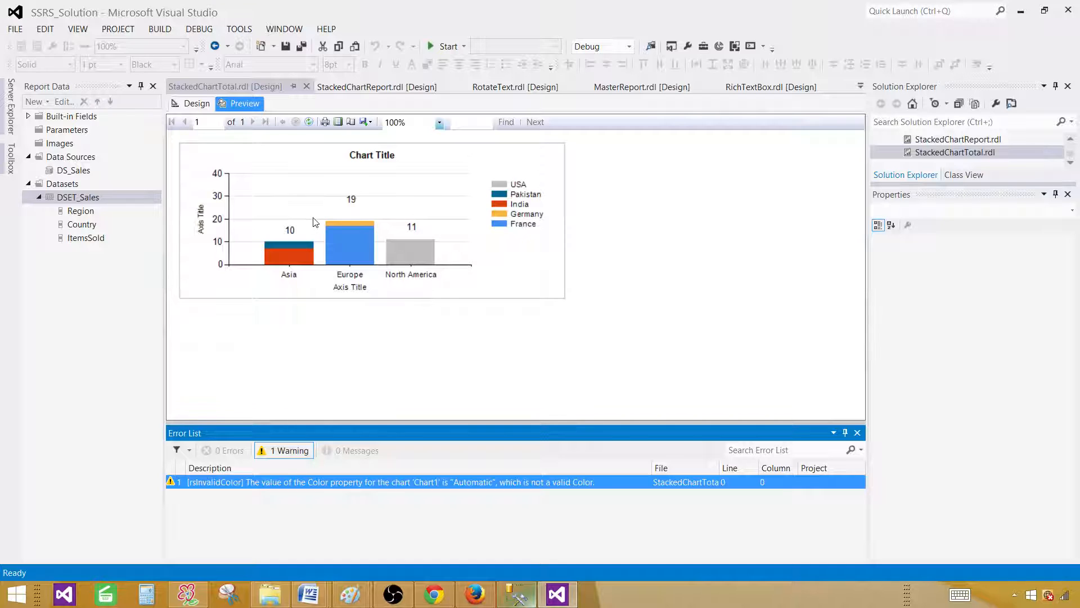